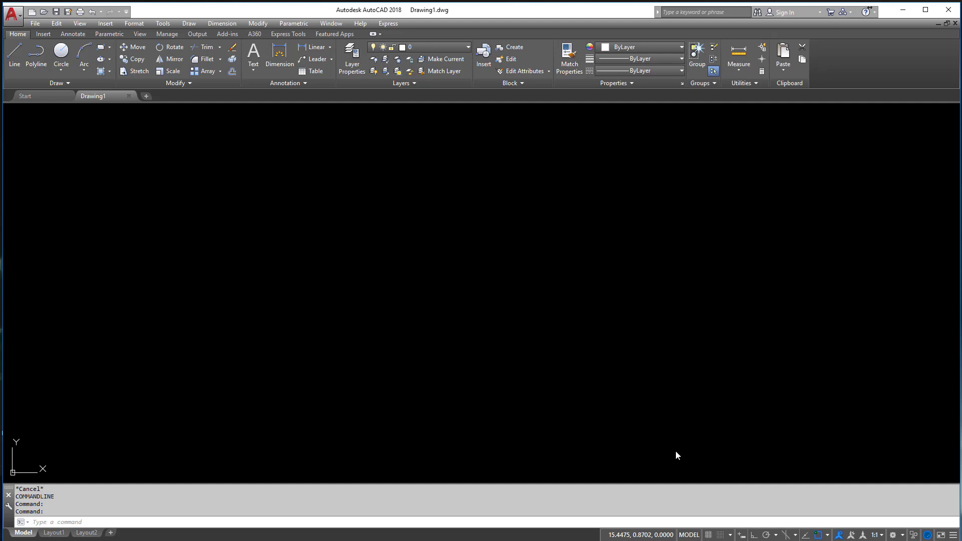
pyautogui.moveTo(472, 237)
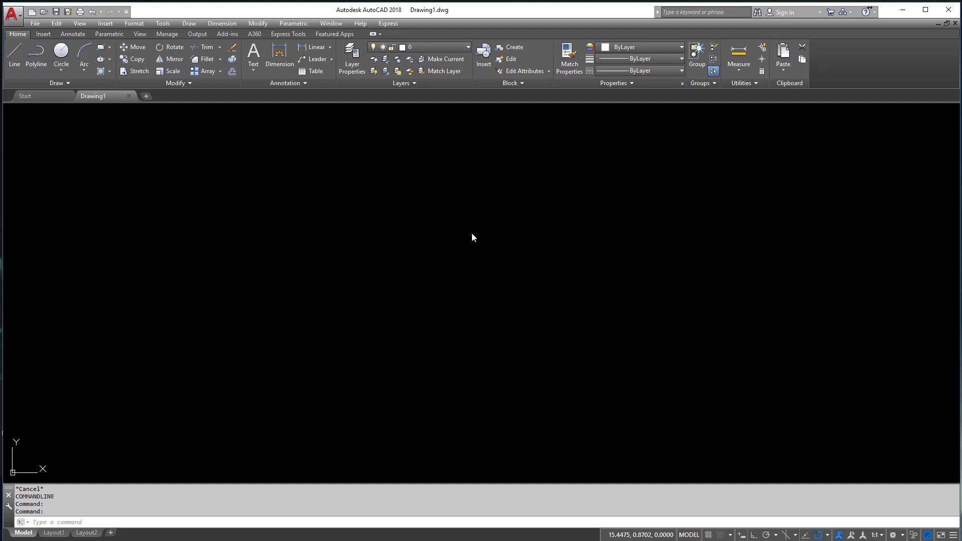
pyautogui.moveTo(411, 262)
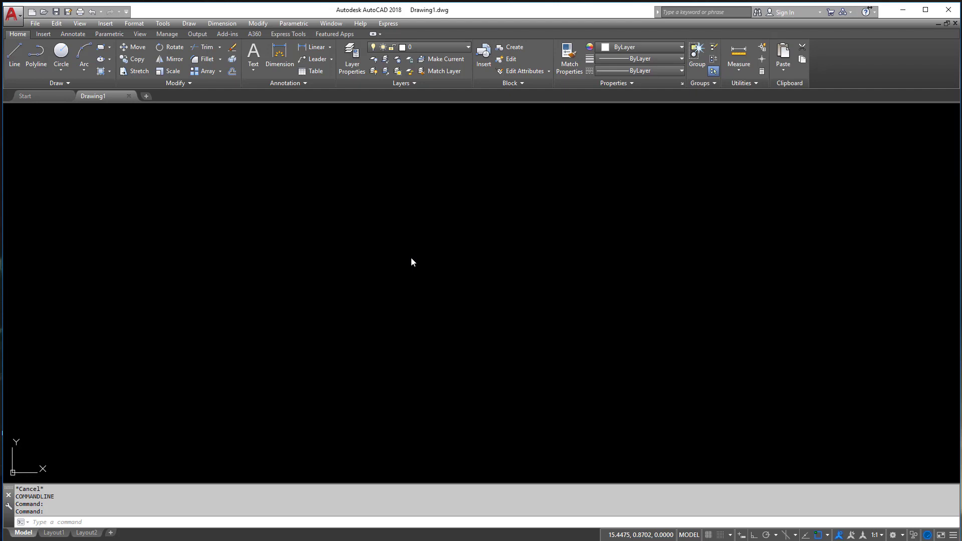
pyautogui.moveTo(220, 173)
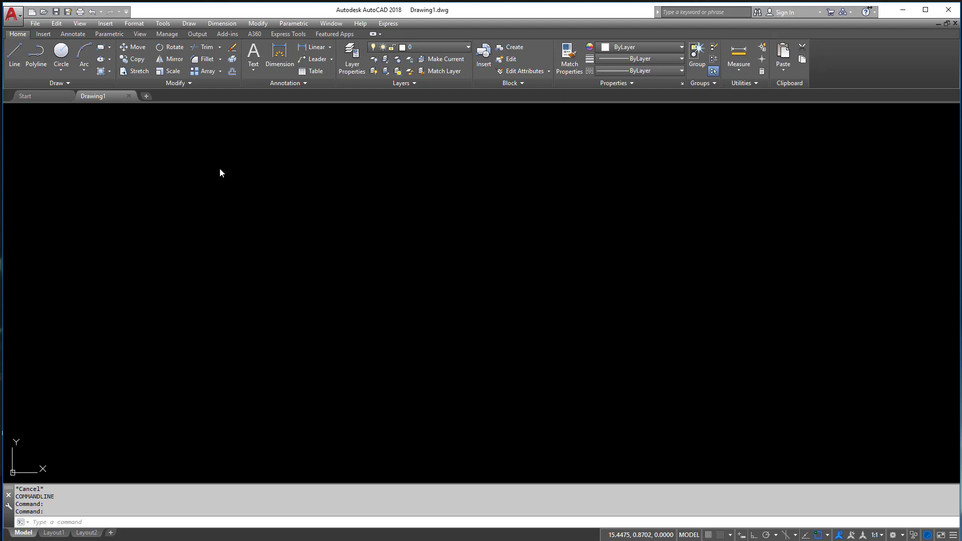
pyautogui.moveTo(466, 340)
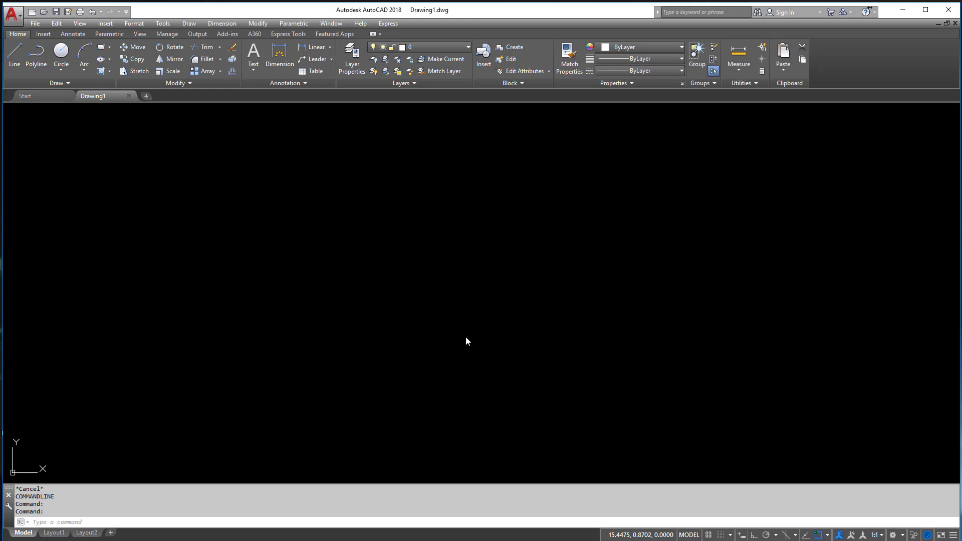
pyautogui.moveTo(478, 288)
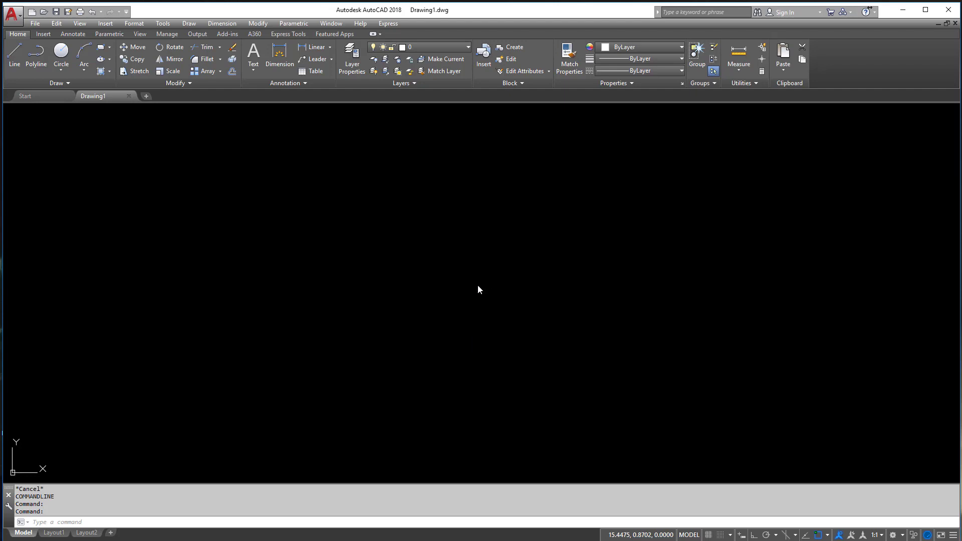
# Open the Options dialog via OP and show the Files search path settings
pyautogui.rightClick(480, 289)
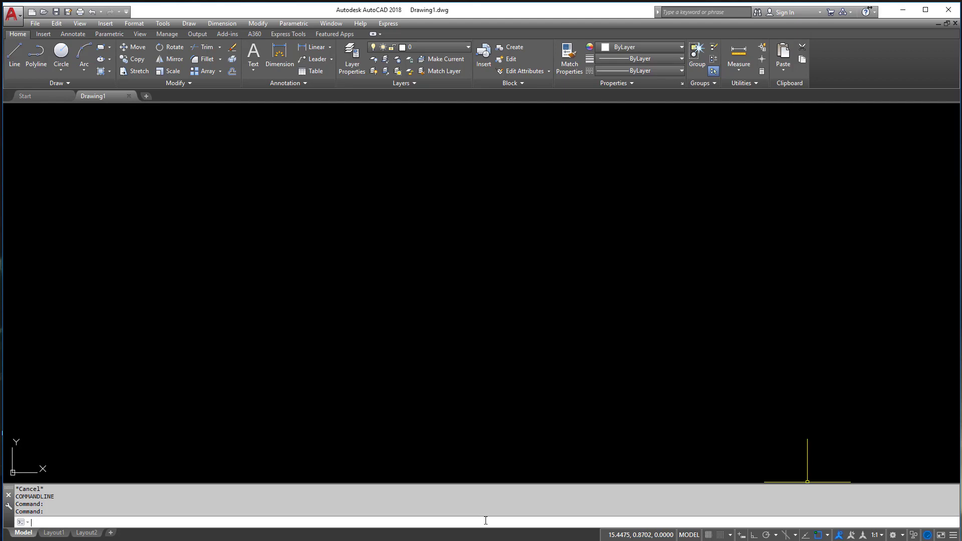
pyautogui.write('OP')
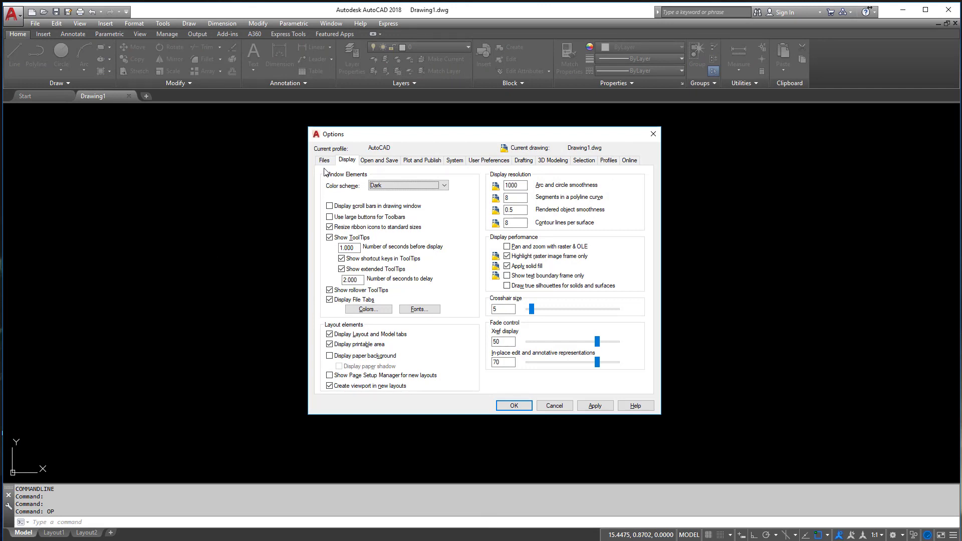
pyautogui.click(324, 160)
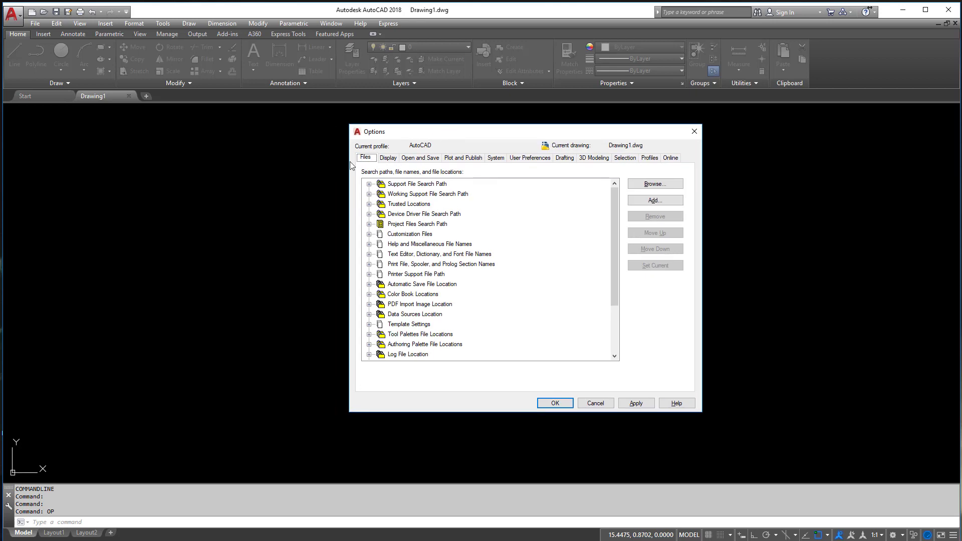
pyautogui.moveTo(370, 190)
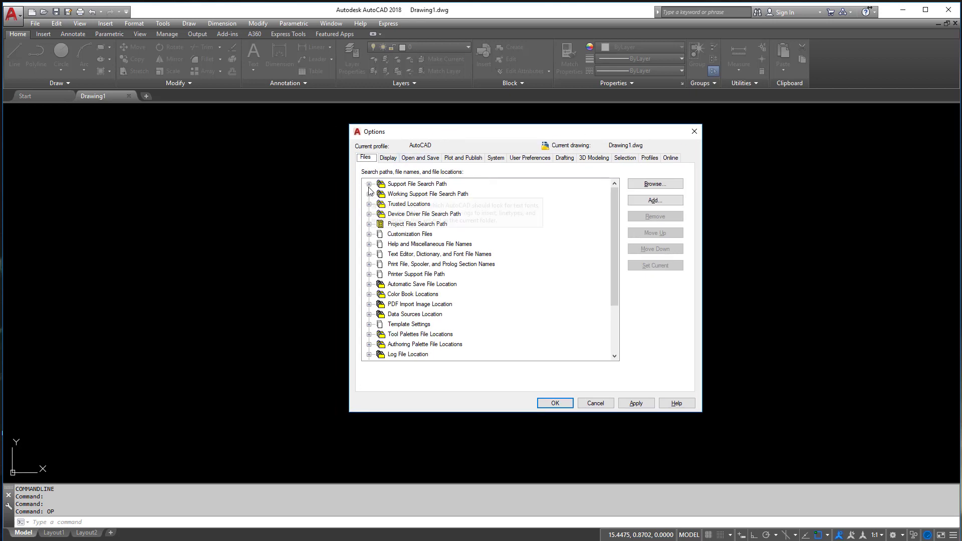
# Expand Support File Search Path to list its support folder locations
pyautogui.click(370, 184)
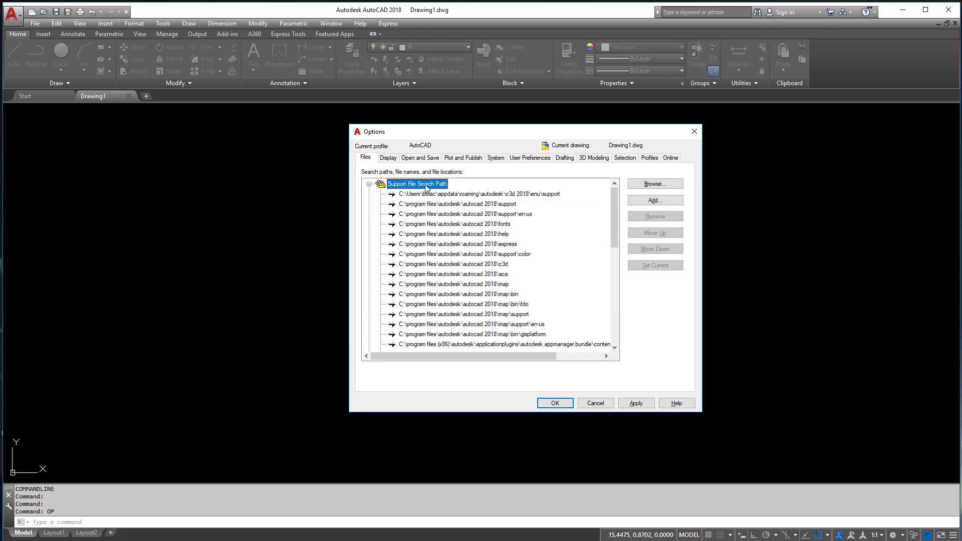
pyautogui.scroll(-3)
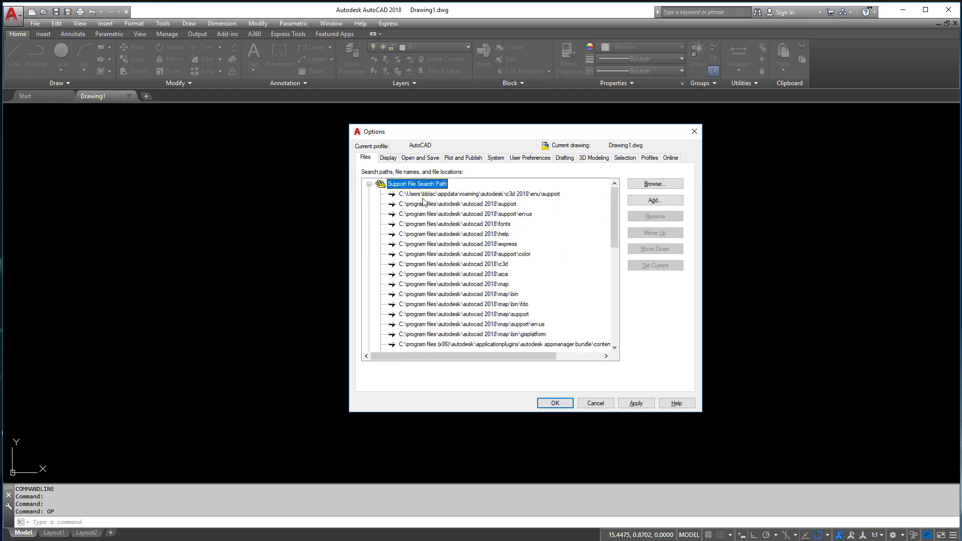
pyautogui.moveTo(542, 206)
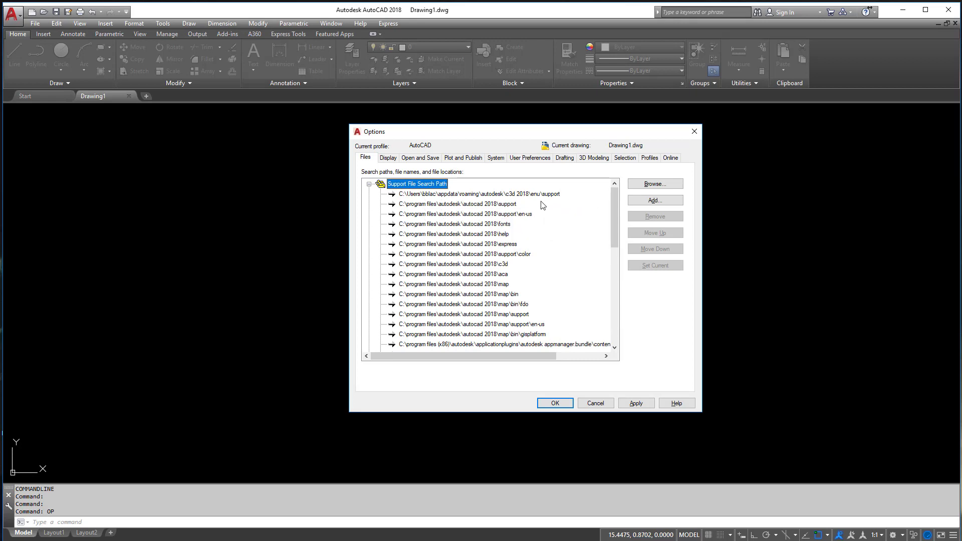
pyautogui.moveTo(542, 204)
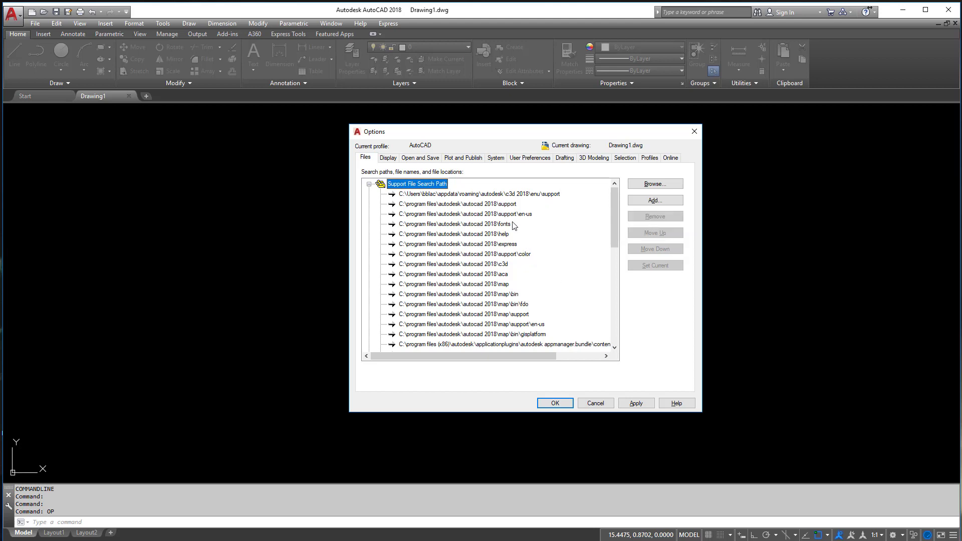
pyautogui.moveTo(602, 237)
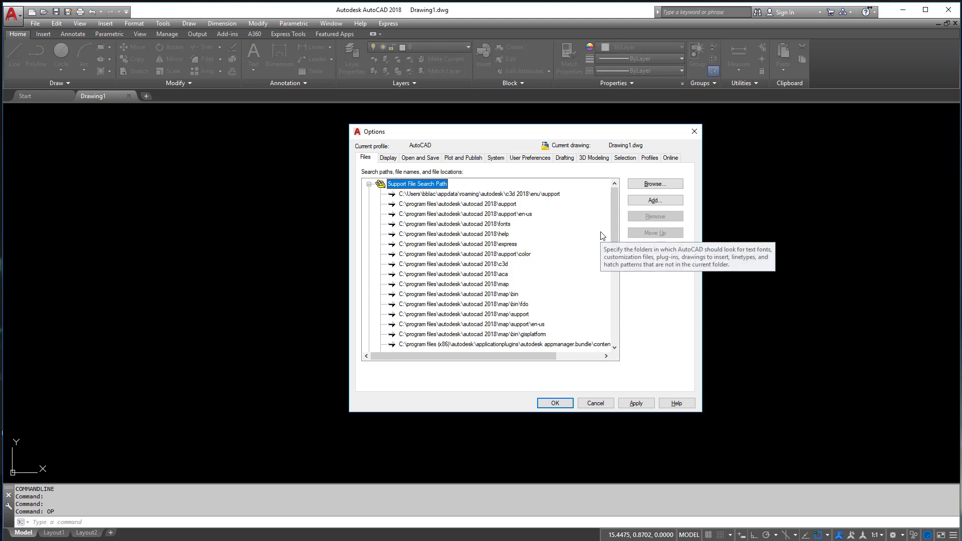
pyautogui.moveTo(449, 197)
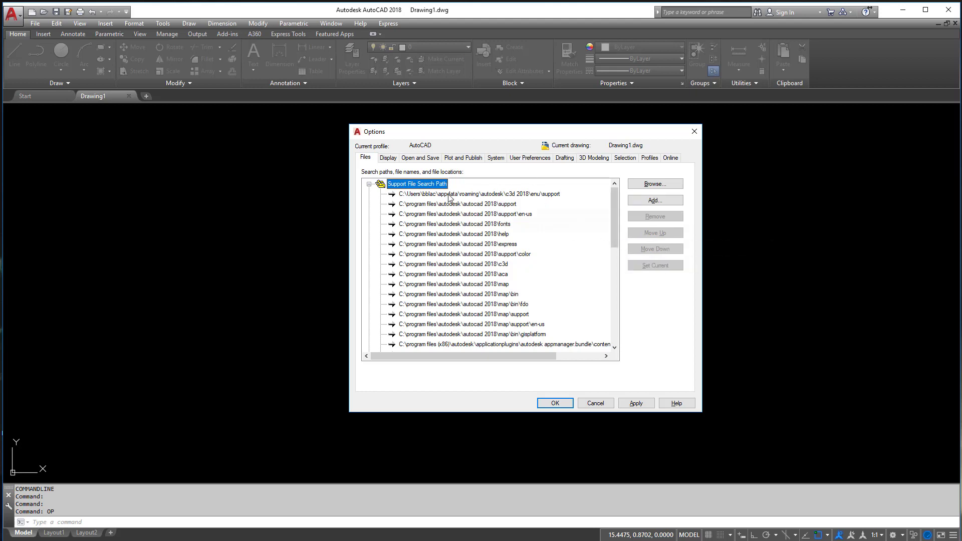
pyautogui.moveTo(654, 200)
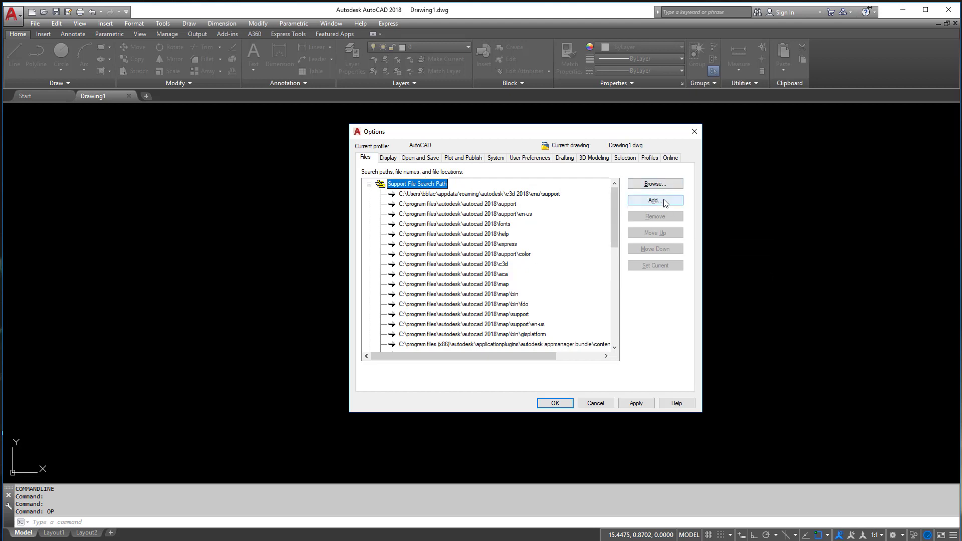
# Add a new support search path entry and browse into the Dropbox folder
pyautogui.click(654, 200)
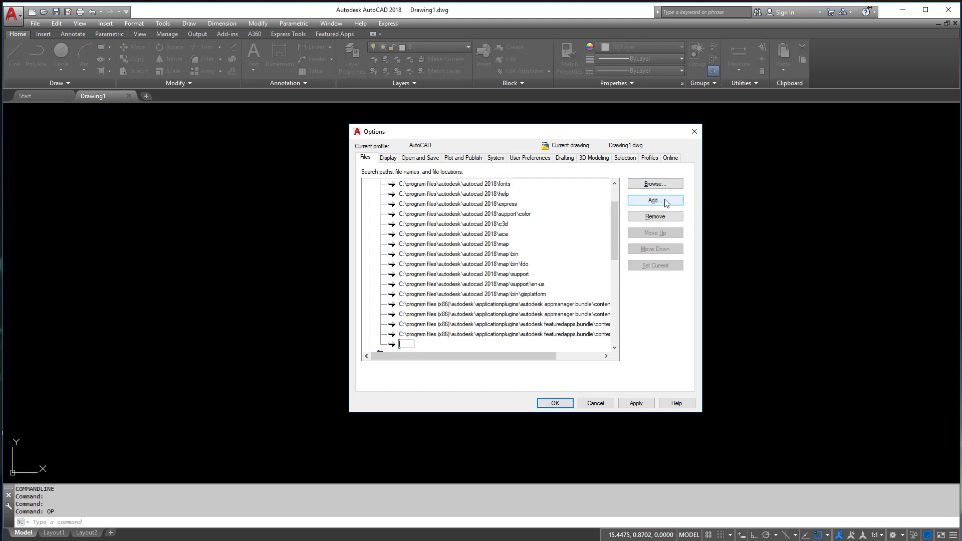
pyautogui.click(654, 184)
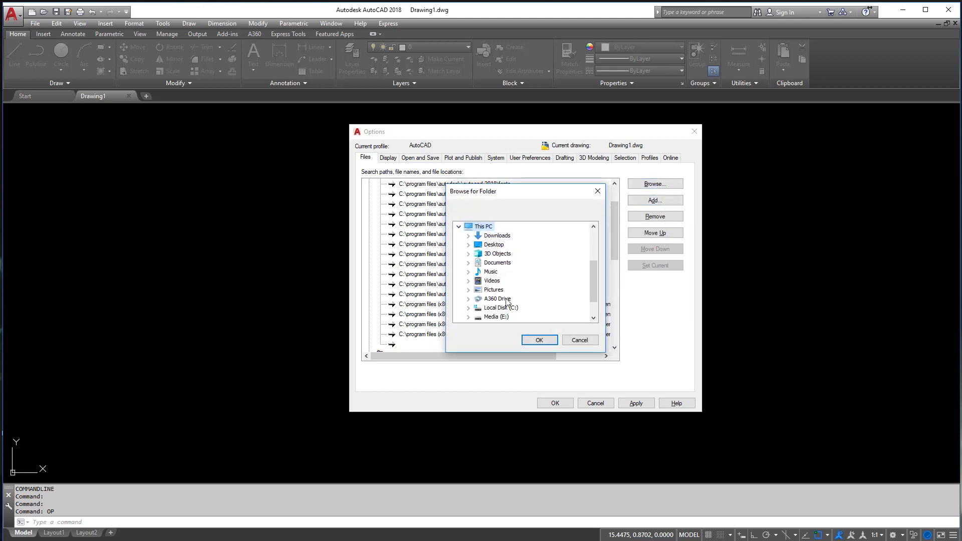
pyautogui.scroll(3)
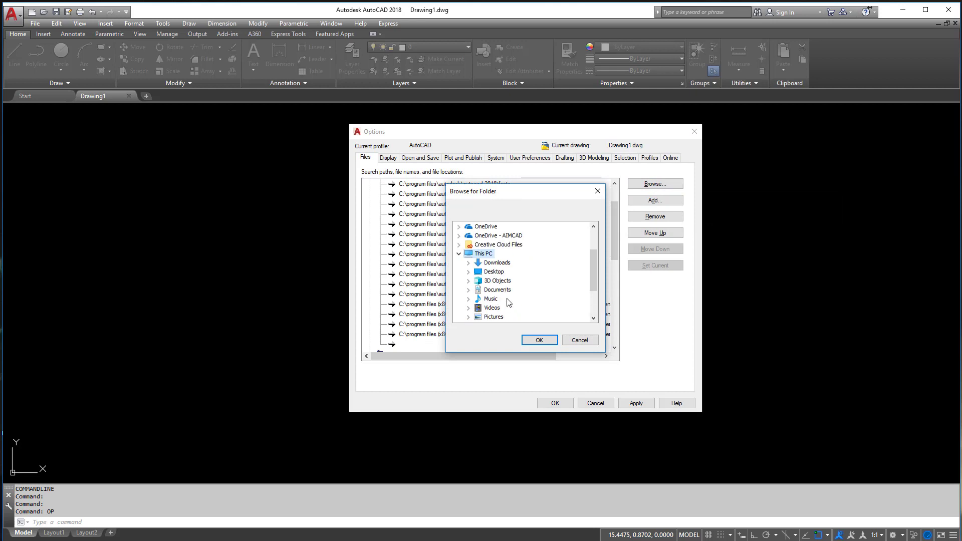
pyautogui.scroll(3)
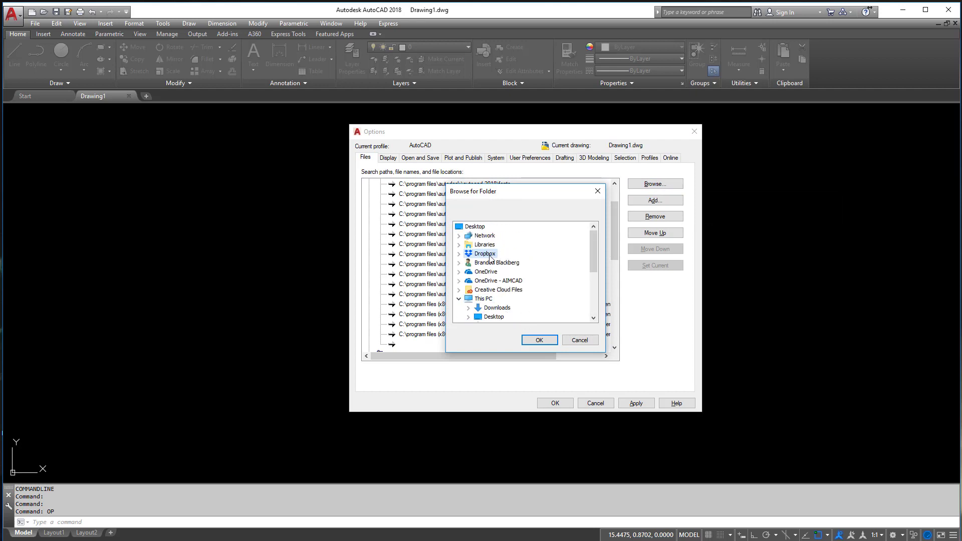
pyautogui.click(458, 253)
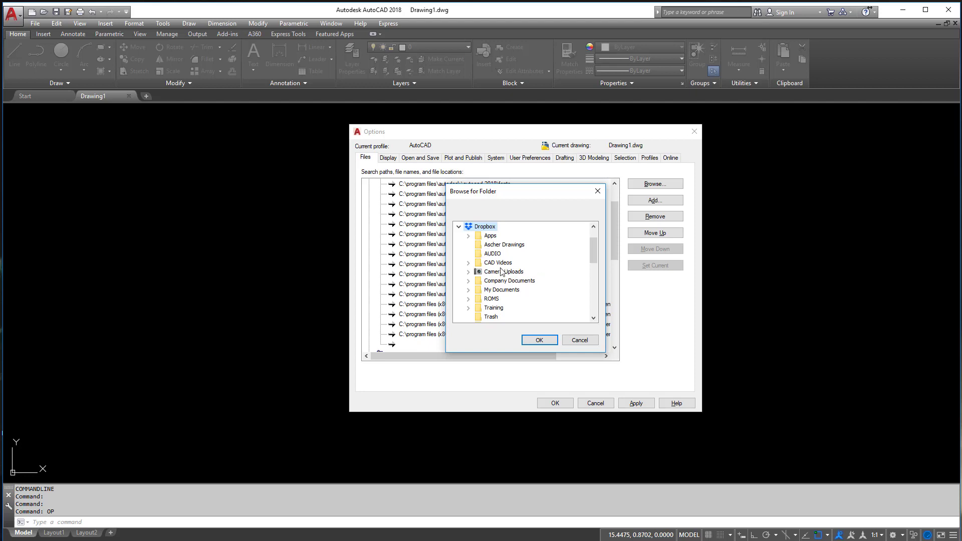
# Navigate through _CAD Standards and select the AIMCAD folder for the new entry
pyautogui.click(469, 289)
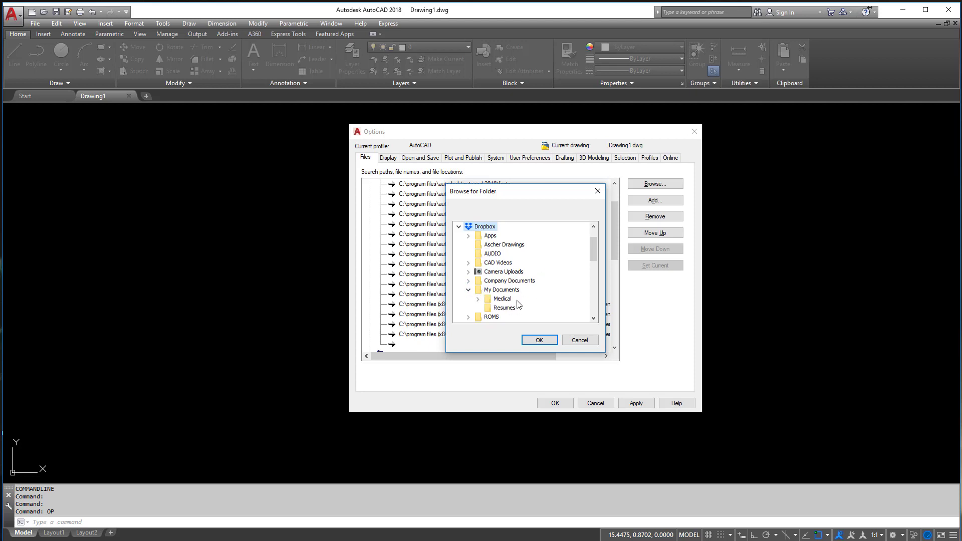
pyautogui.scroll(3)
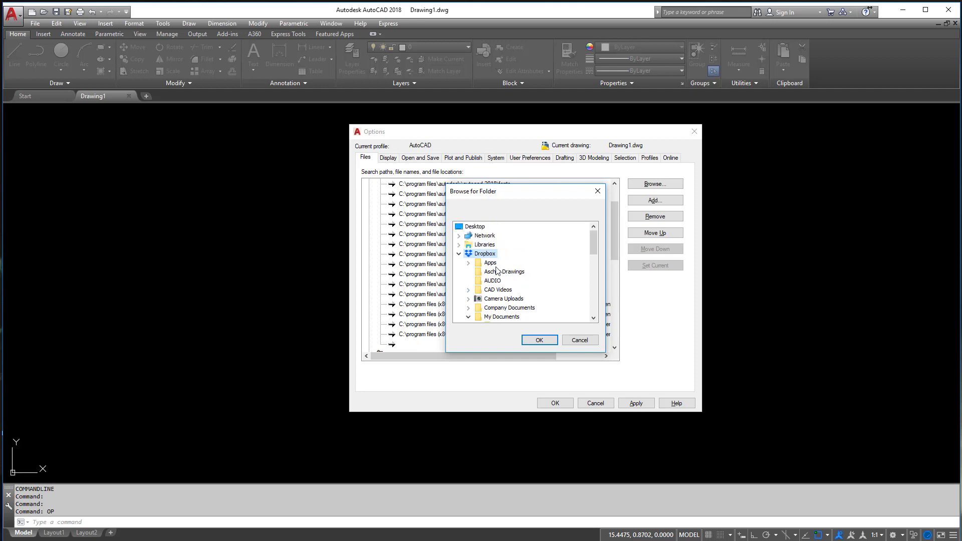
pyautogui.scroll(-3)
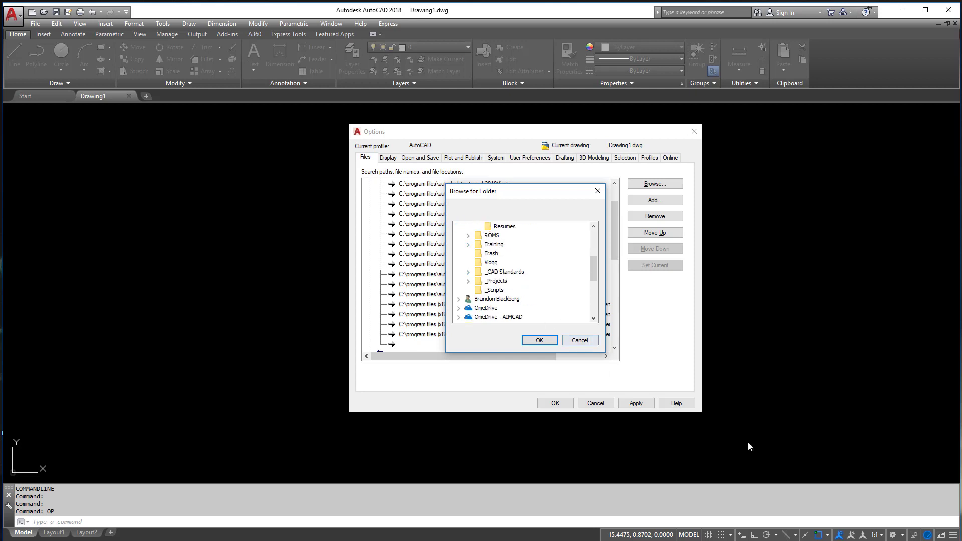
pyautogui.click(469, 289)
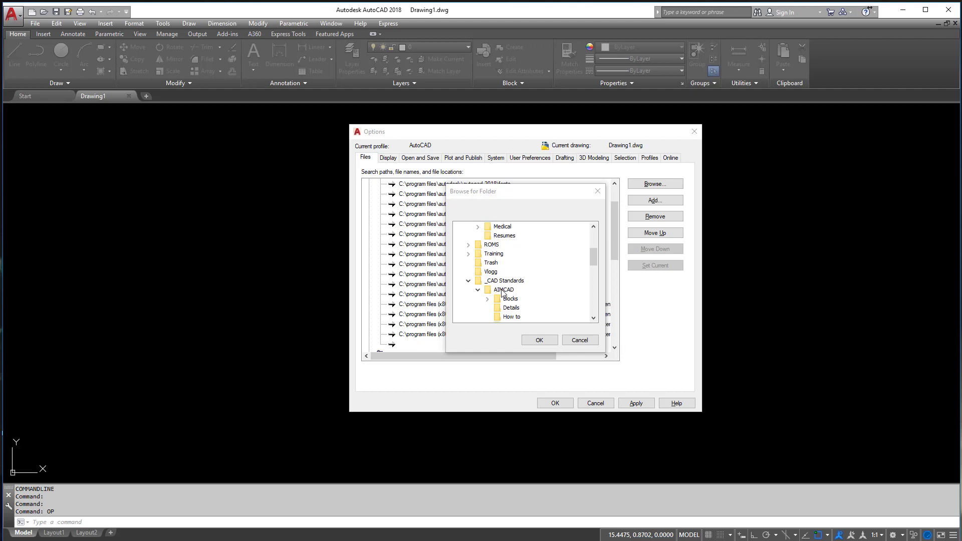
pyautogui.moveTo(557, 269)
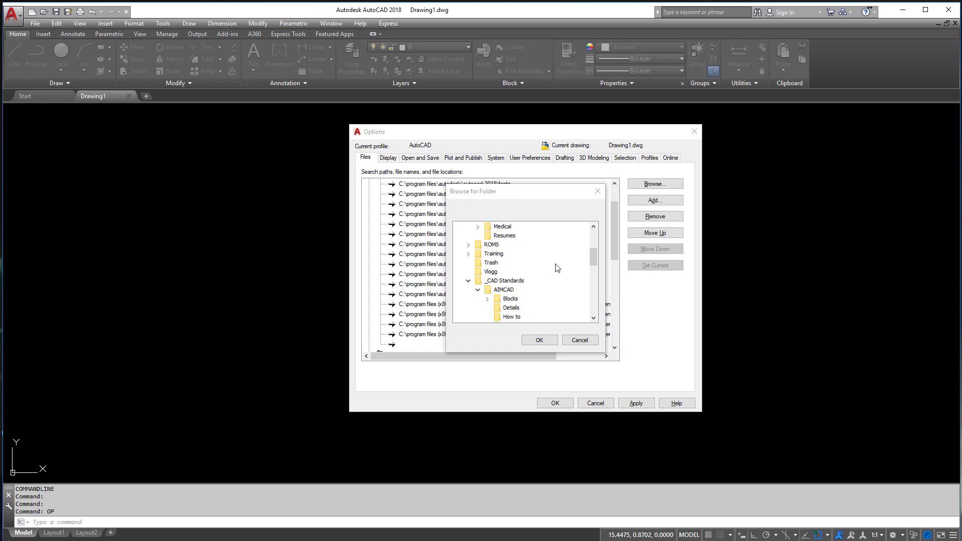
pyautogui.click(510, 289)
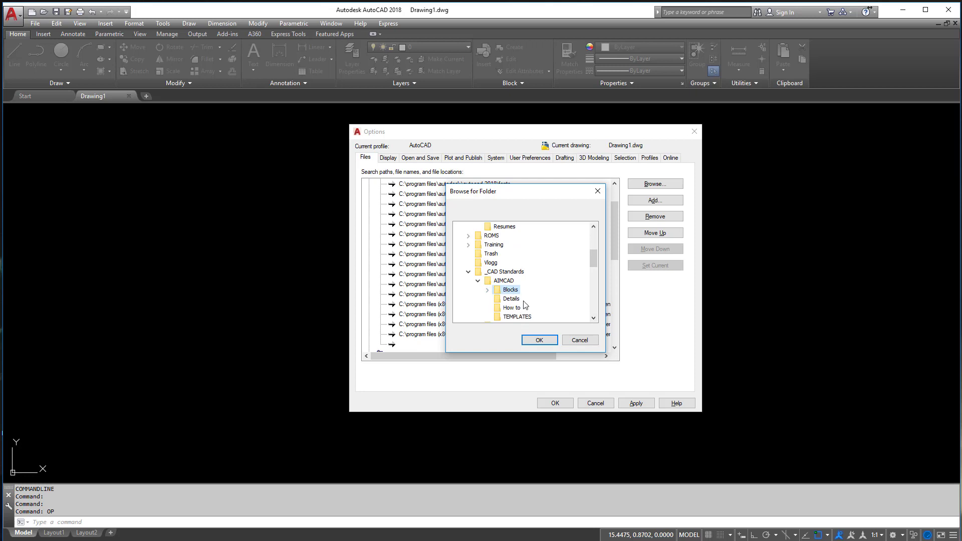
pyautogui.click(502, 281)
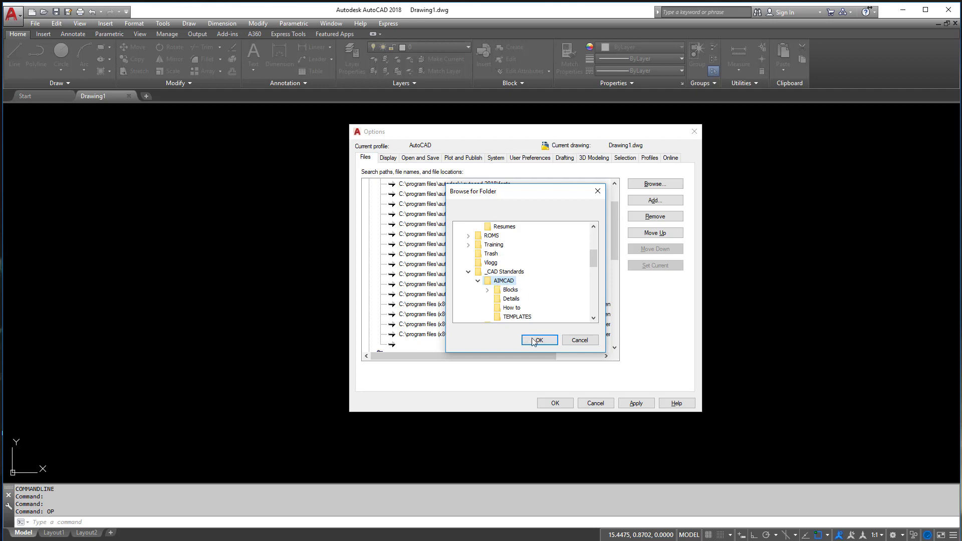
# Confirm the AIMCAD path and move it to the top of the support search path list
pyautogui.click(538, 340)
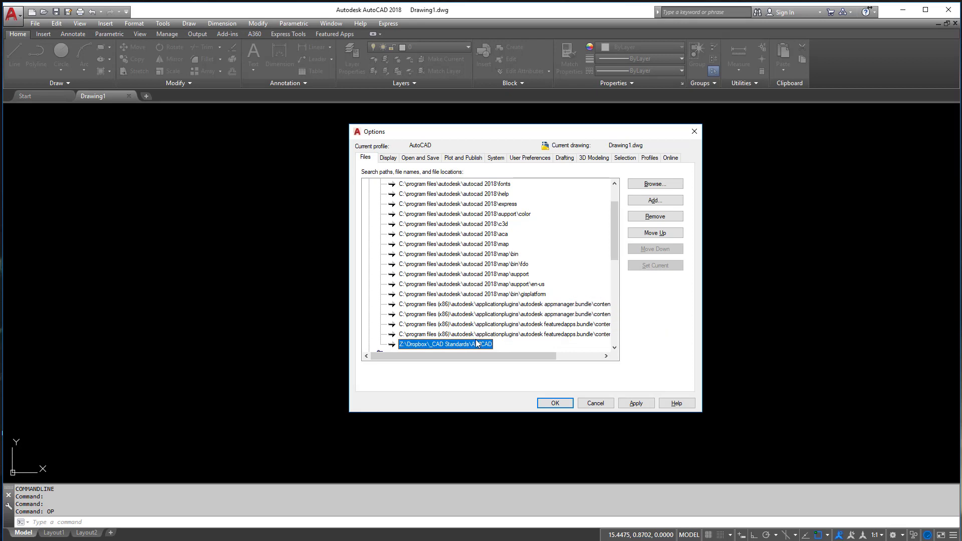
pyautogui.scroll(3)
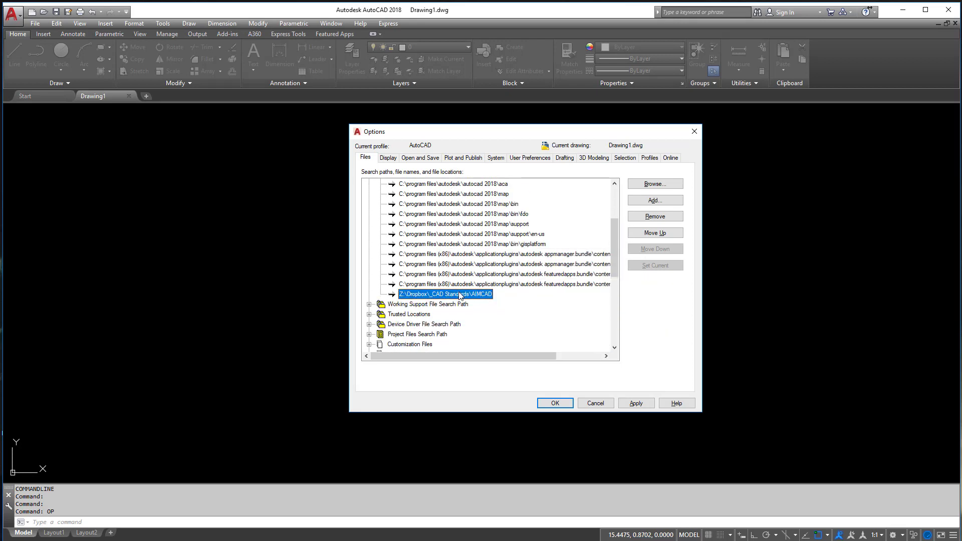
pyautogui.moveTo(466, 301)
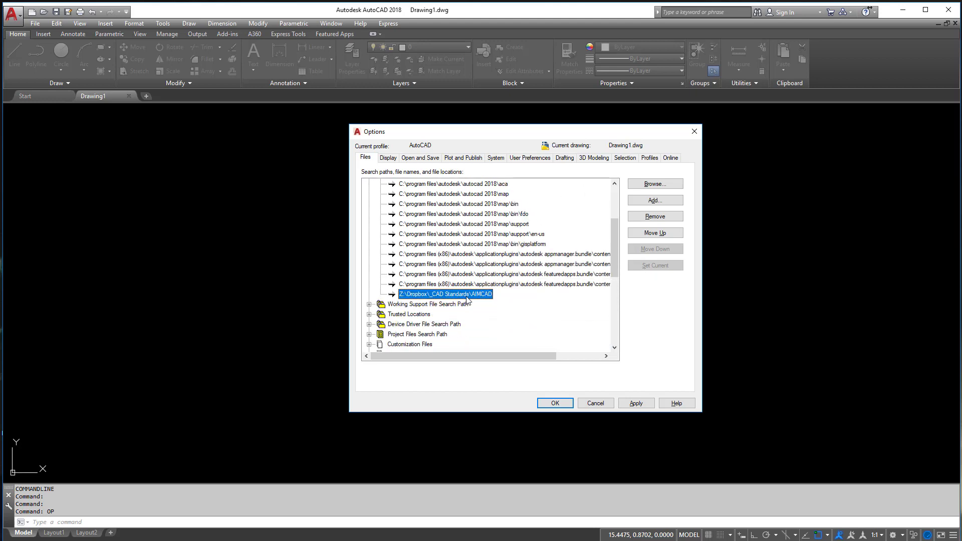
pyautogui.click(654, 233)
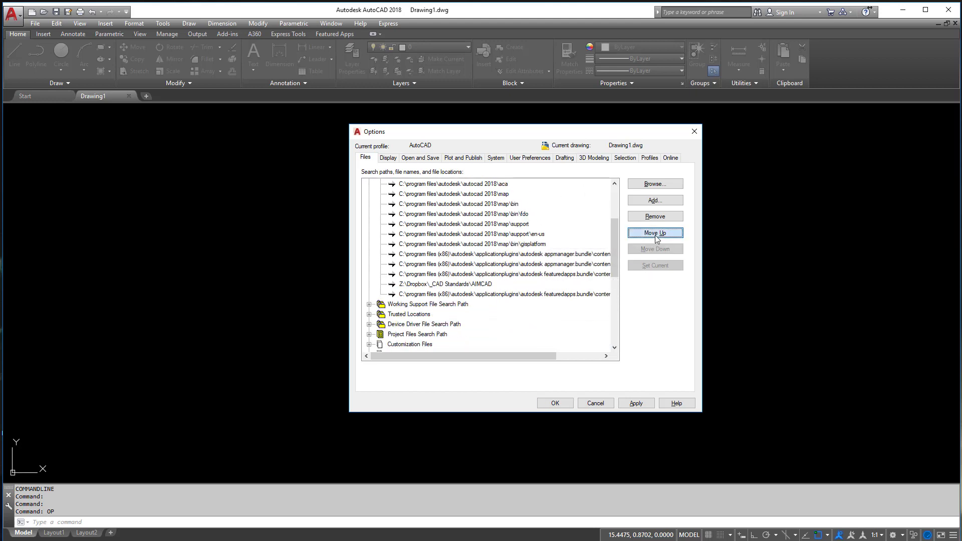
pyautogui.click(654, 233)
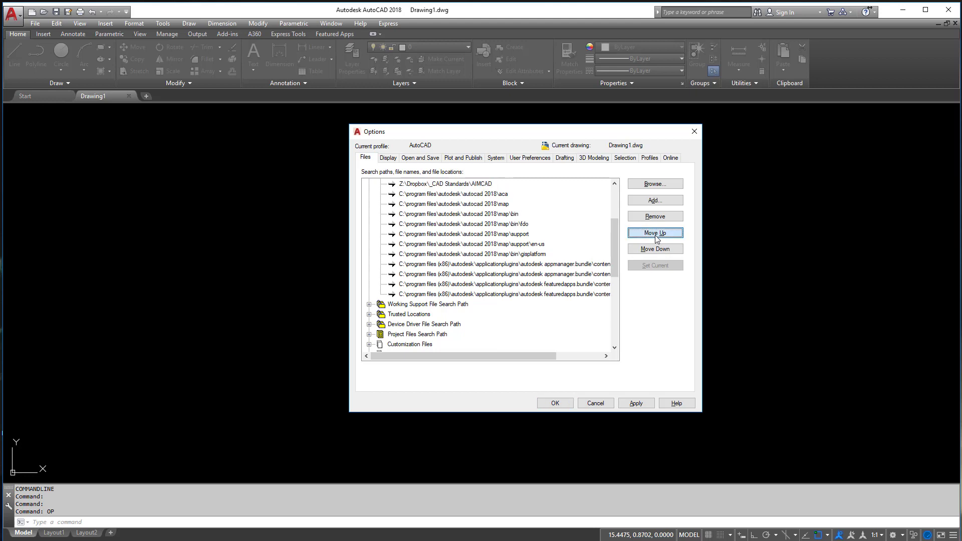
pyautogui.click(654, 232)
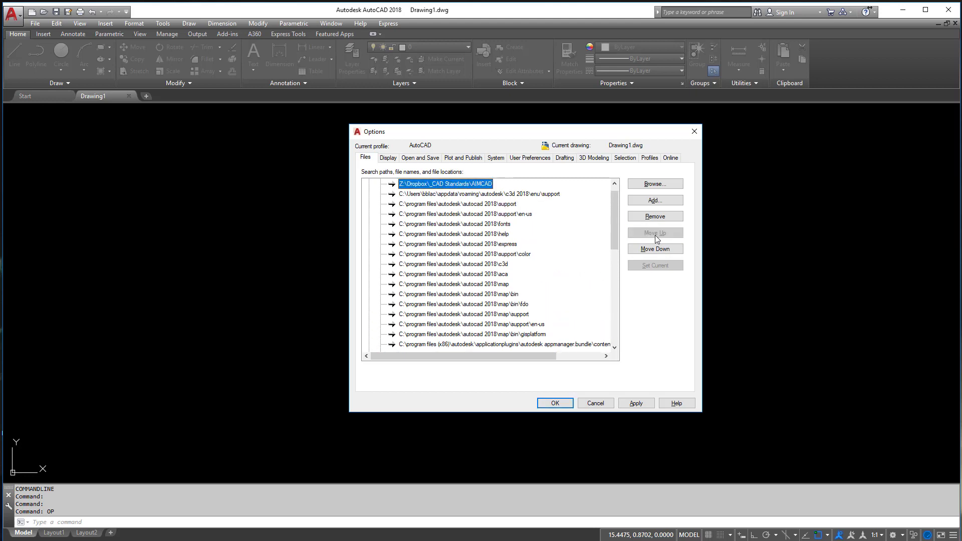
pyautogui.moveTo(474, 190)
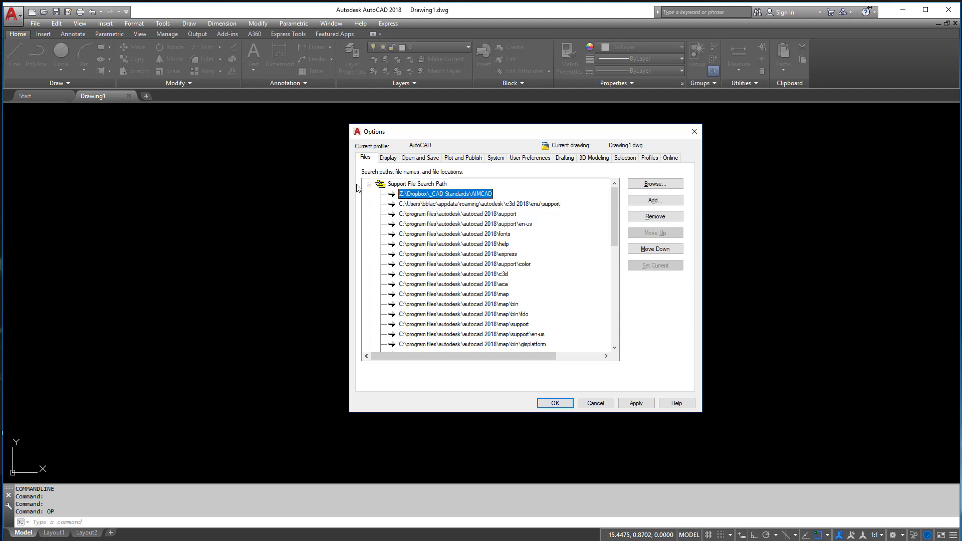
# Collapse Support File Search Path and expand Trusted Locations showing its Program Files entries
pyautogui.click(369, 183)
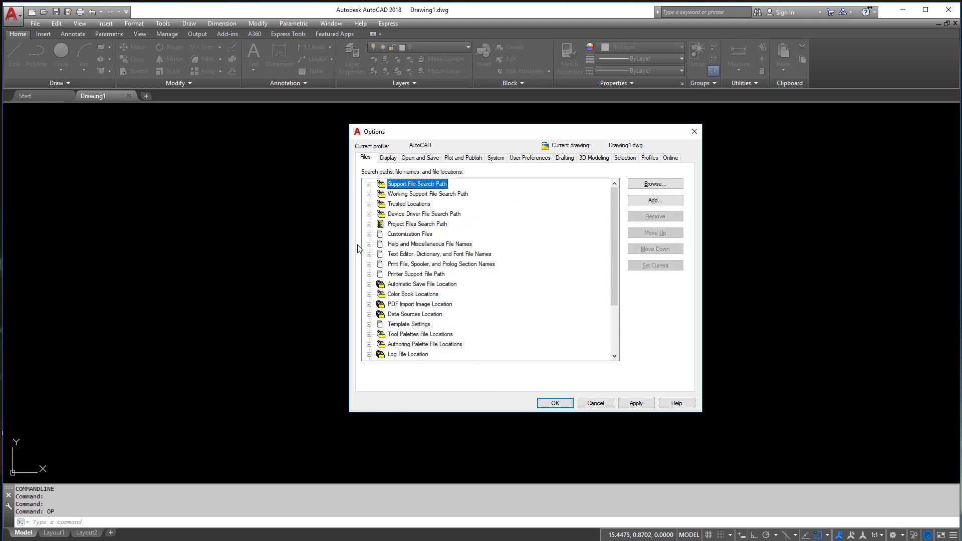
pyautogui.moveTo(530, 289)
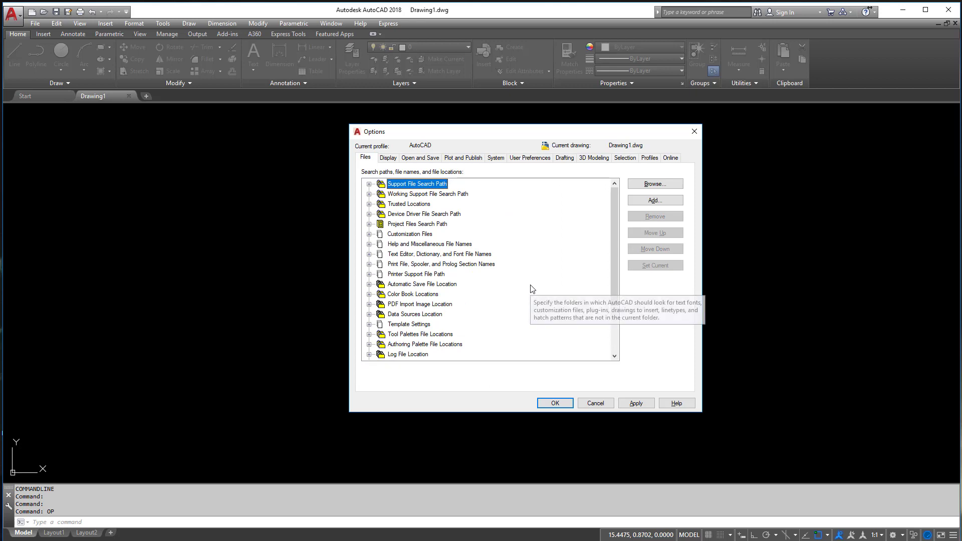
pyautogui.moveTo(423, 223)
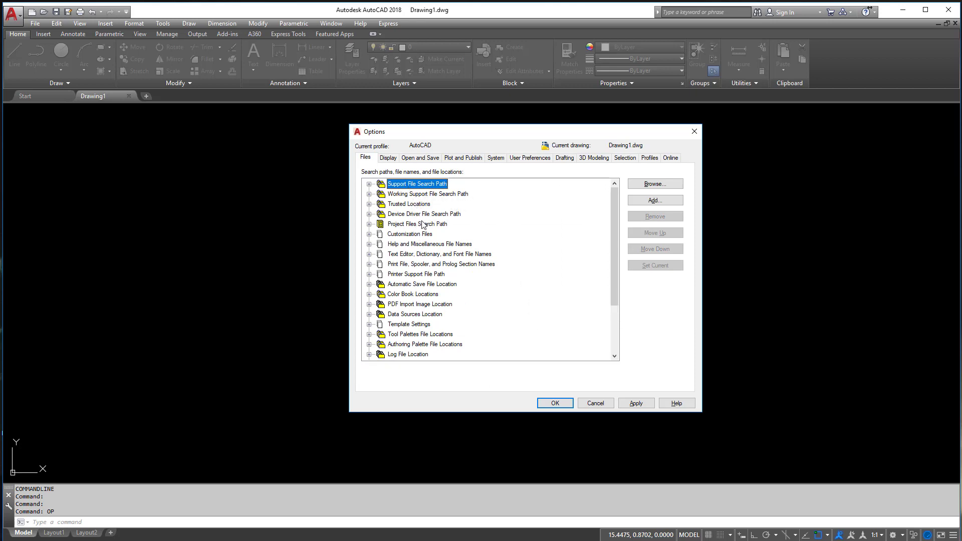
pyautogui.click(370, 203)
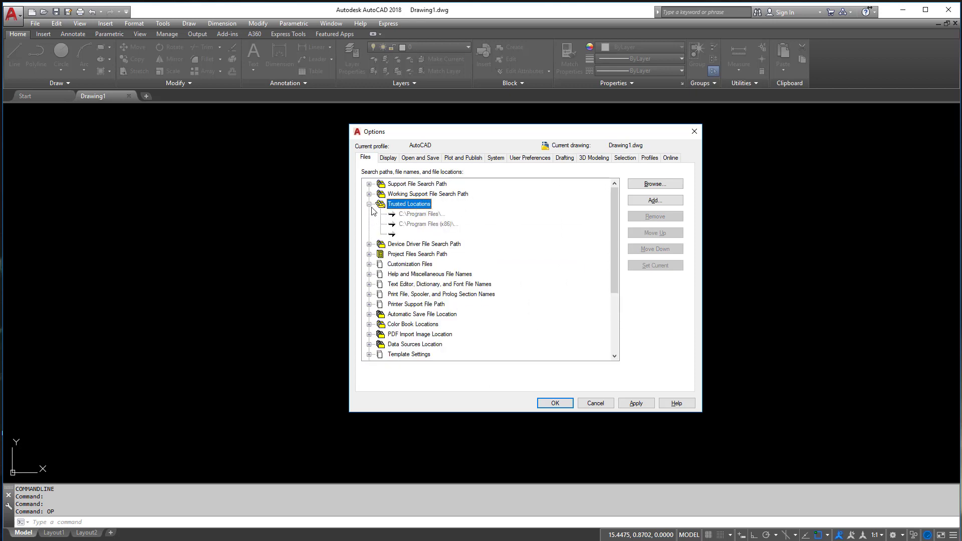
pyautogui.moveTo(406, 213)
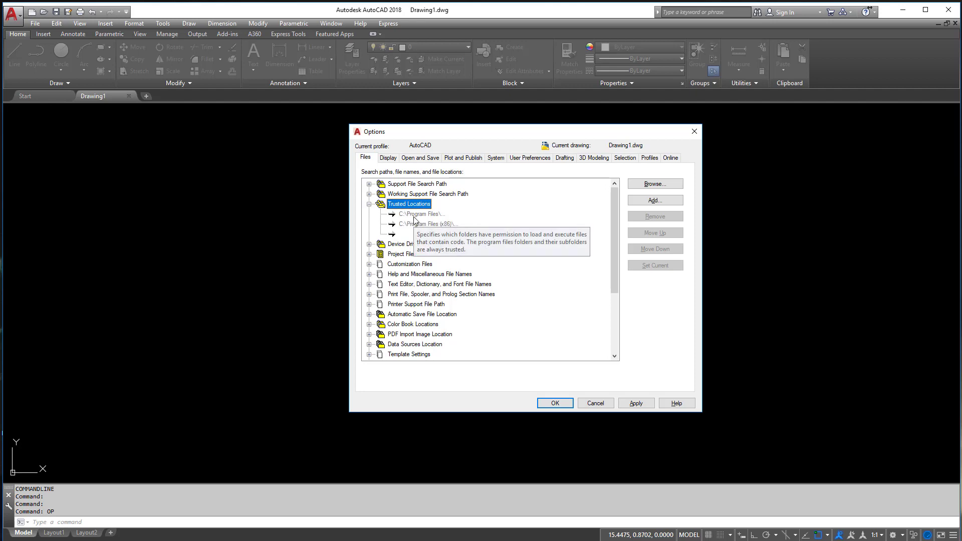
pyautogui.moveTo(436, 224)
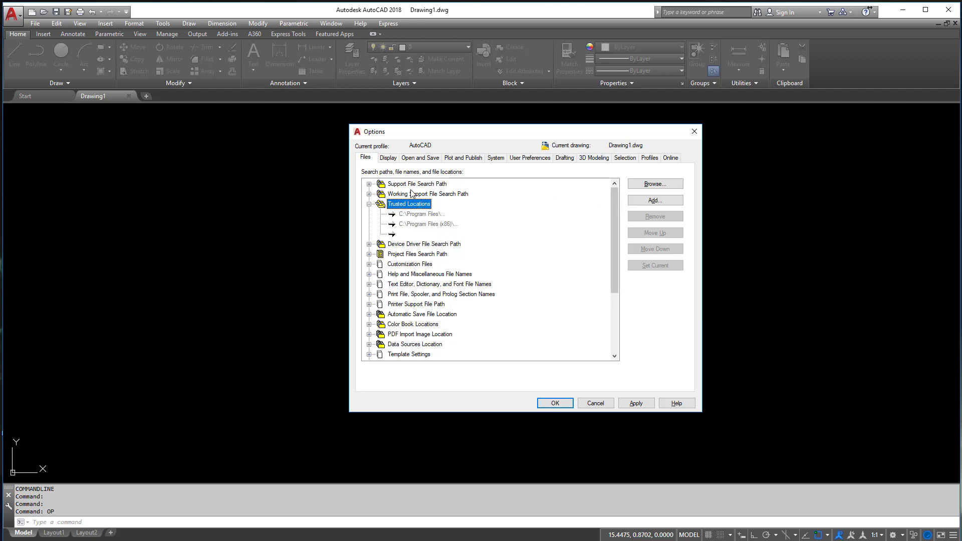
pyautogui.click(417, 183)
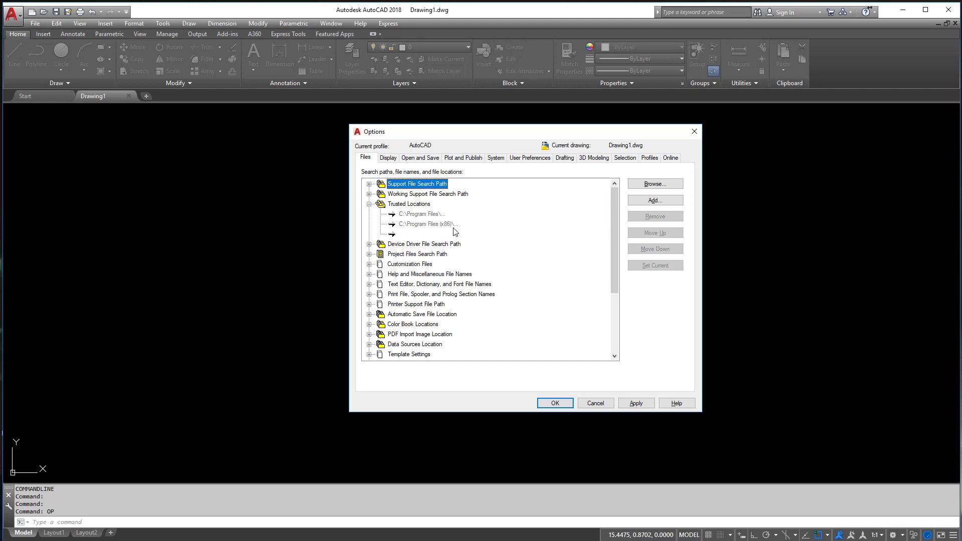
pyautogui.moveTo(454, 231)
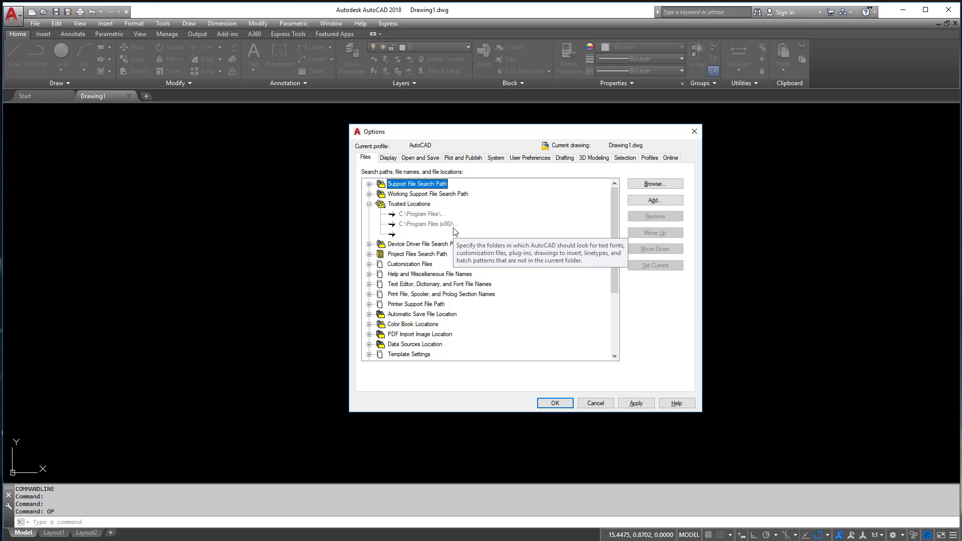
pyautogui.moveTo(431, 304)
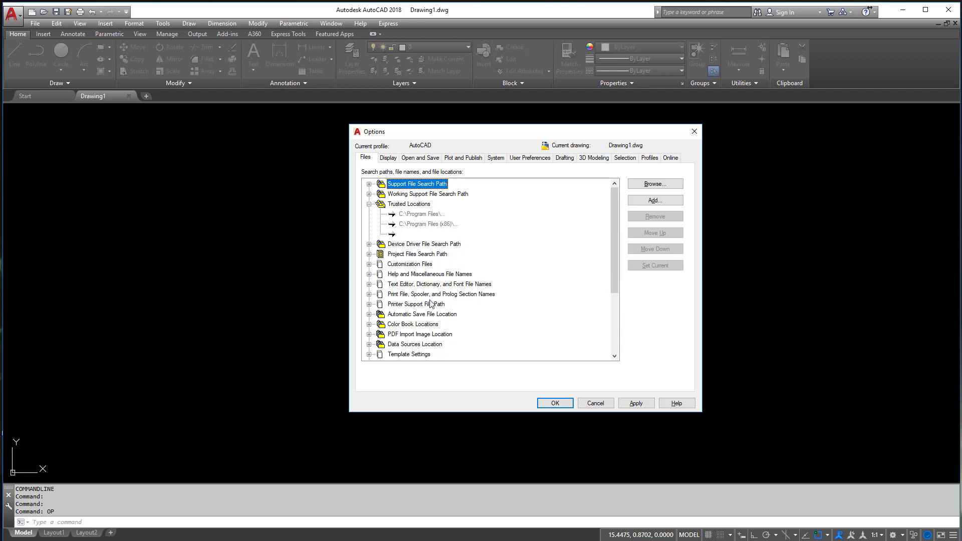
pyautogui.moveTo(391, 294)
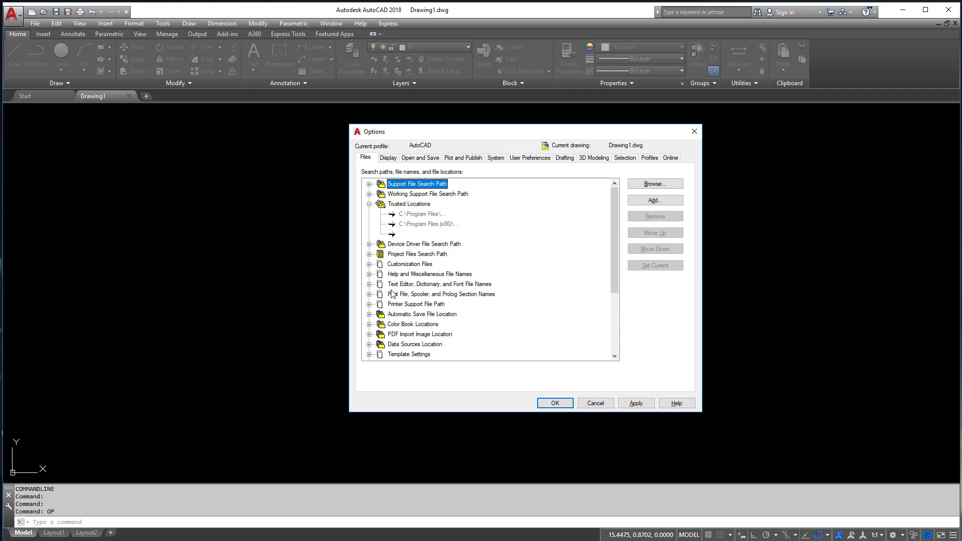
pyautogui.moveTo(366, 272)
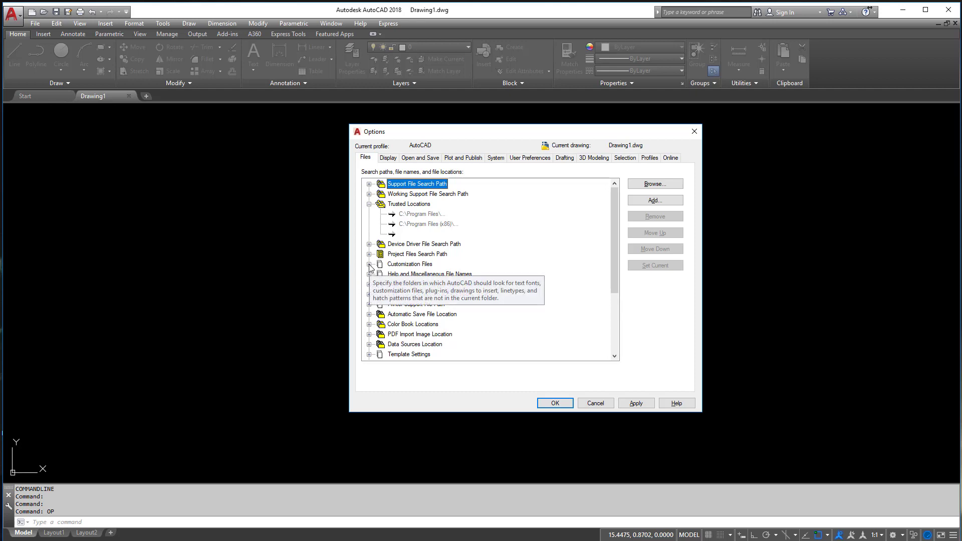
# Expand Customization Files and select the main customization file path entry
pyautogui.click(370, 263)
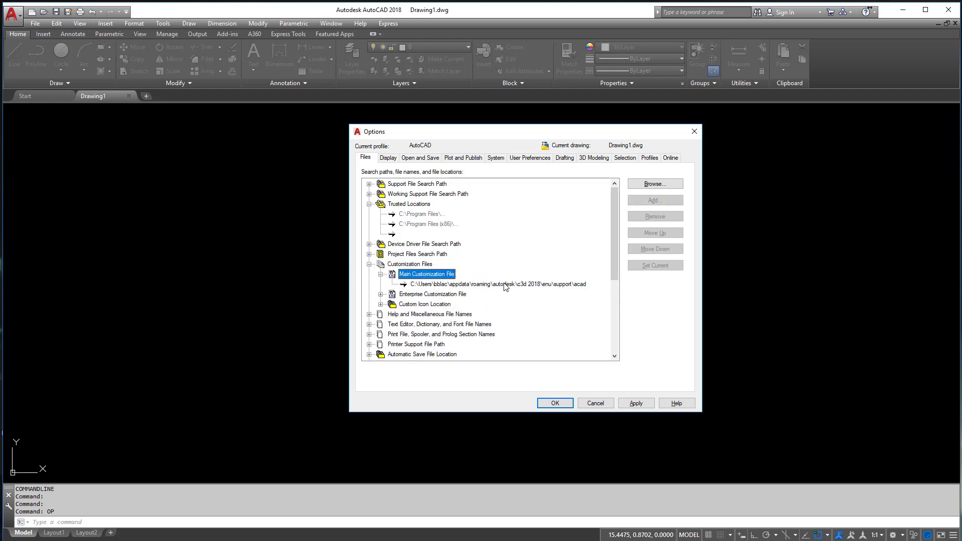
pyautogui.click(491, 284)
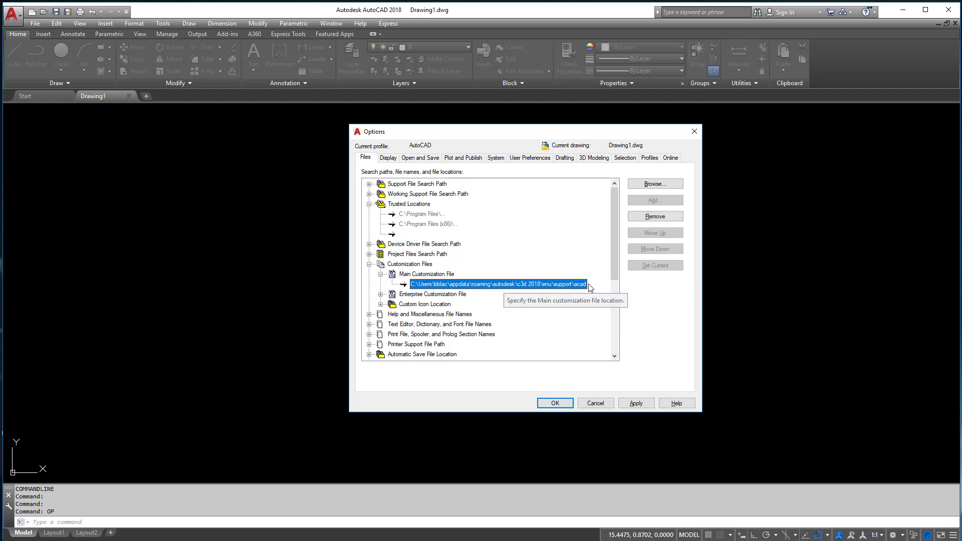
pyautogui.moveTo(34, 66)
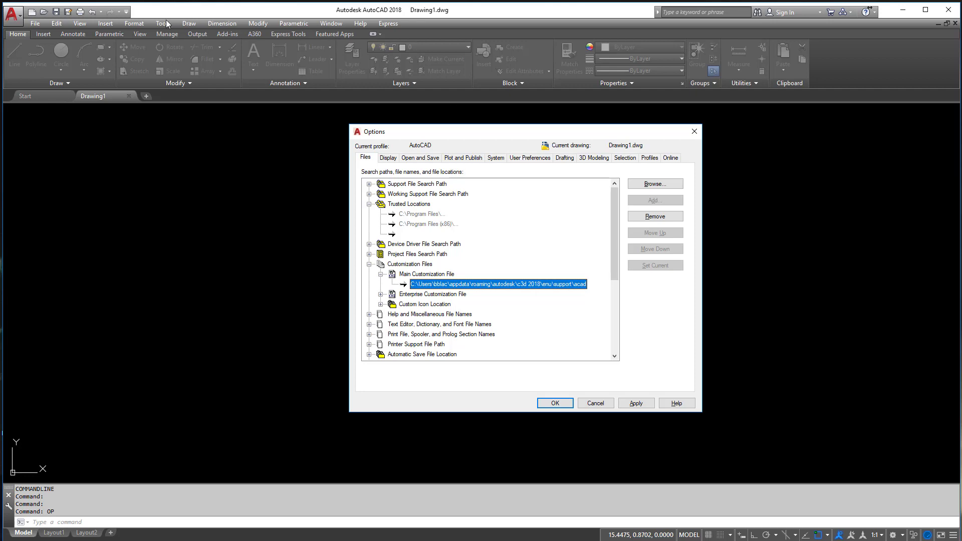
pyautogui.moveTo(537, 329)
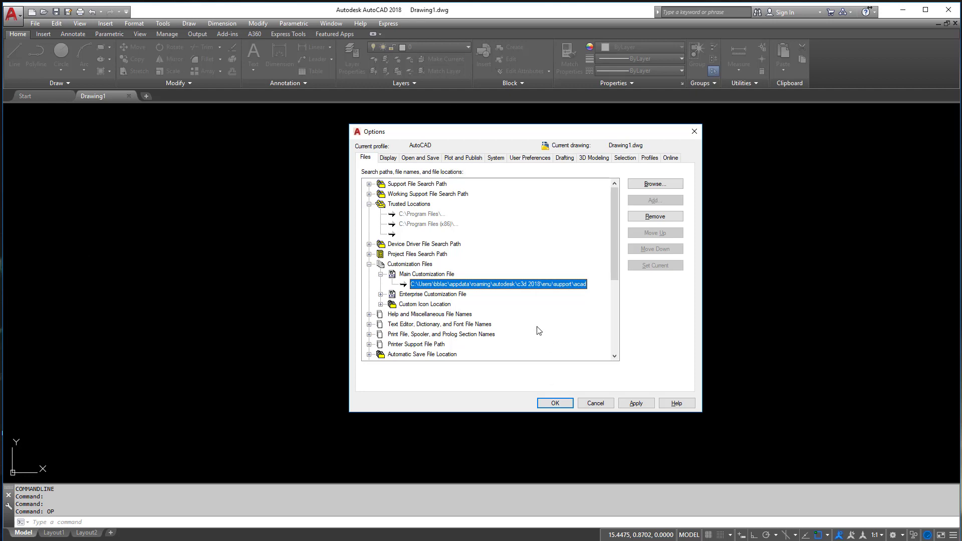
pyautogui.moveTo(128, 23)
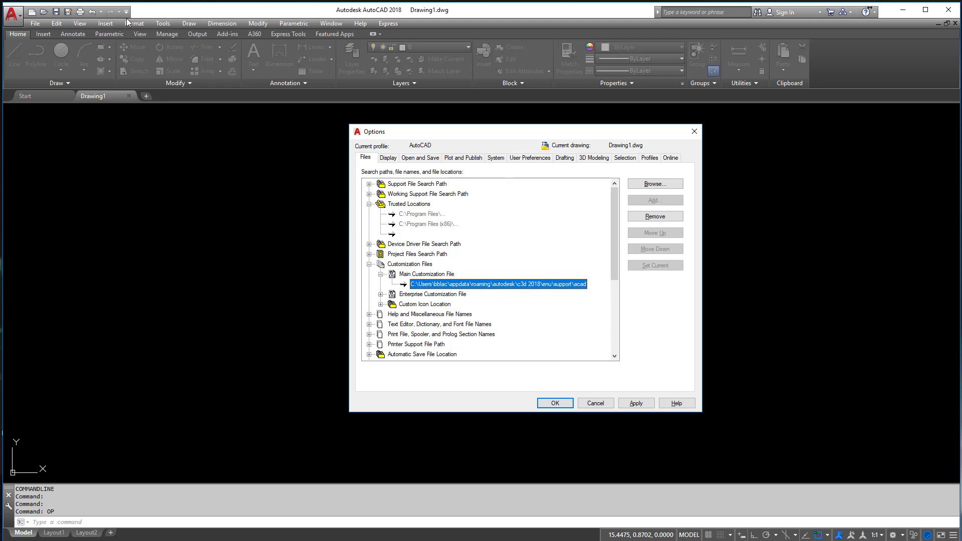
pyautogui.moveTo(581, 294)
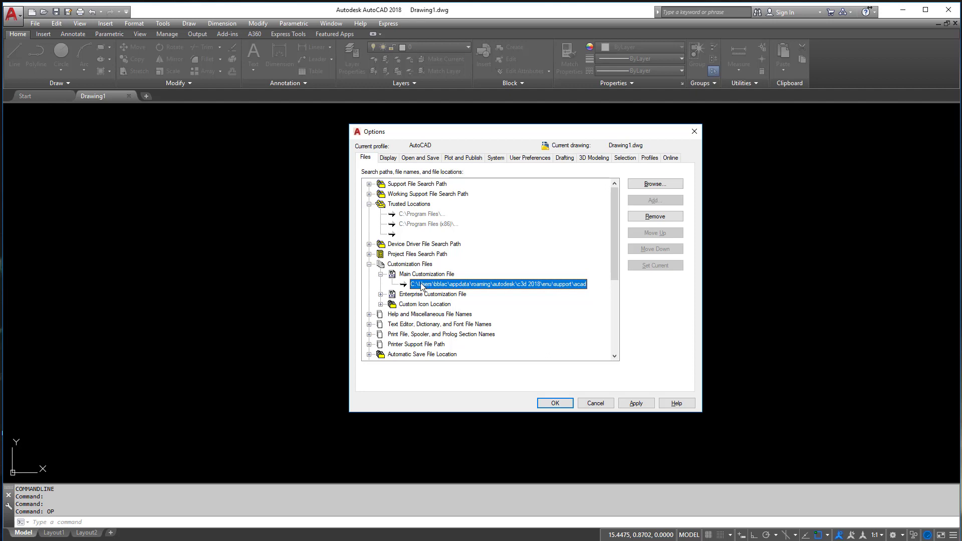
pyautogui.moveTo(569, 290)
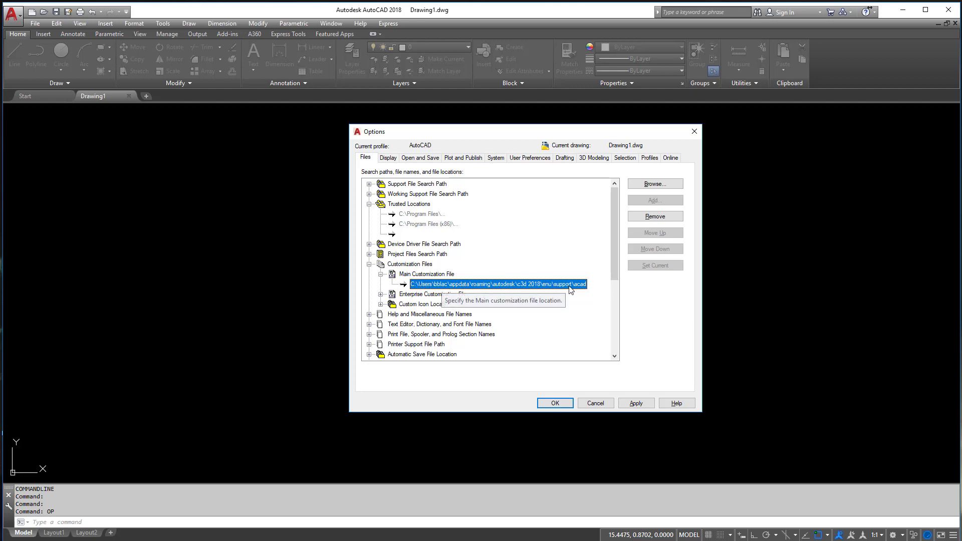
pyautogui.moveTo(599, 311)
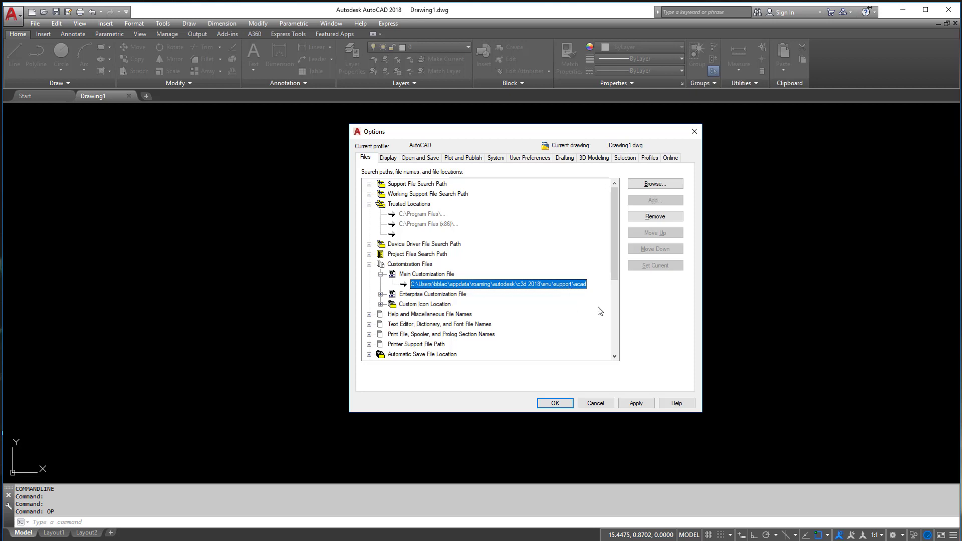
pyautogui.moveTo(586, 284)
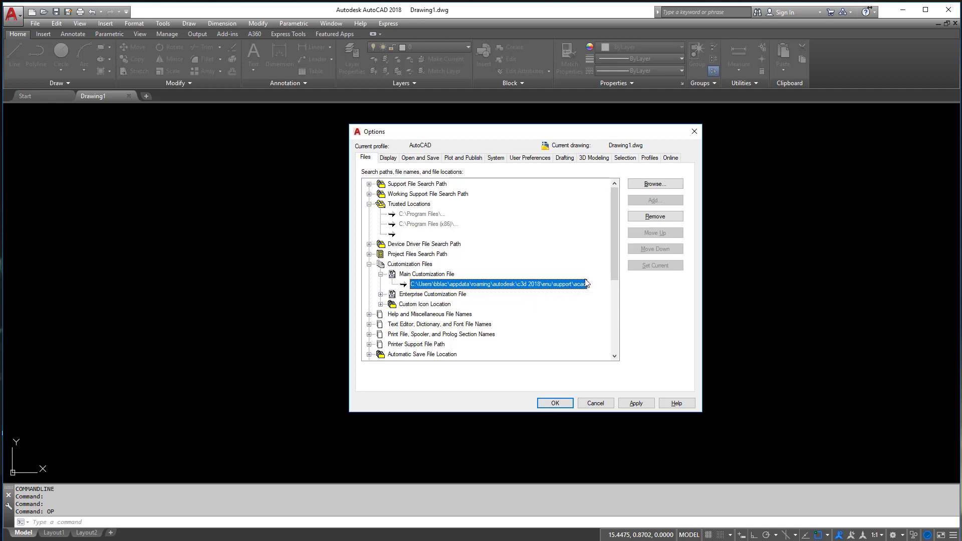
pyautogui.moveTo(581, 289)
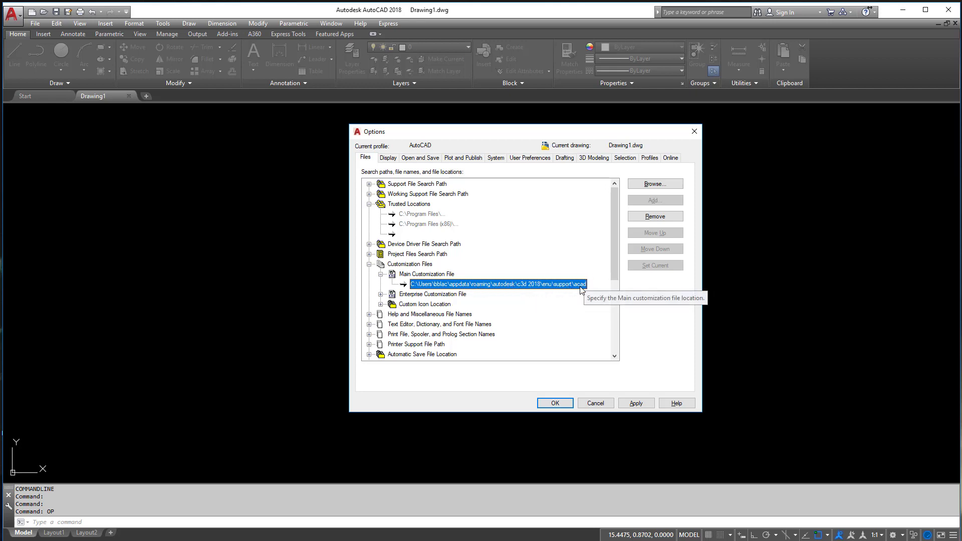
pyautogui.moveTo(565, 291)
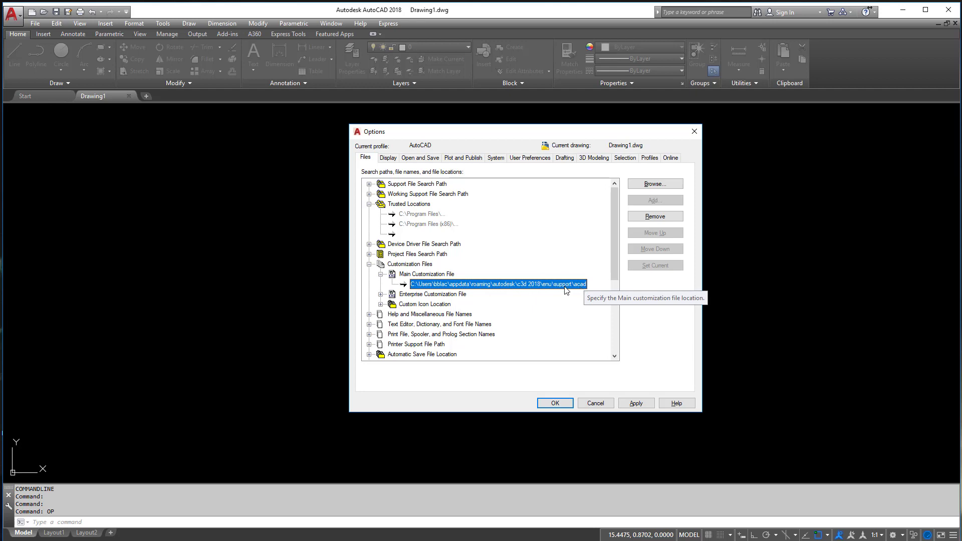
pyautogui.moveTo(580, 289)
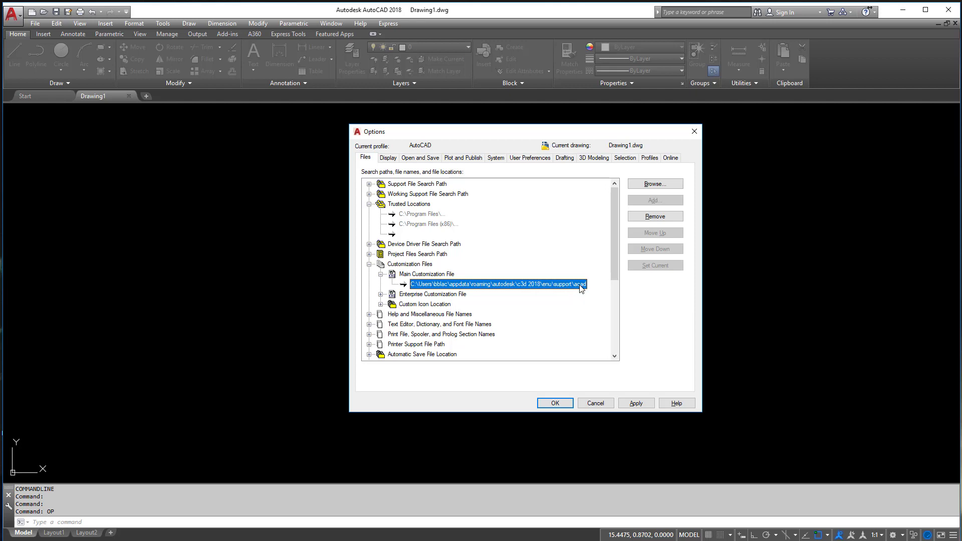
pyautogui.moveTo(570, 294)
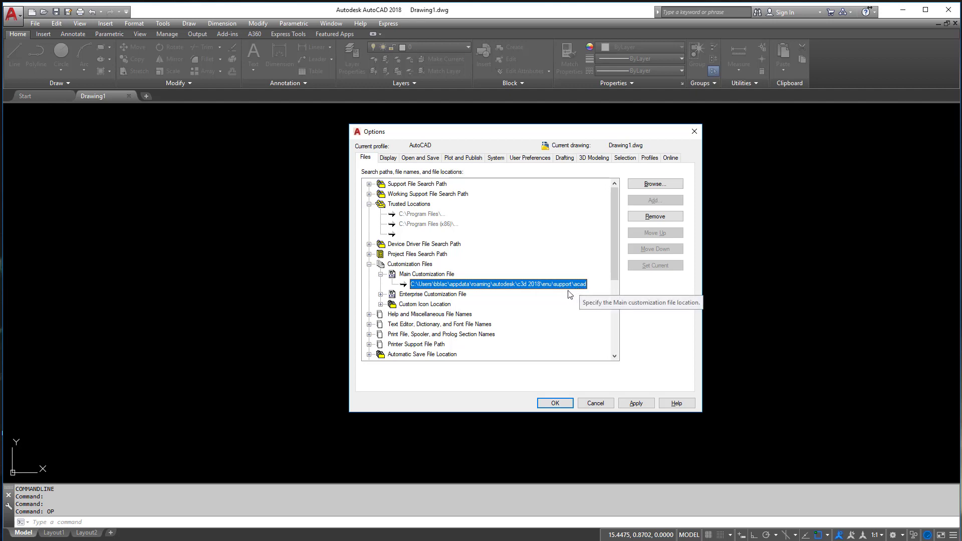
pyautogui.moveTo(585, 298)
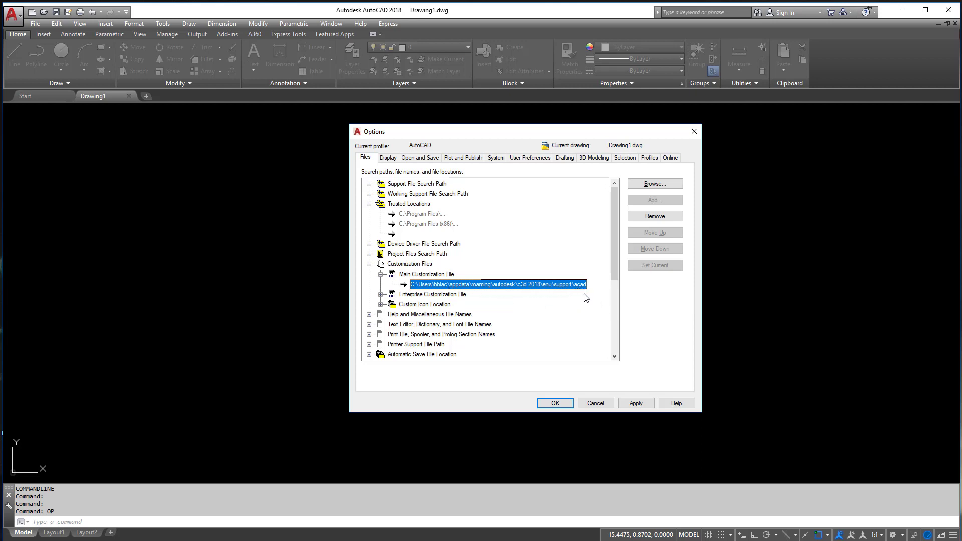
pyautogui.moveTo(580, 292)
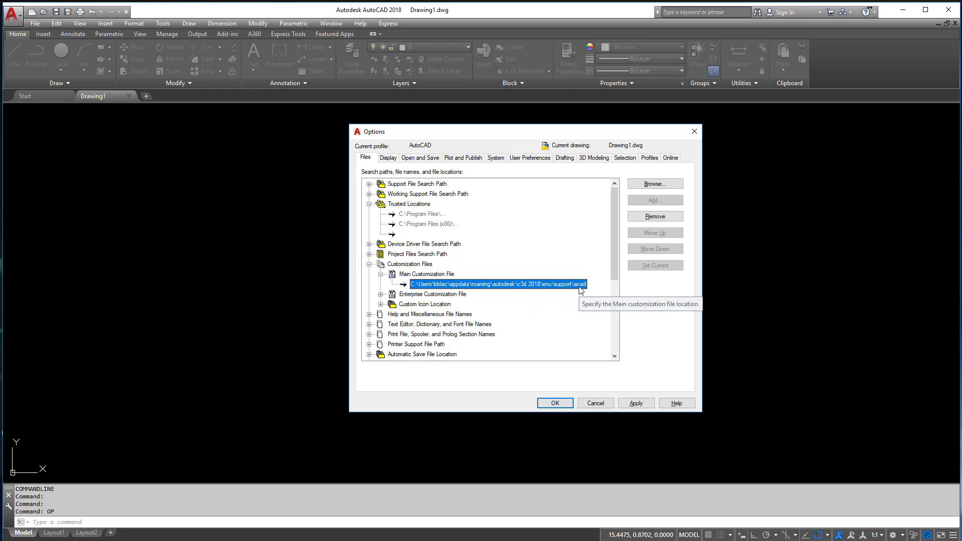
pyautogui.moveTo(545, 289)
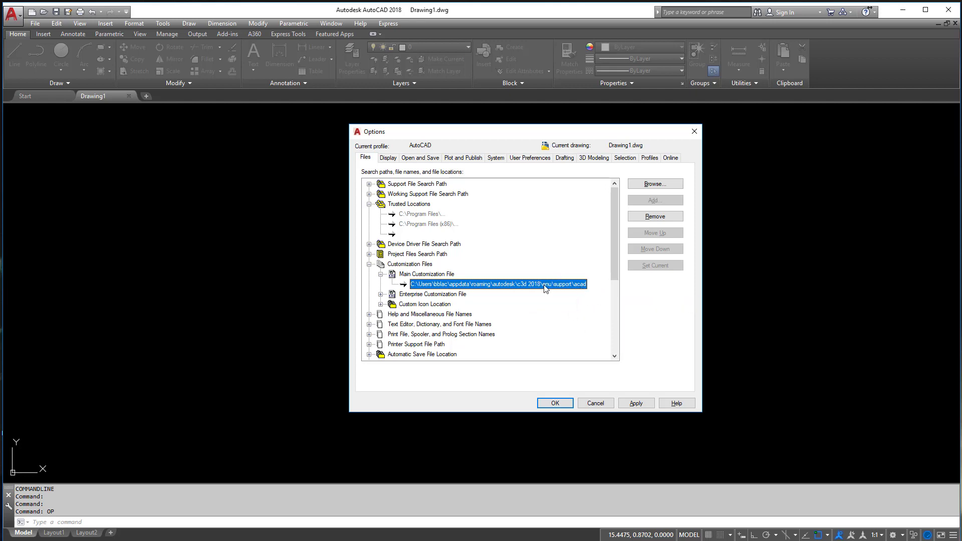
pyautogui.moveTo(575, 326)
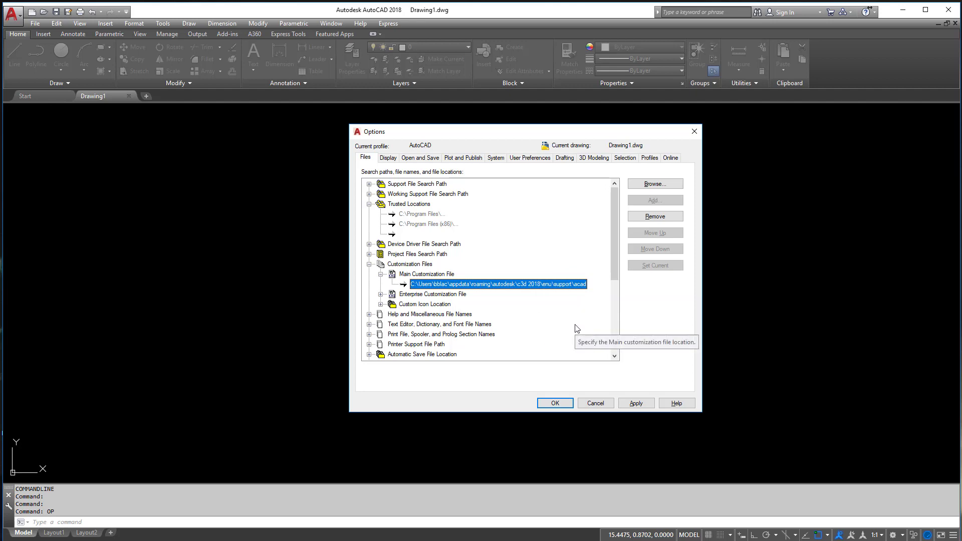
pyautogui.moveTo(570, 303)
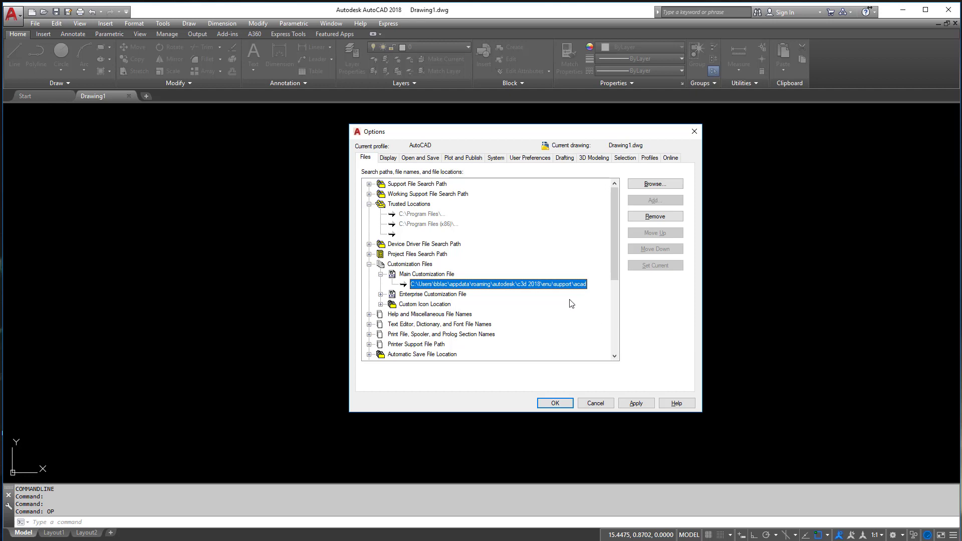
pyautogui.moveTo(421, 283)
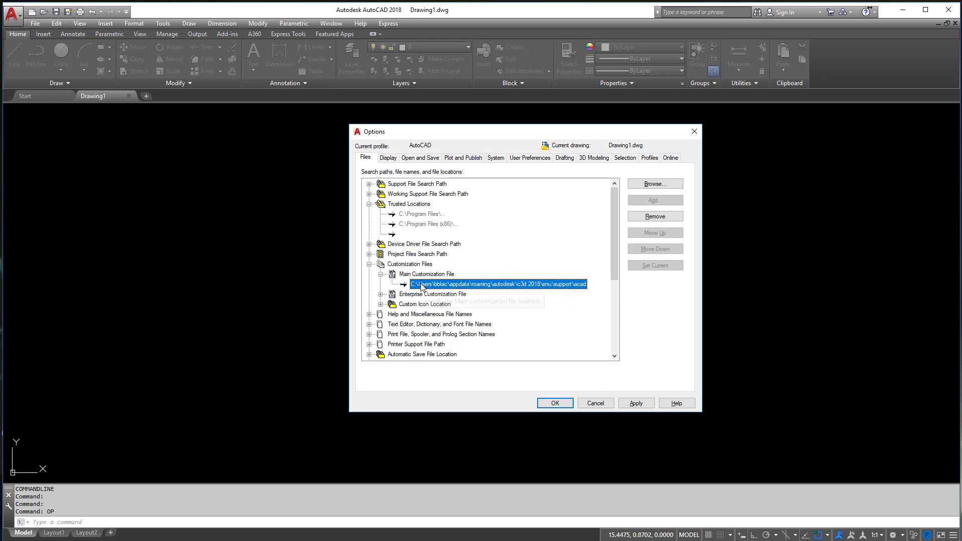
pyautogui.moveTo(606, 284)
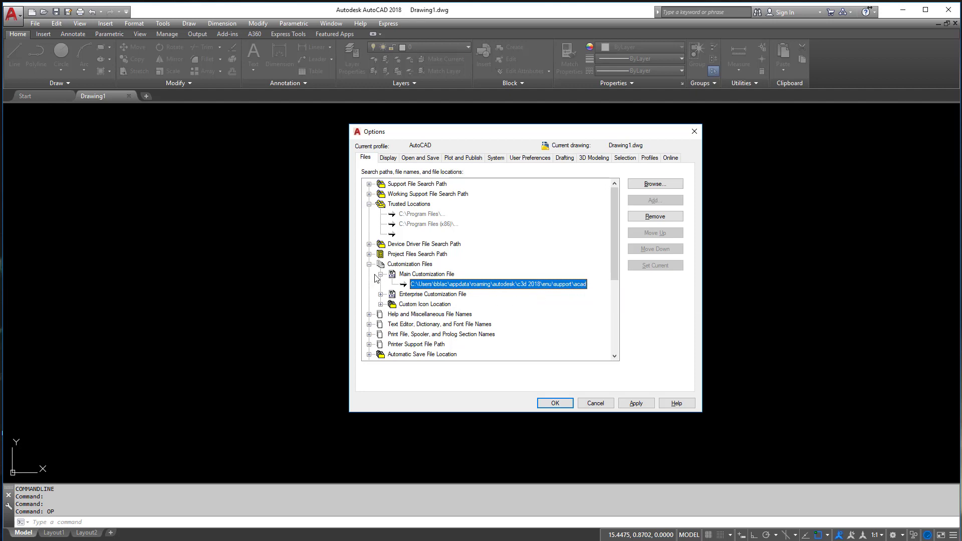
# Collapse Customization Files and expand Printer Support File Path with its Print Spooler location
pyautogui.click(369, 265)
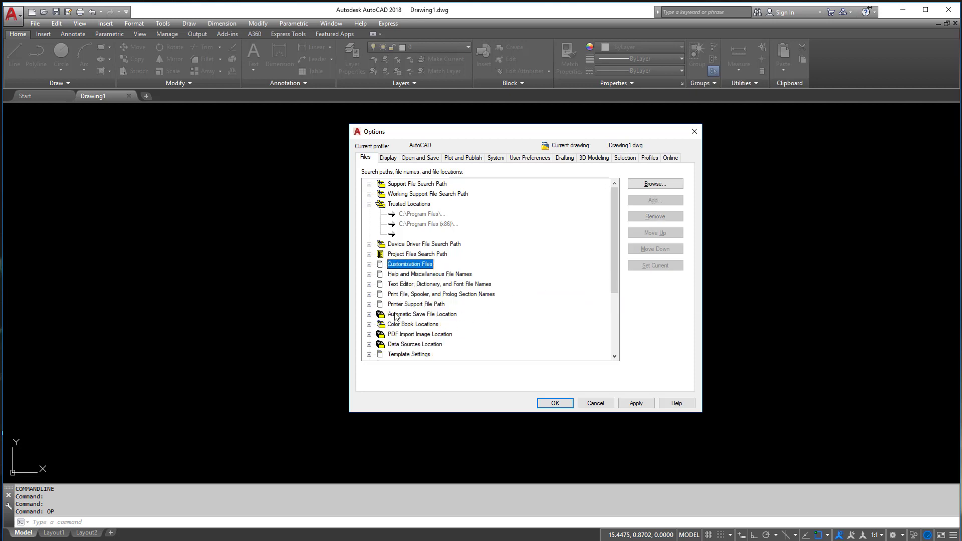
pyautogui.click(415, 304)
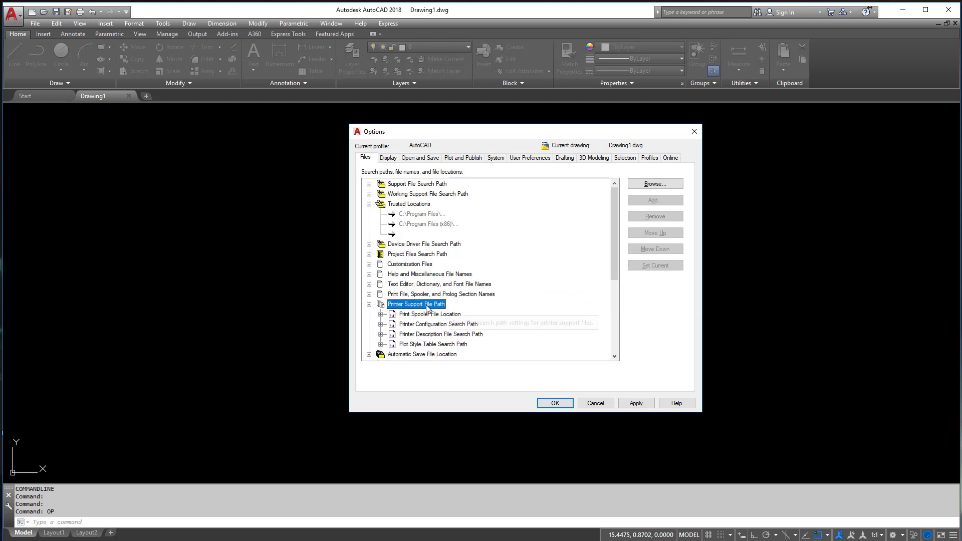
pyautogui.scroll(-3)
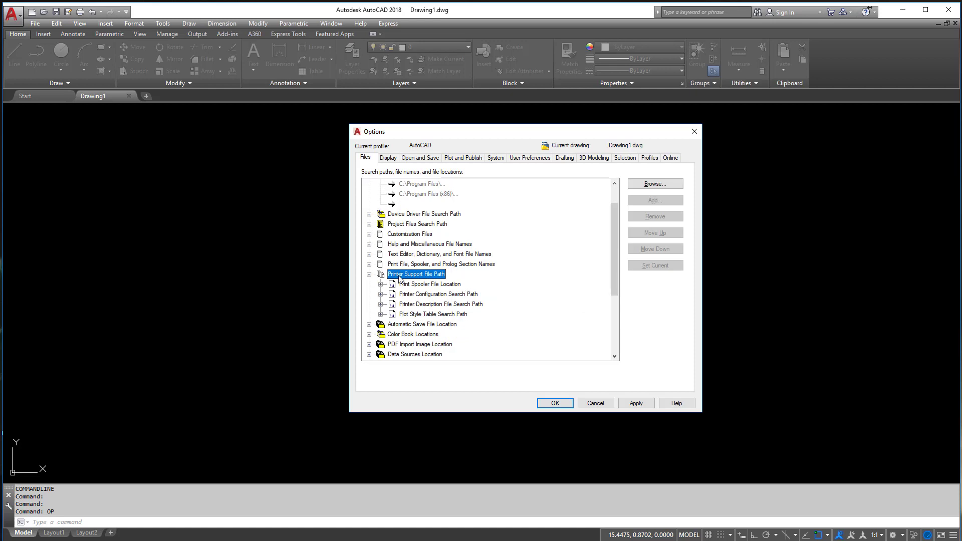
pyautogui.moveTo(529, 319)
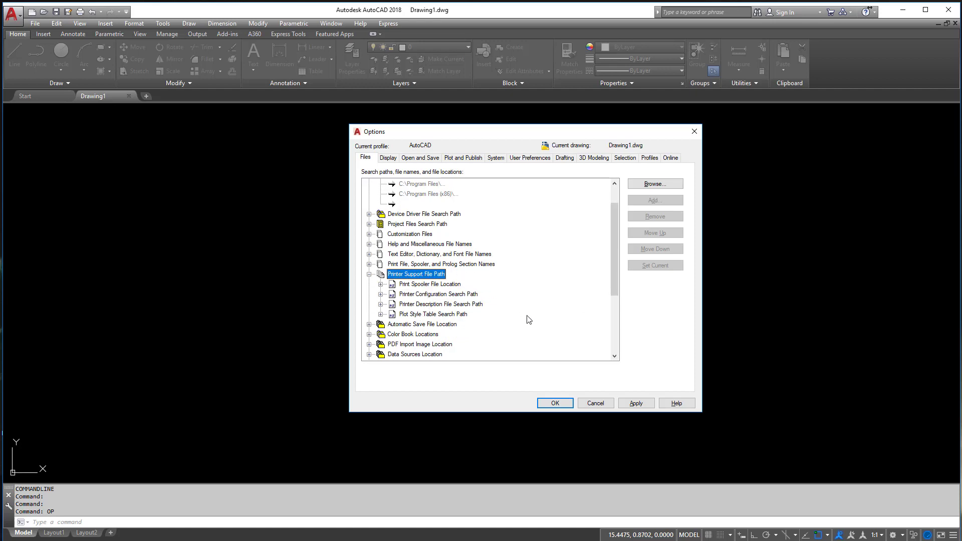
pyautogui.moveTo(380, 288)
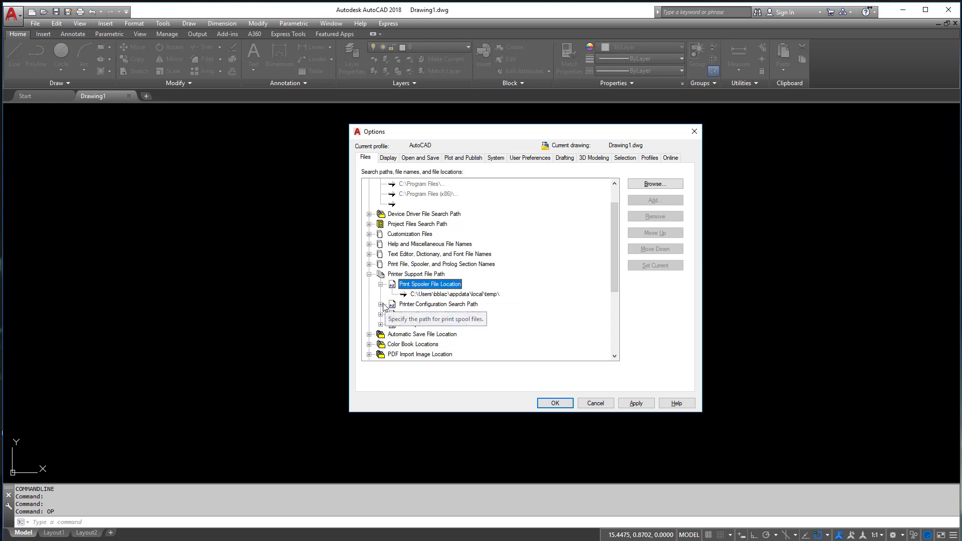
pyautogui.click(385, 305)
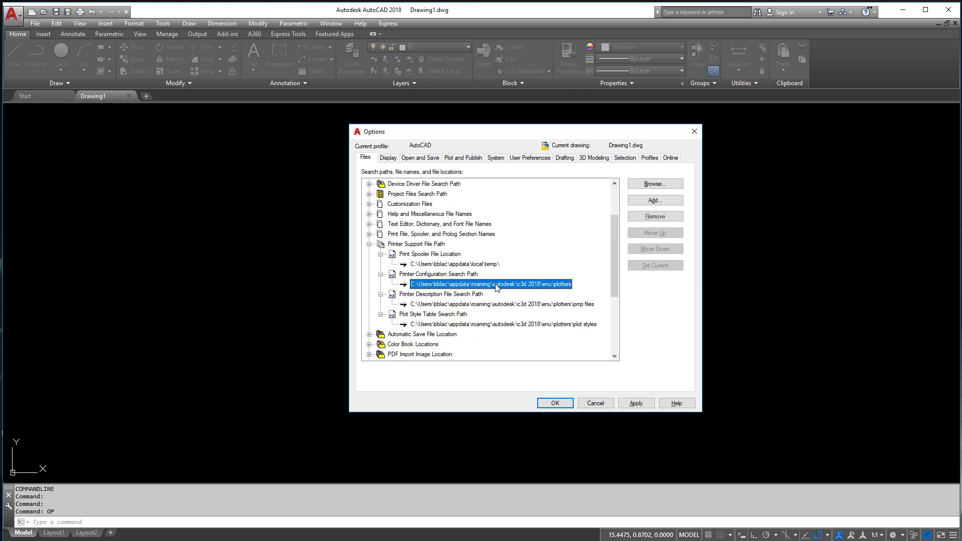
pyautogui.moveTo(496, 283)
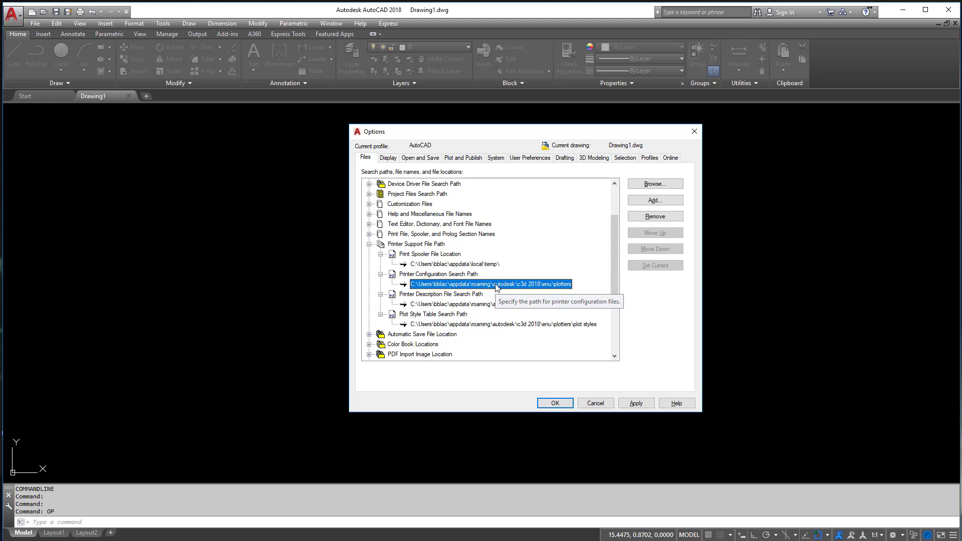
pyautogui.moveTo(551, 288)
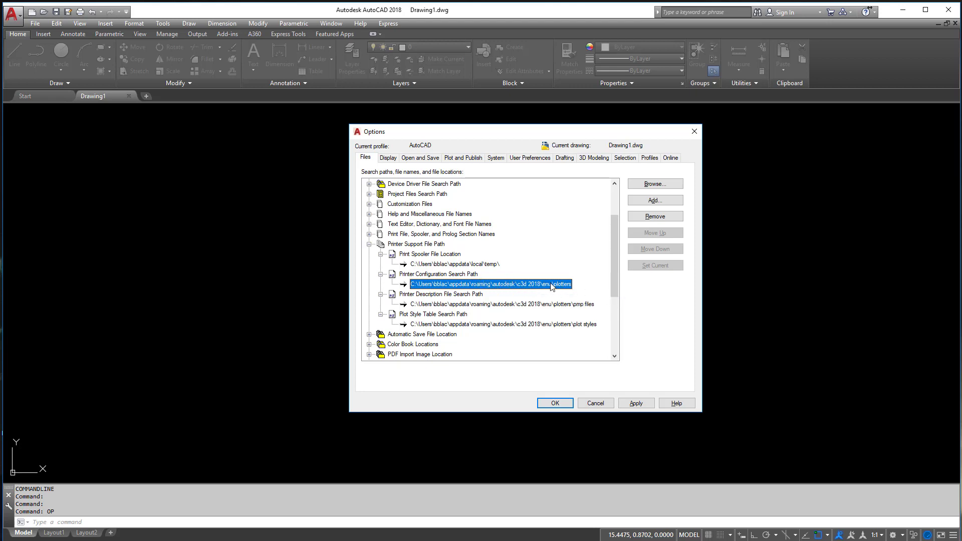
pyautogui.moveTo(552, 286)
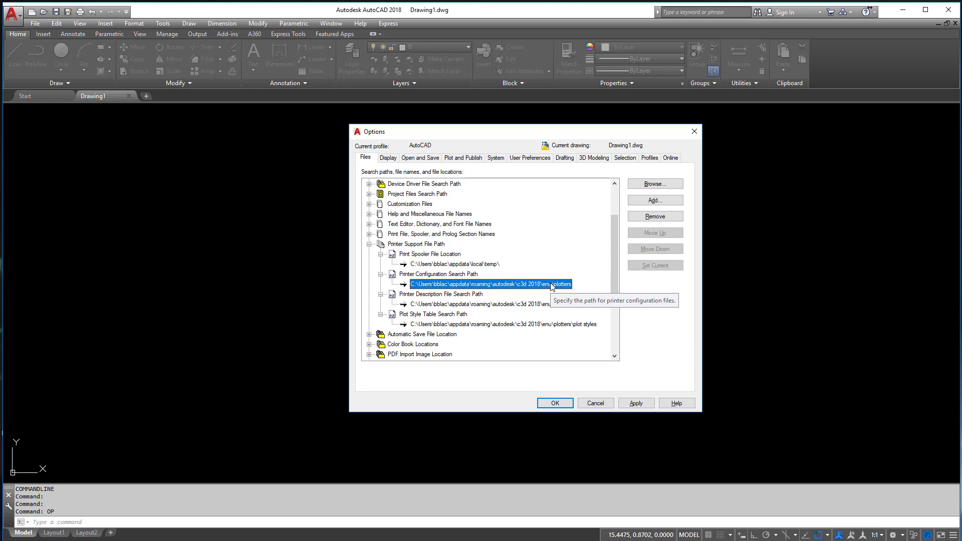
pyautogui.moveTo(575, 289)
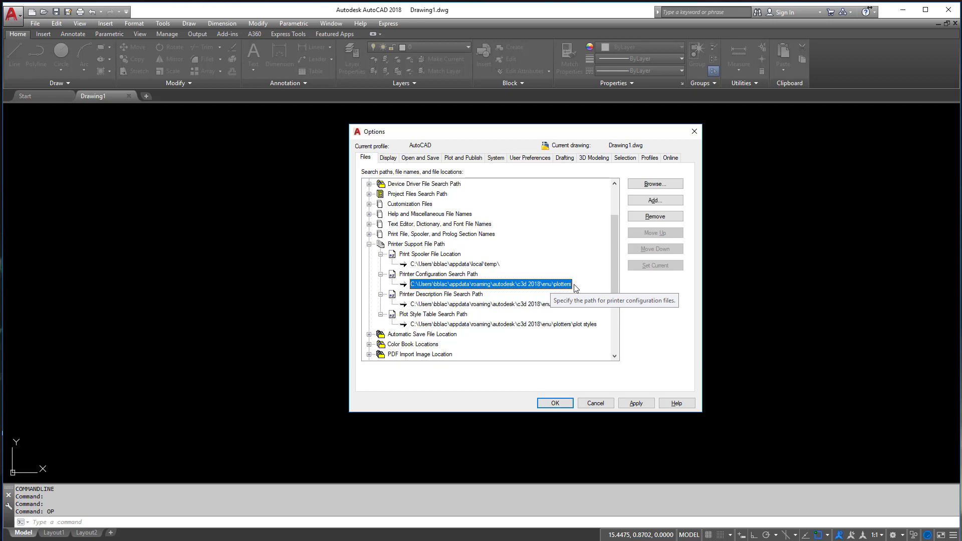
pyautogui.moveTo(410, 290)
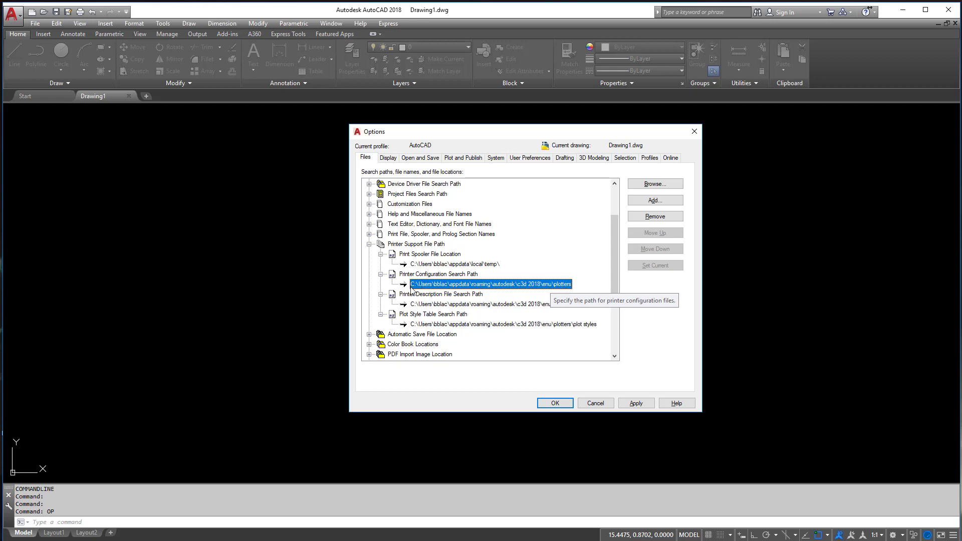
pyautogui.moveTo(567, 292)
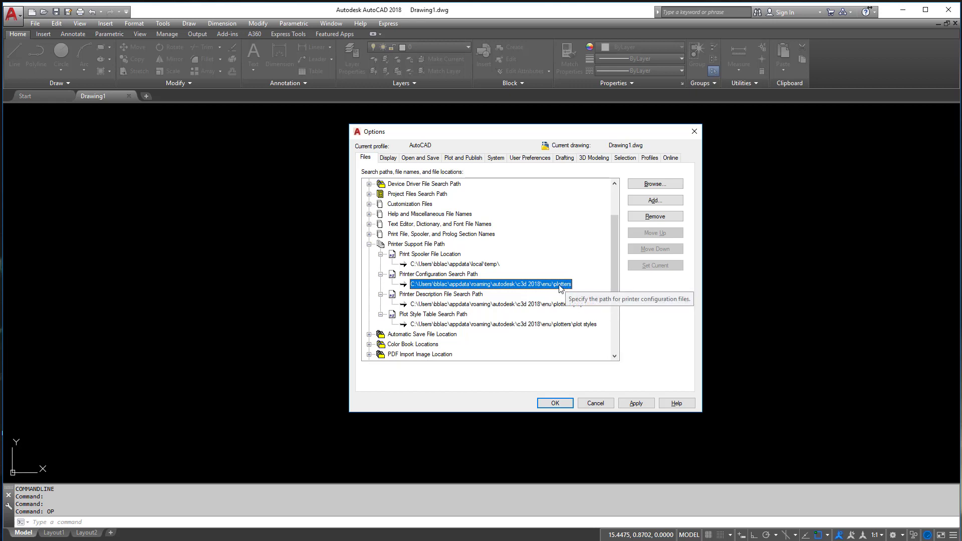
pyautogui.moveTo(545, 287)
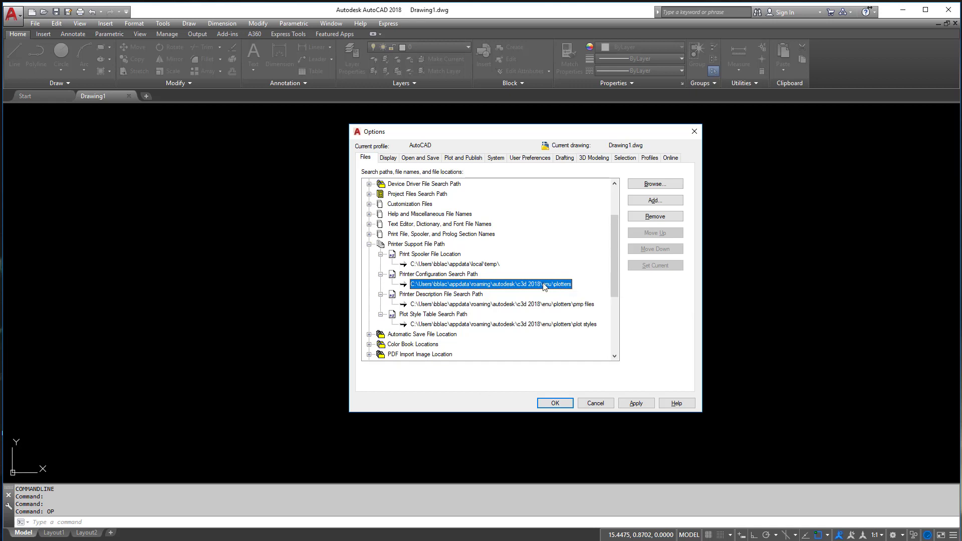
pyautogui.moveTo(564, 291)
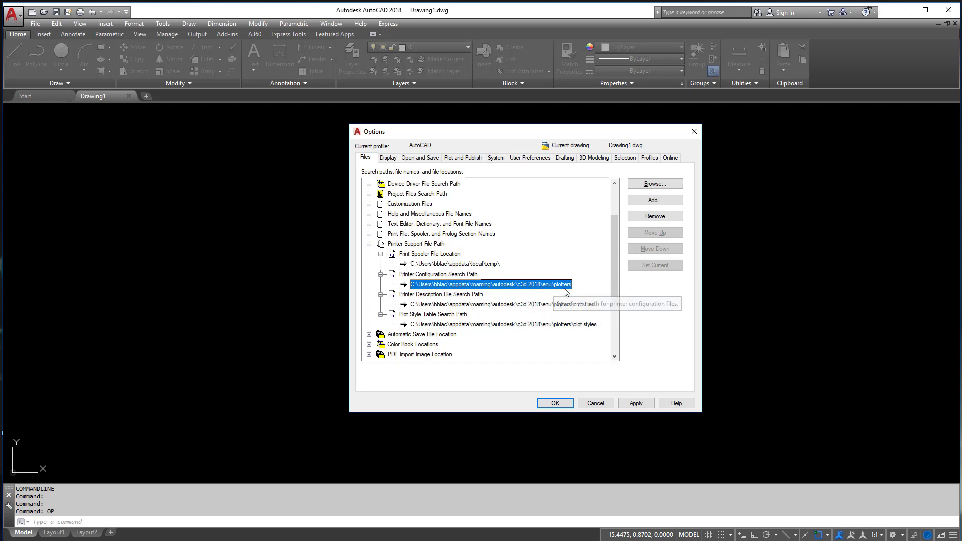
pyautogui.moveTo(589, 312)
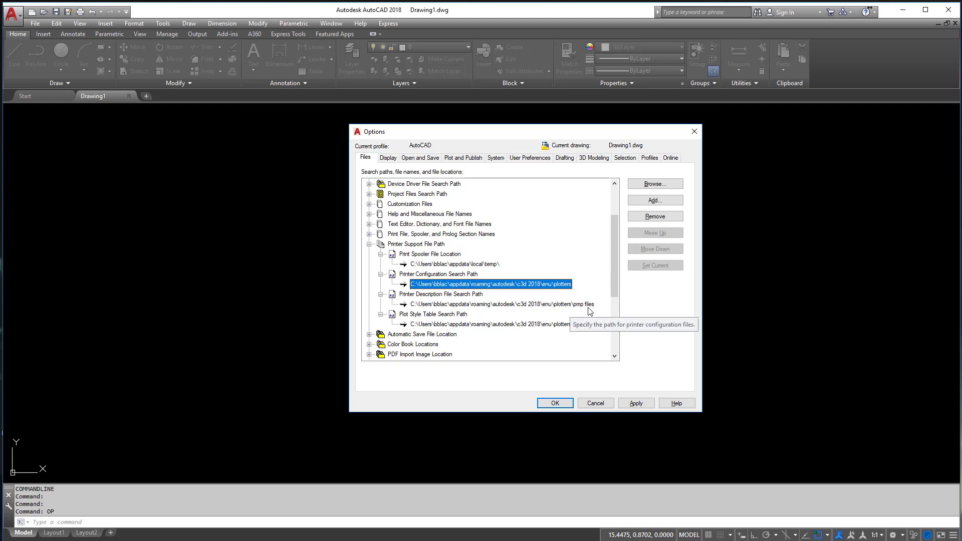
# Inspect the plot style table and printer configuration search paths
pyautogui.click(502, 324)
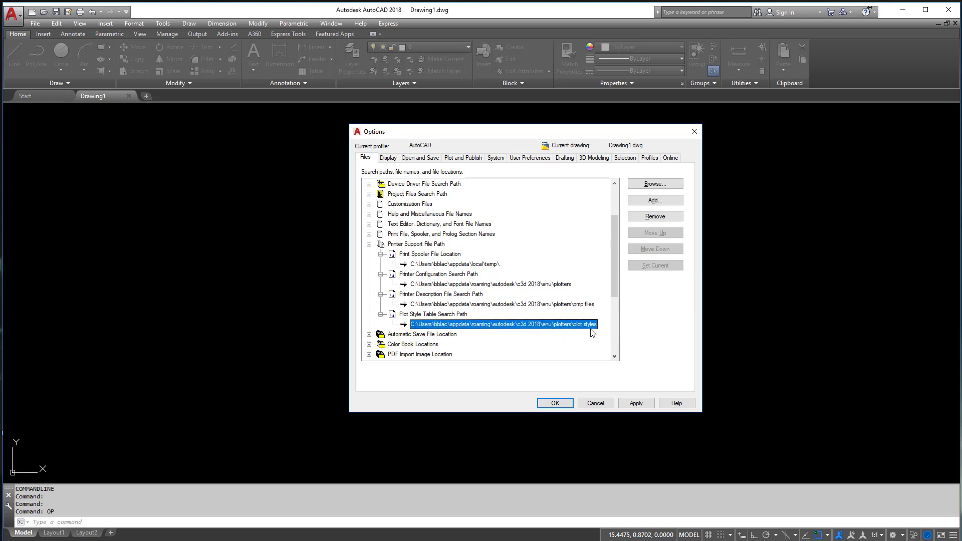
pyautogui.click(491, 284)
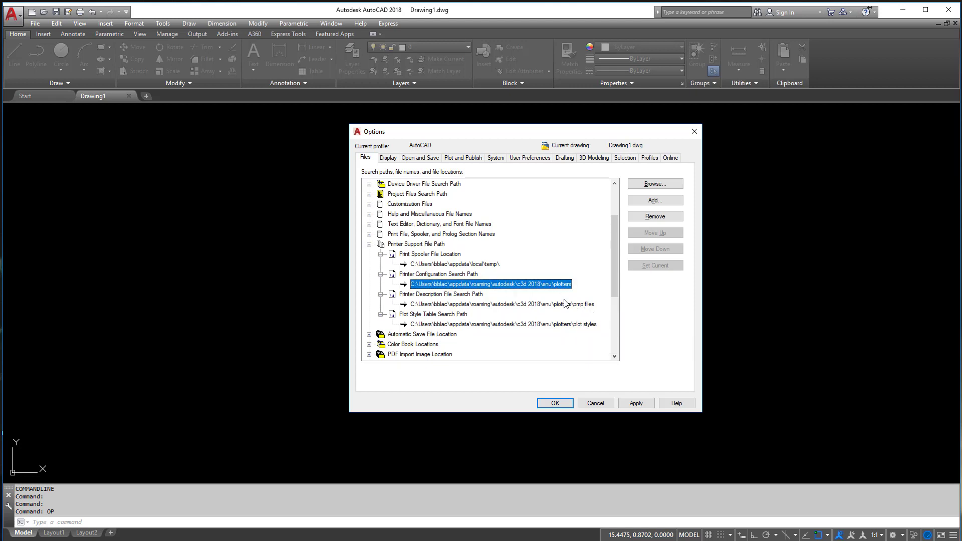
pyautogui.click(502, 323)
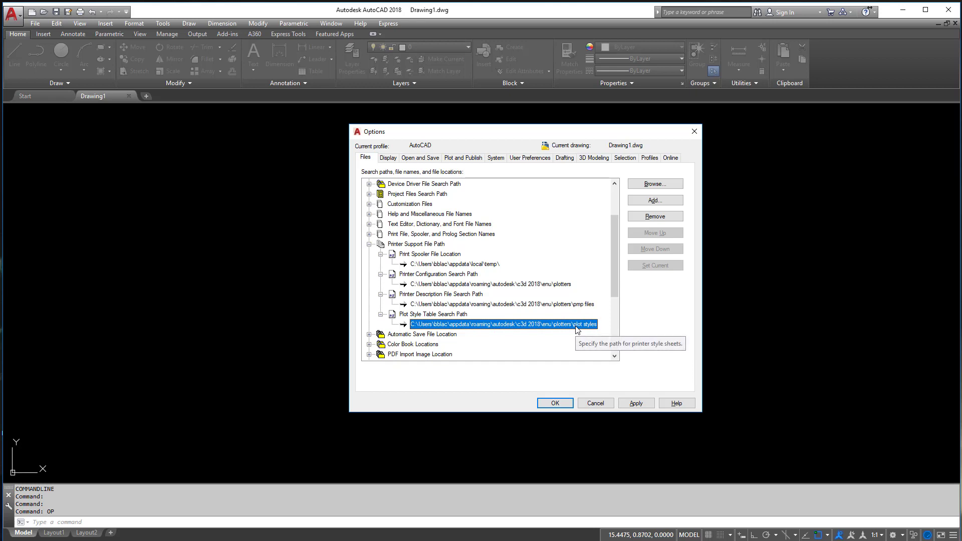
pyautogui.moveTo(570, 333)
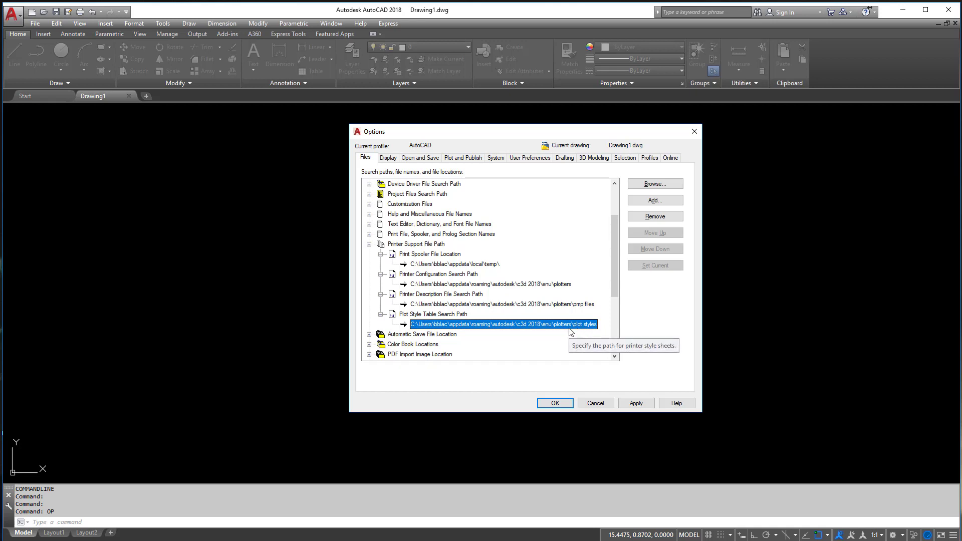
pyautogui.moveTo(564, 332)
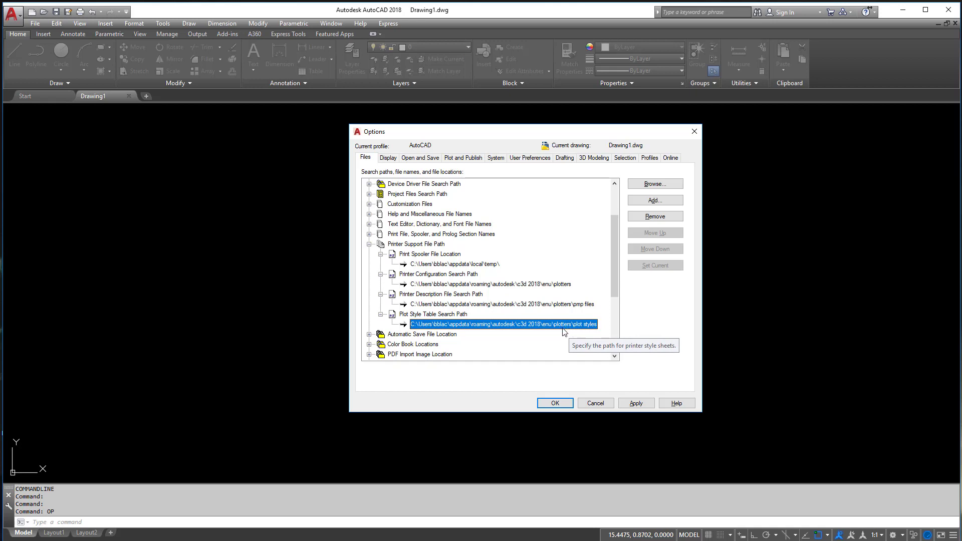
pyautogui.moveTo(569, 336)
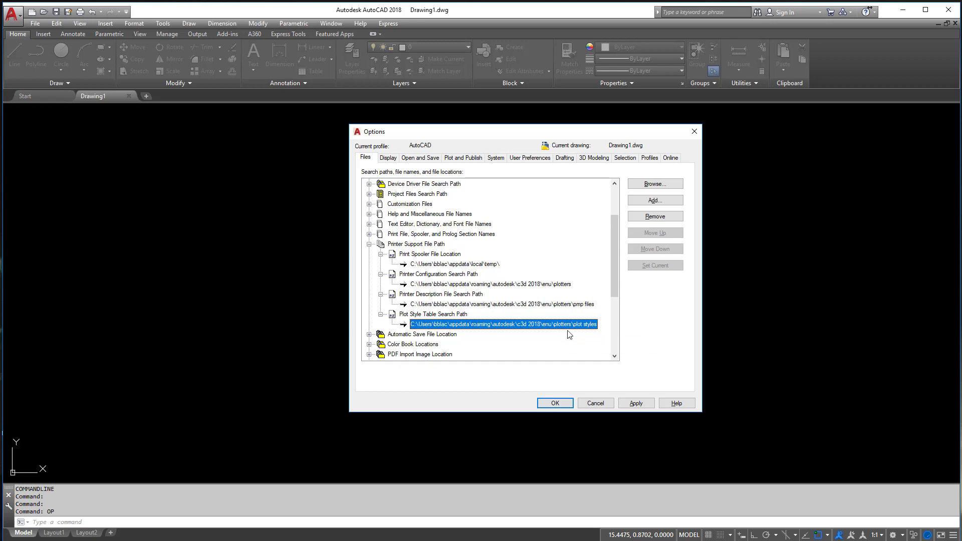
pyautogui.moveTo(569, 334)
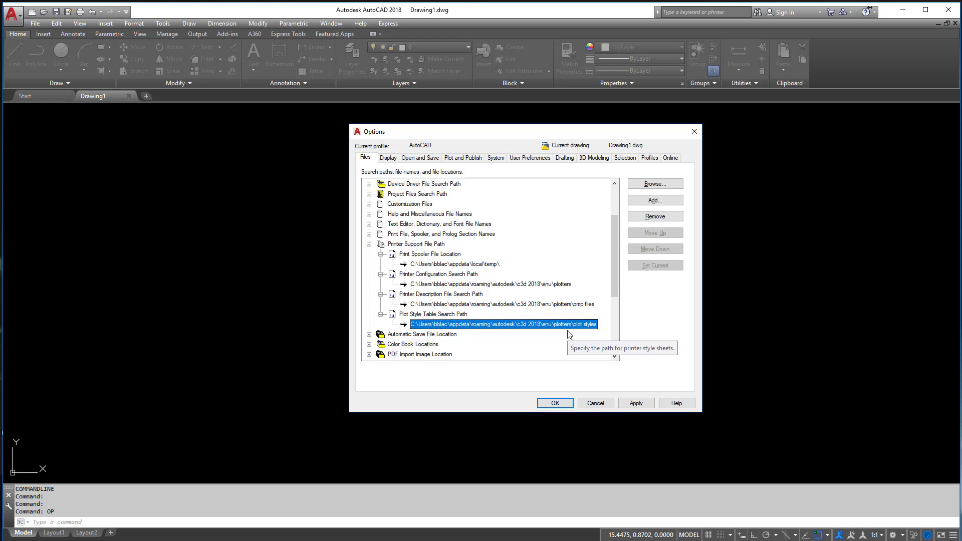
pyautogui.moveTo(542, 332)
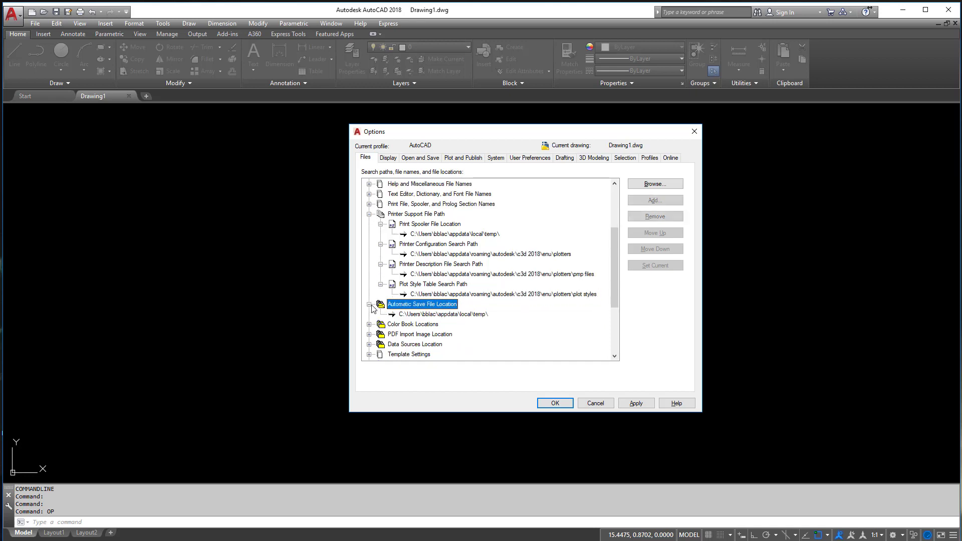
# Inspect the Automatic Save File Location temp folder path and scroll to Template Settings
pyautogui.click(441, 313)
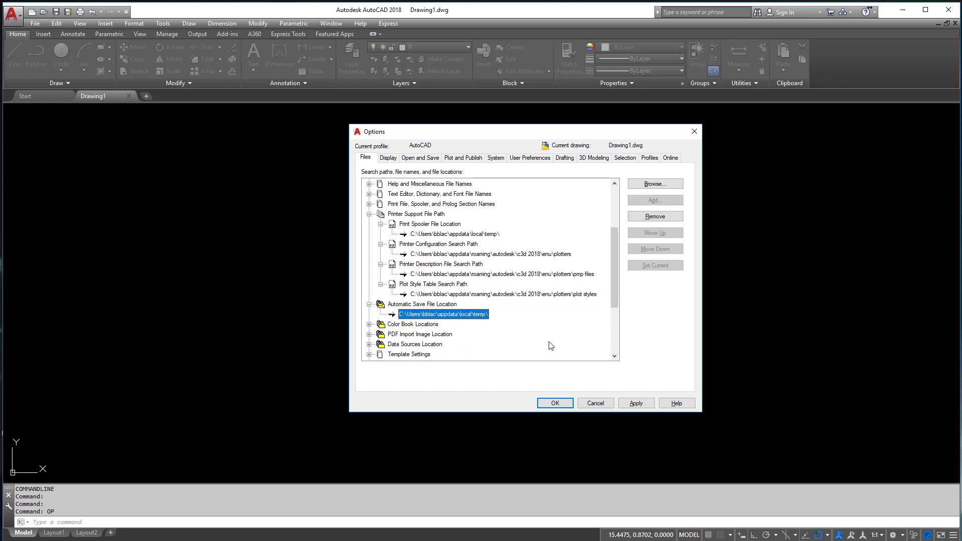
pyautogui.moveTo(487, 304)
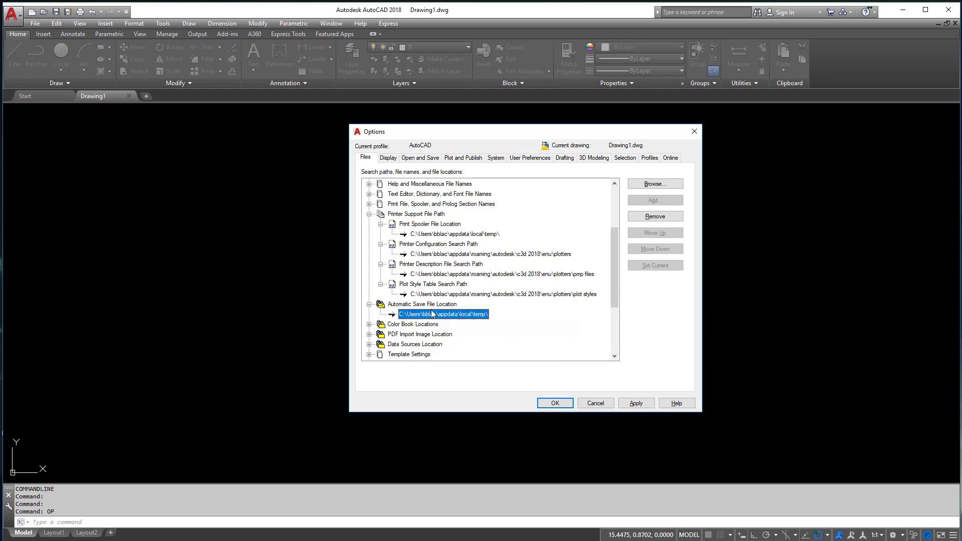
pyautogui.moveTo(444, 314)
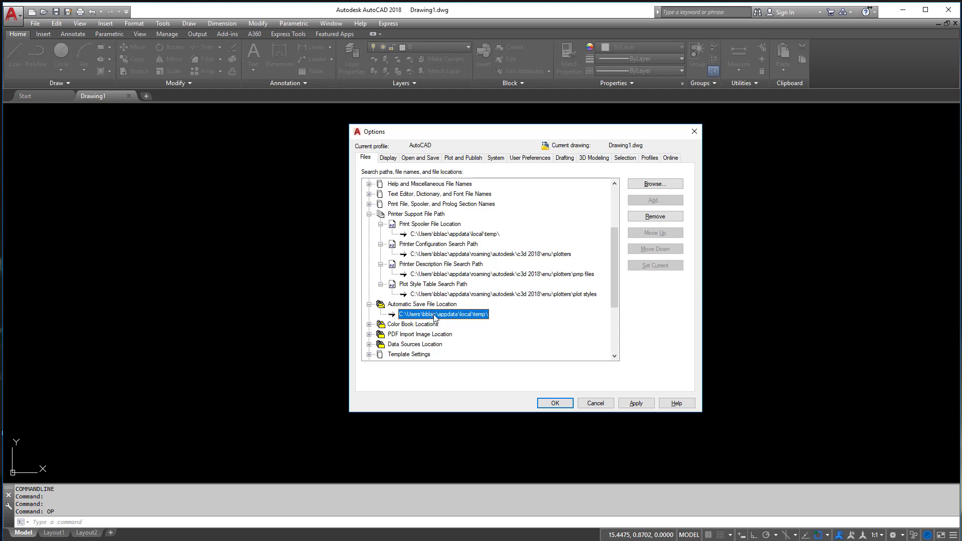
pyautogui.moveTo(442, 313)
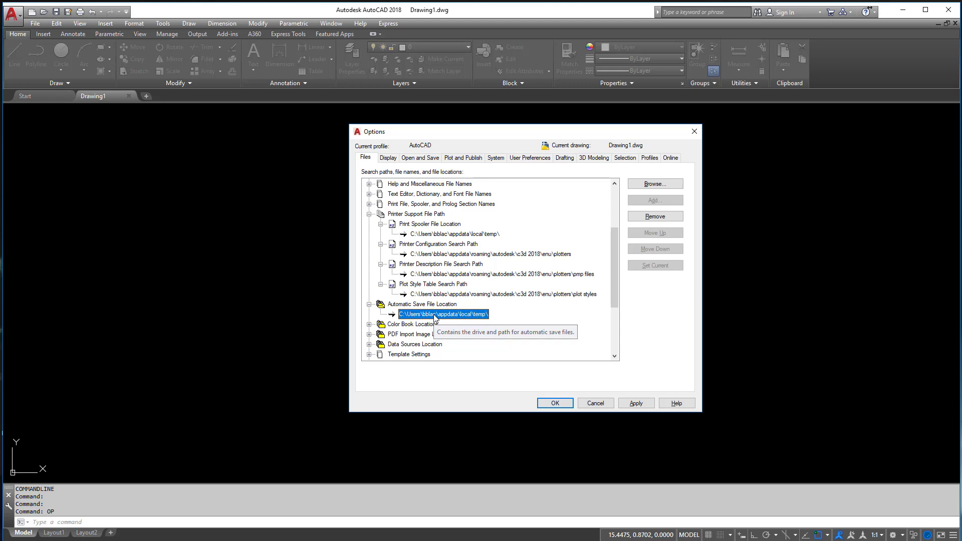
pyautogui.moveTo(408, 321)
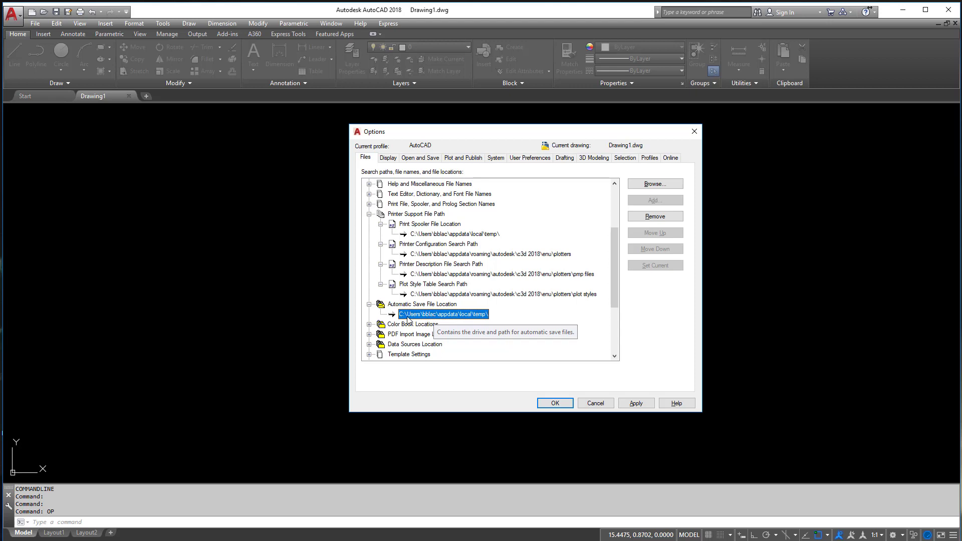
pyautogui.moveTo(444, 322)
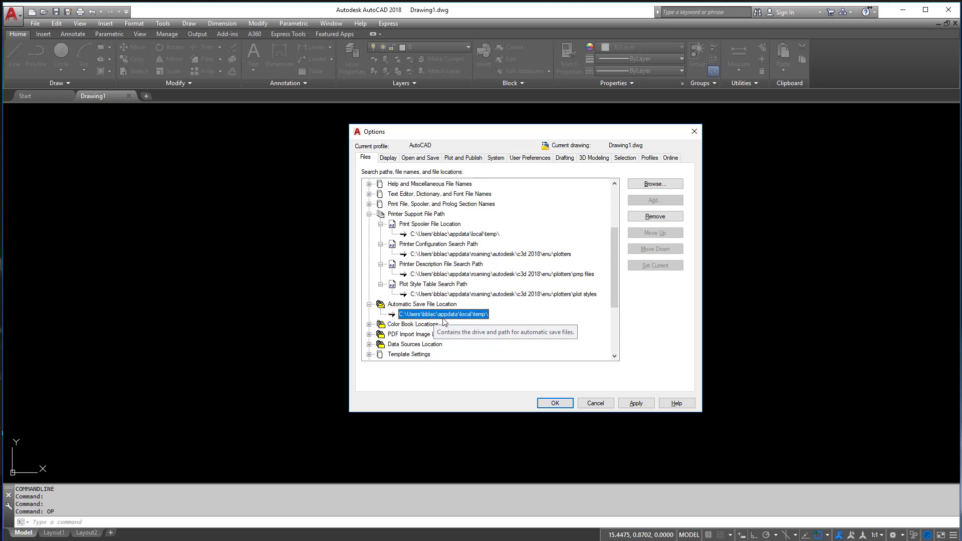
pyautogui.moveTo(479, 324)
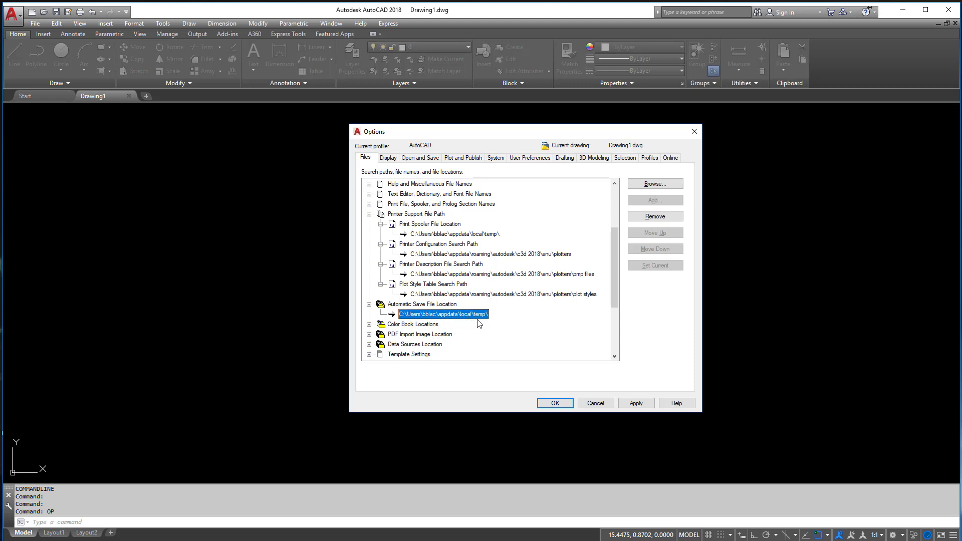
pyautogui.moveTo(477, 323)
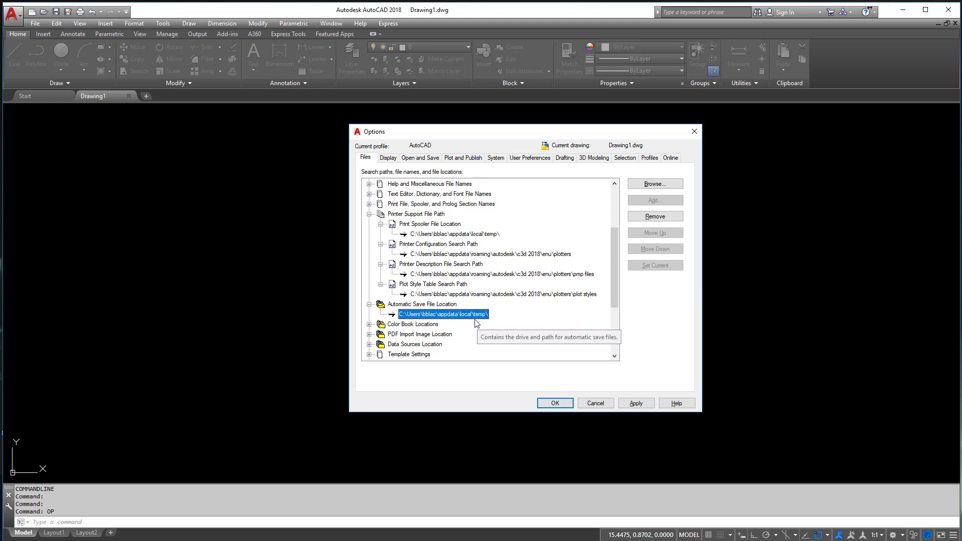
pyautogui.scroll(-3)
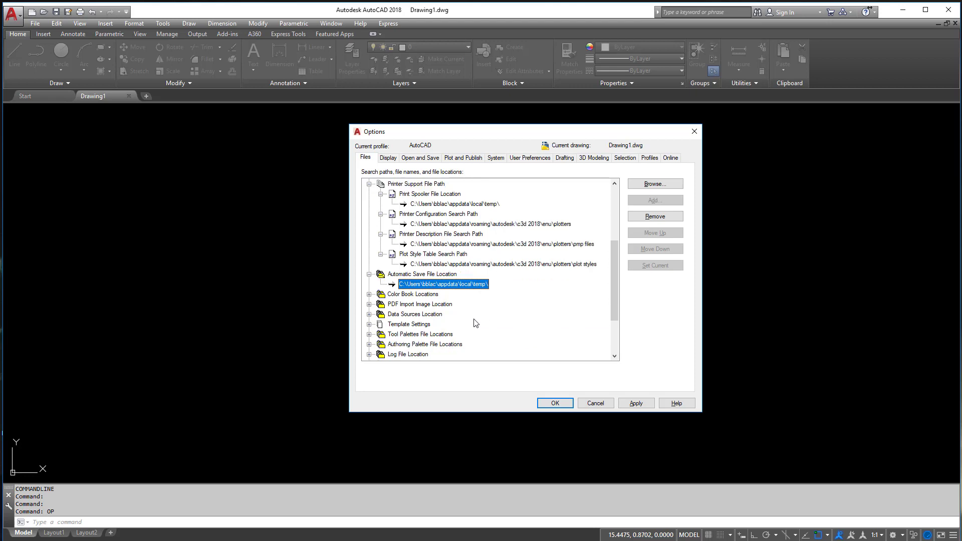
pyautogui.moveTo(484, 314)
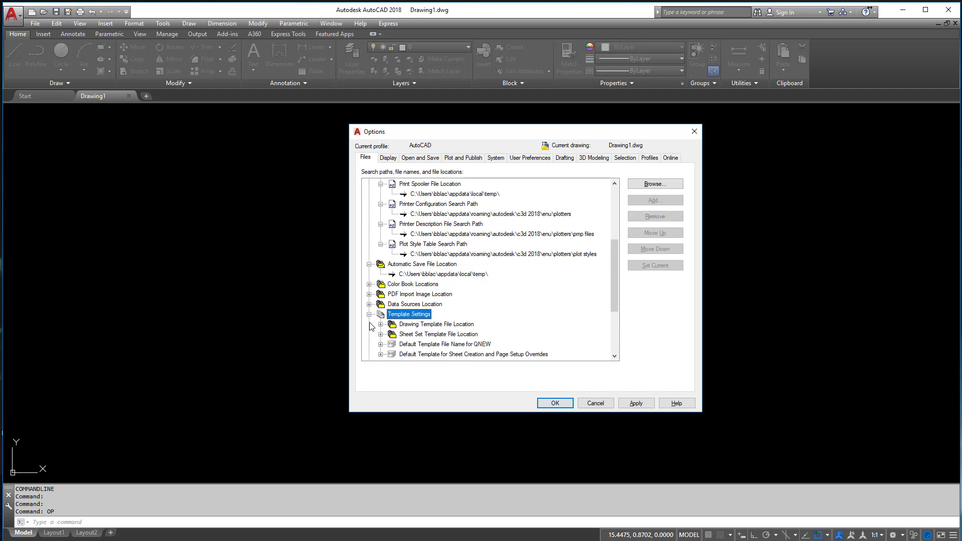
# Browse for a different Drawing Template File Location folder
pyautogui.scroll(-3)
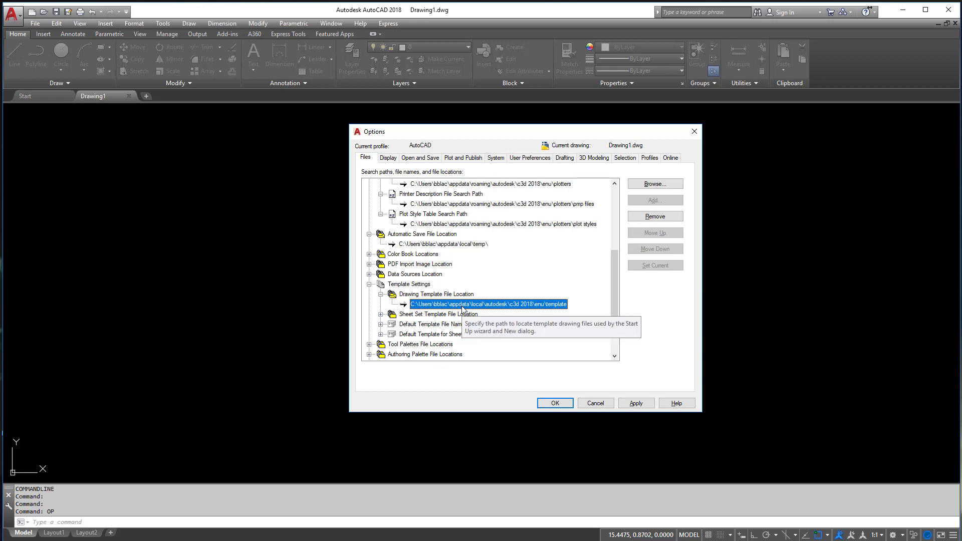
pyautogui.moveTo(667, 191)
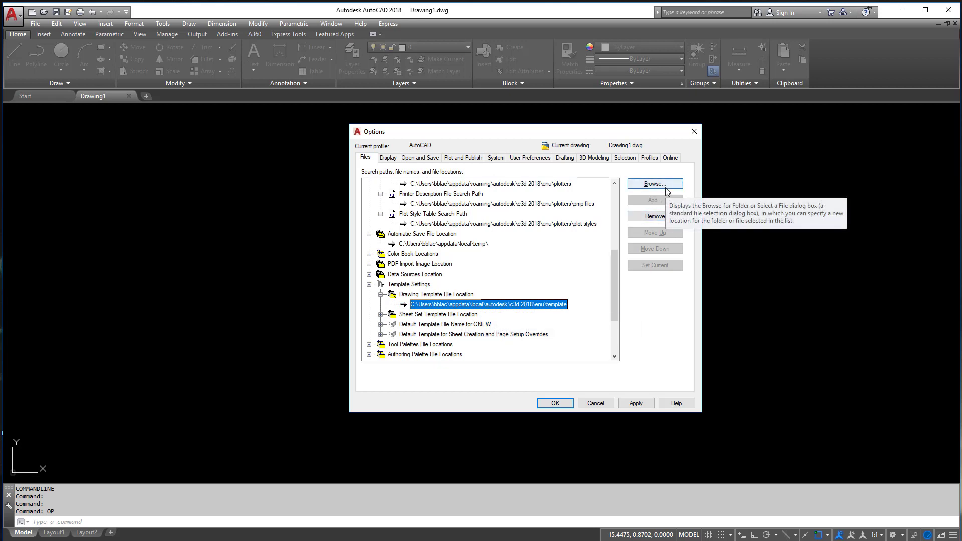
pyautogui.click(655, 183)
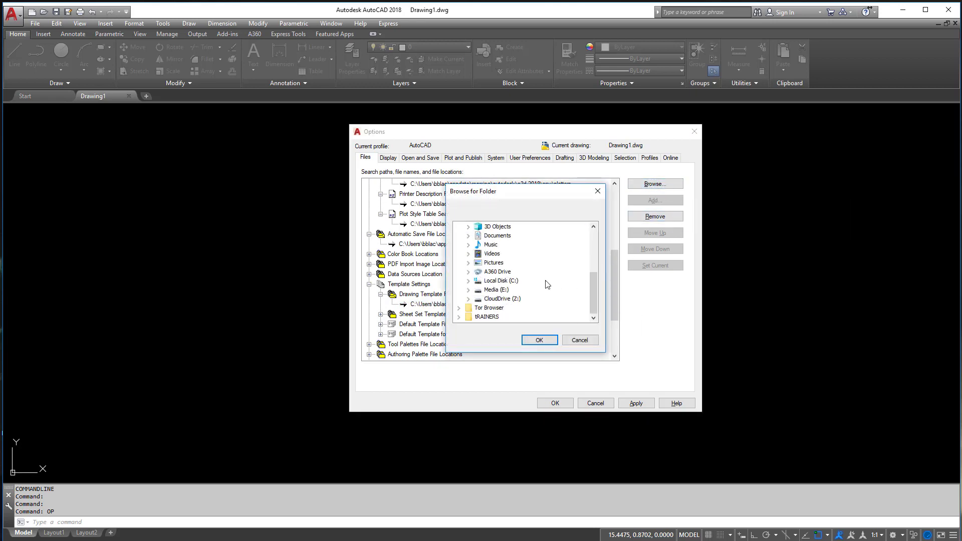
pyautogui.moveTo(500, 294)
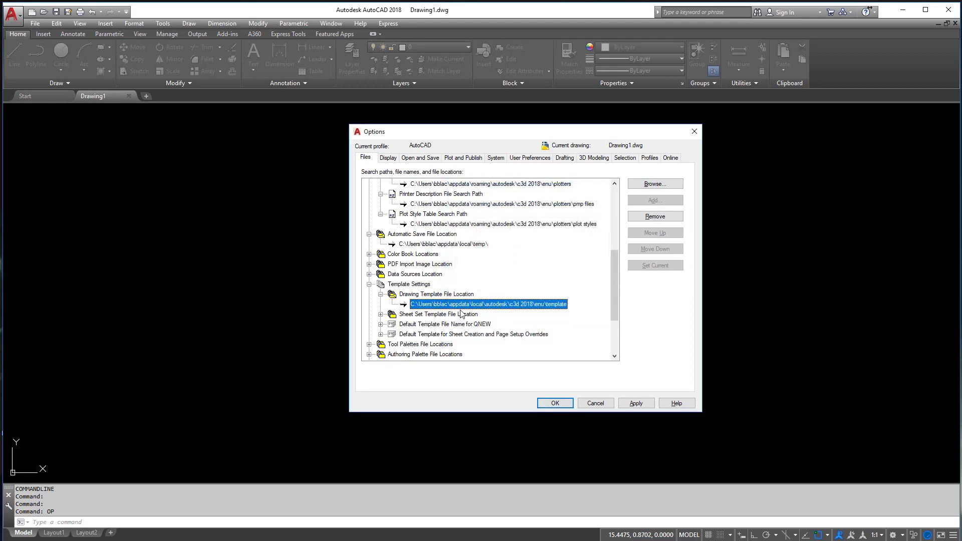
pyautogui.moveTo(487, 304)
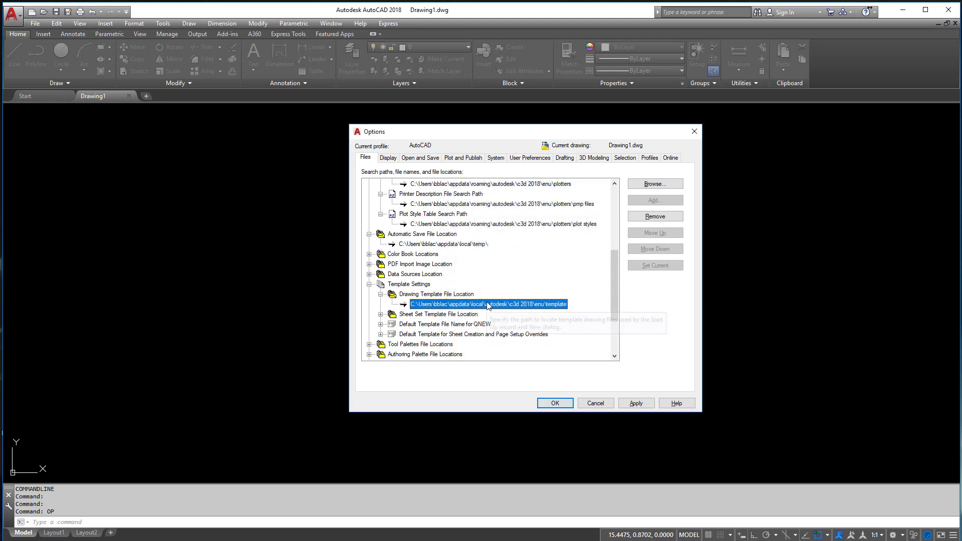
pyautogui.moveTo(381, 317)
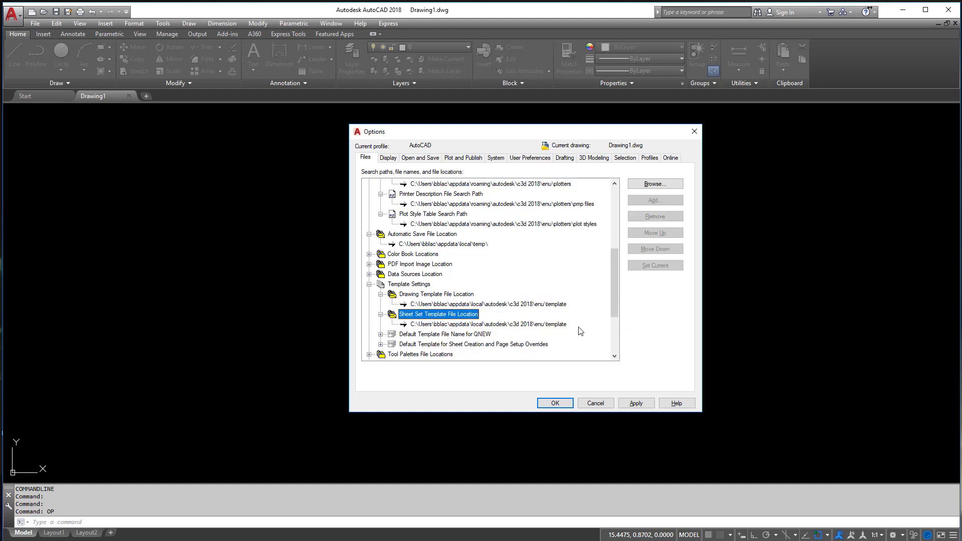
pyautogui.moveTo(380, 344)
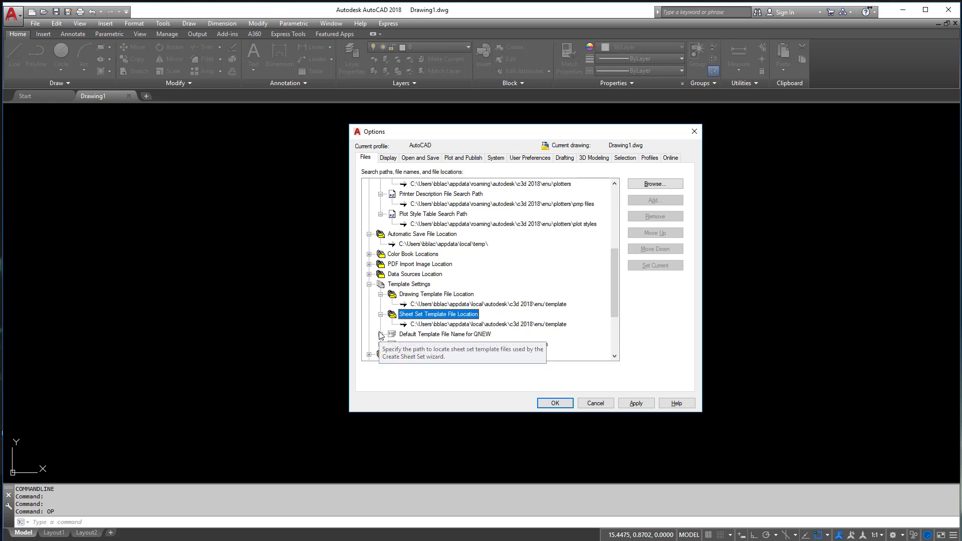
pyautogui.moveTo(450, 344)
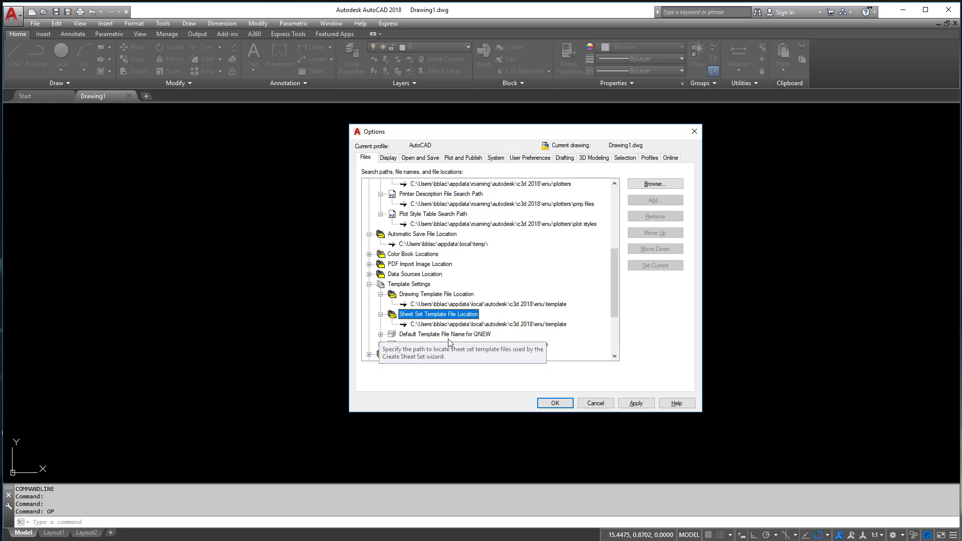
pyautogui.moveTo(468, 343)
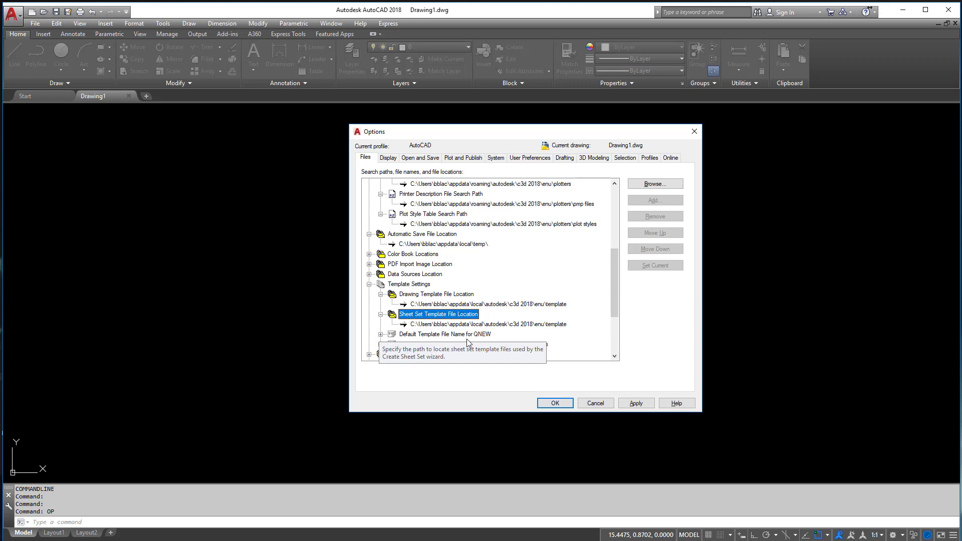
pyautogui.moveTo(397, 111)
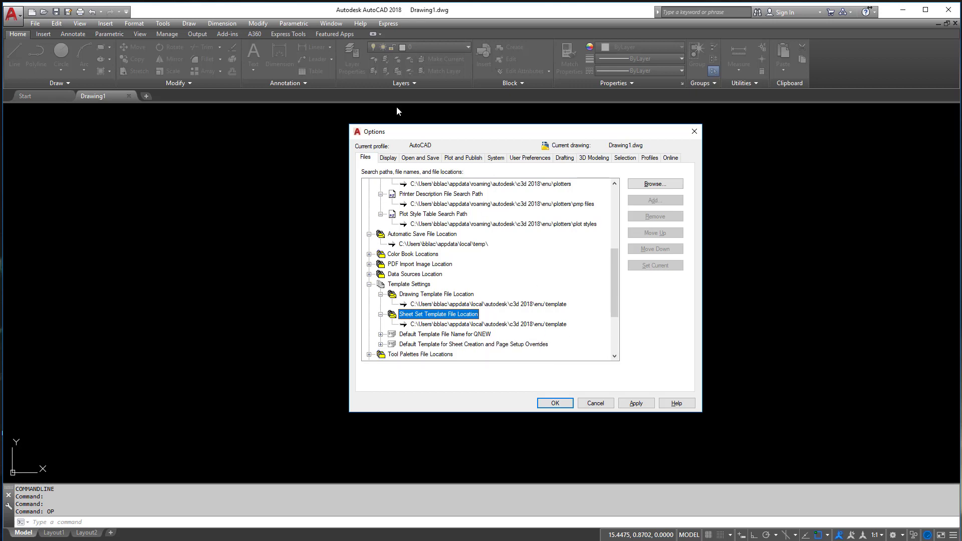
pyautogui.moveTo(477, 313)
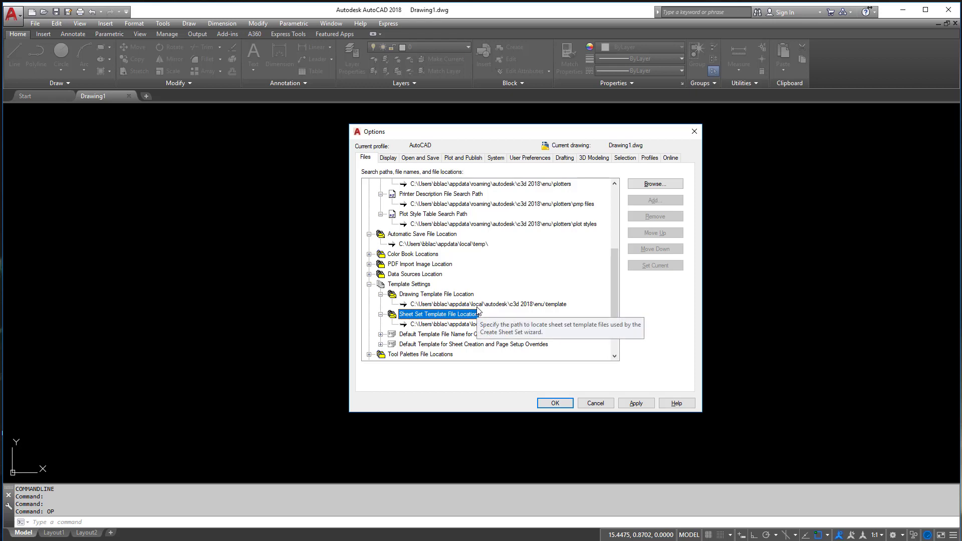
# Expand the QNEW default template entry (None), browse for a template and cancel without choosing one
pyautogui.click(444, 334)
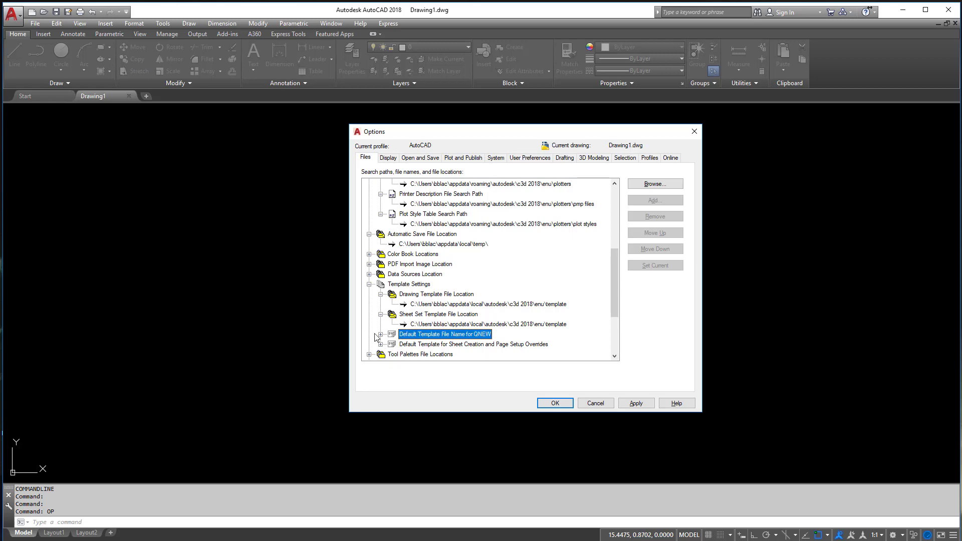
pyautogui.click(379, 333)
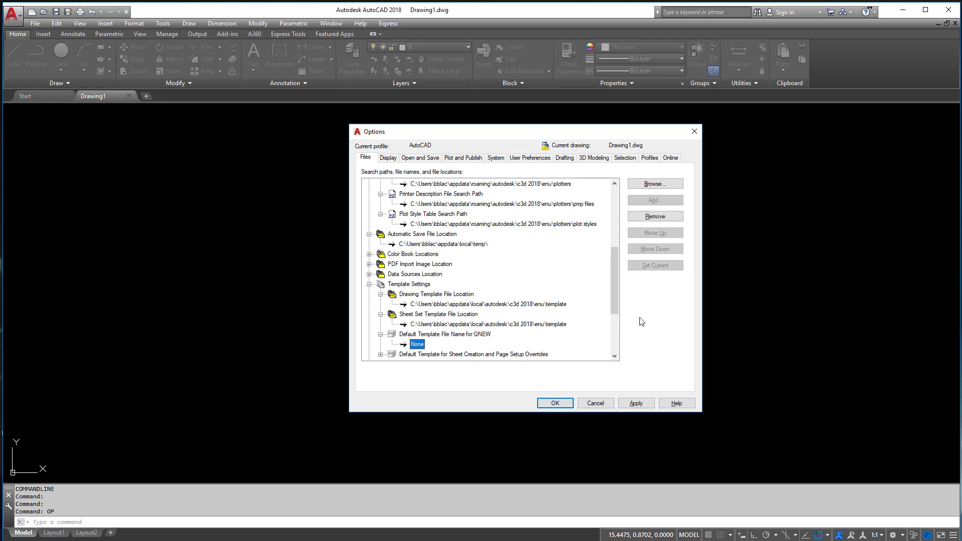
pyautogui.click(654, 183)
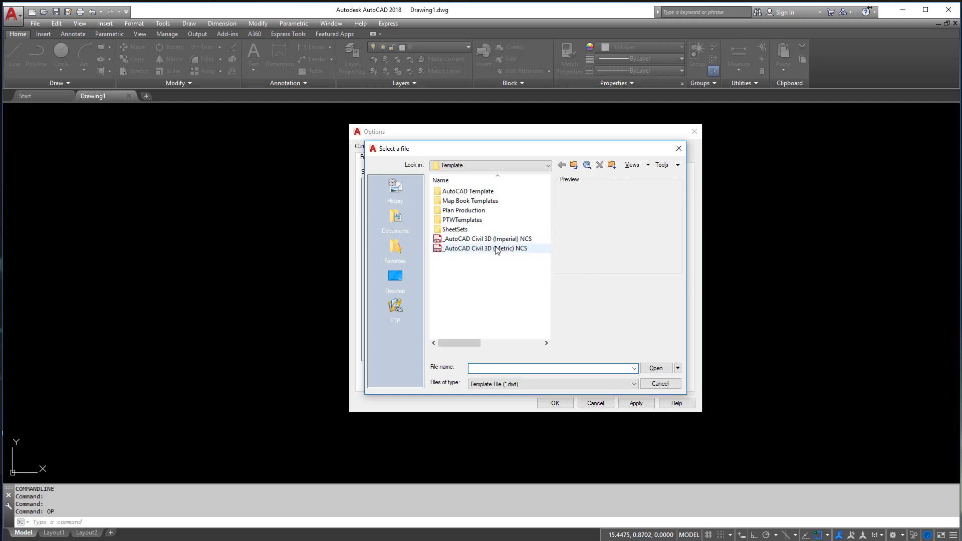
pyautogui.click(660, 383)
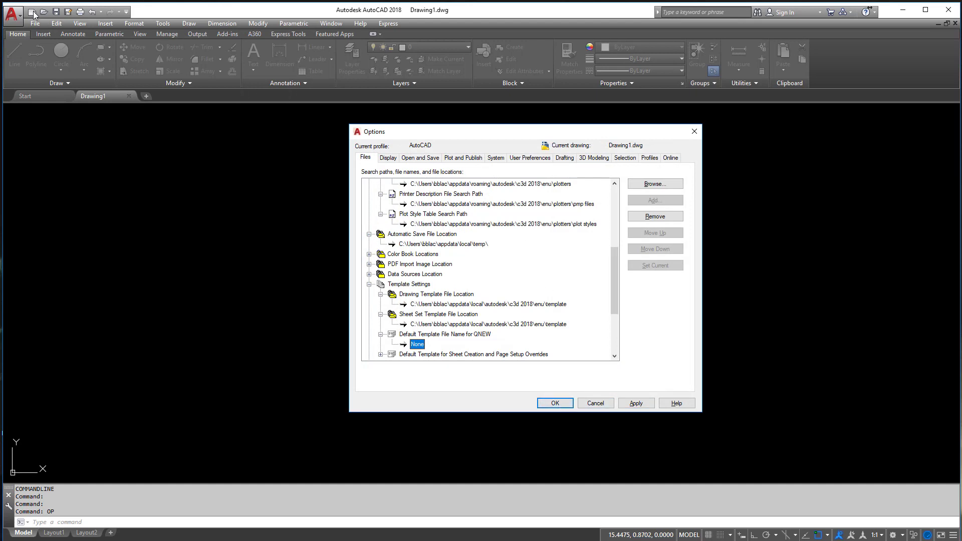
pyautogui.moveTo(410, 322)
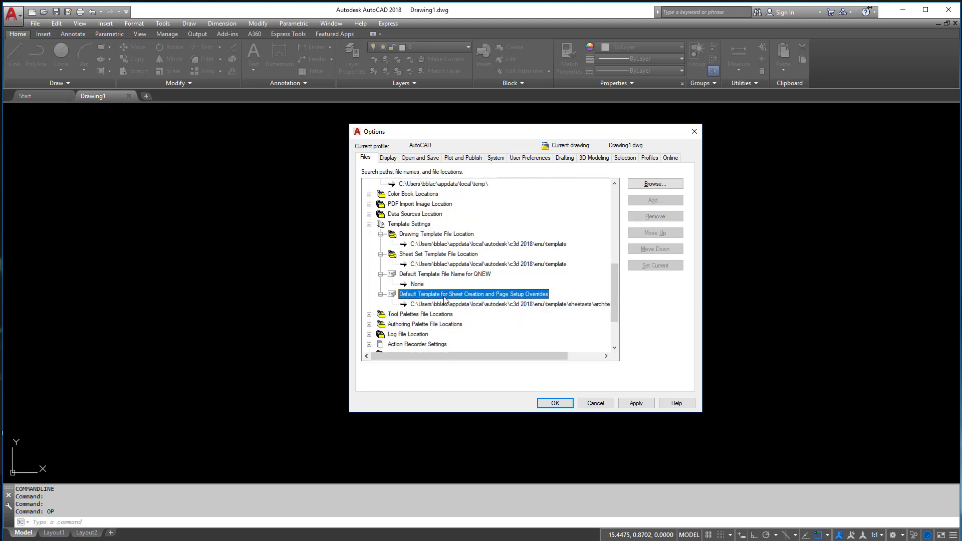
pyautogui.moveTo(445, 300)
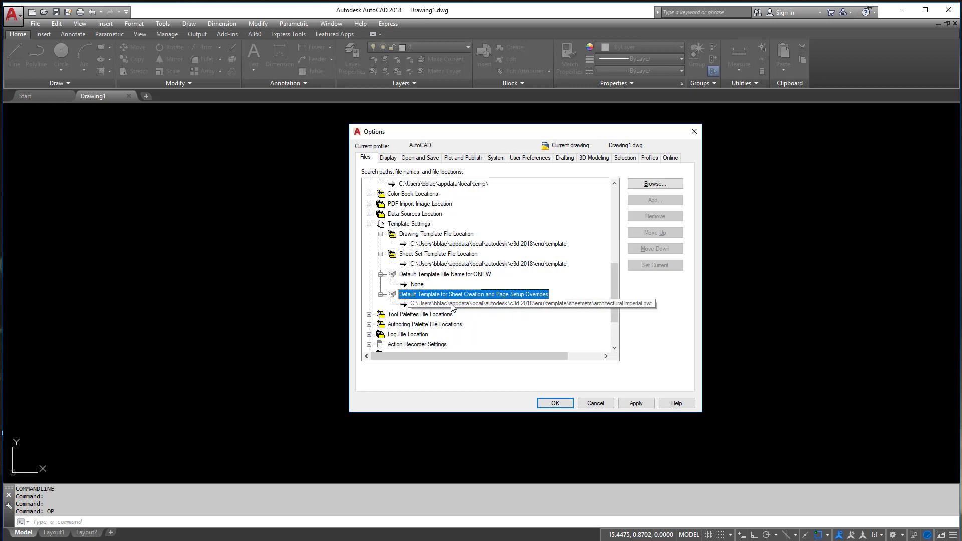
pyautogui.moveTo(457, 309)
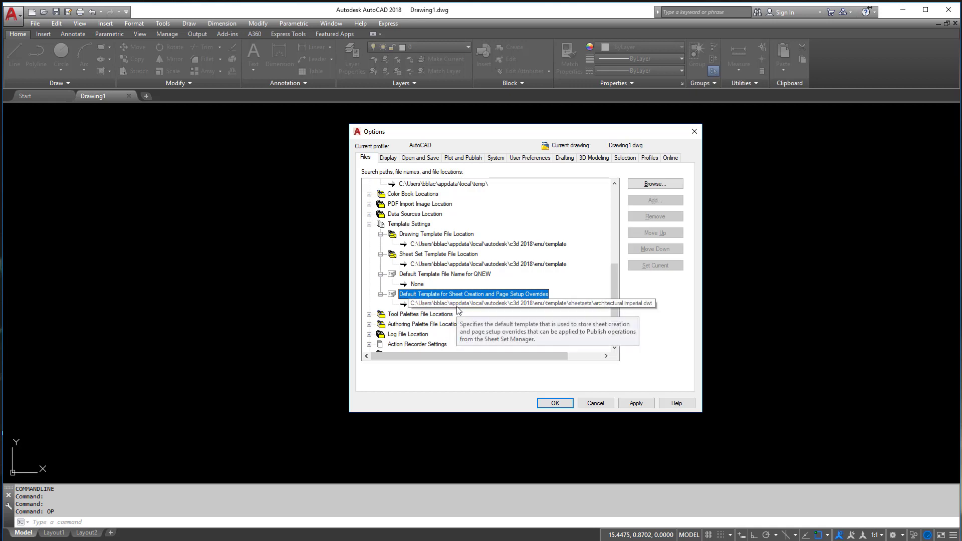
pyautogui.moveTo(459, 309)
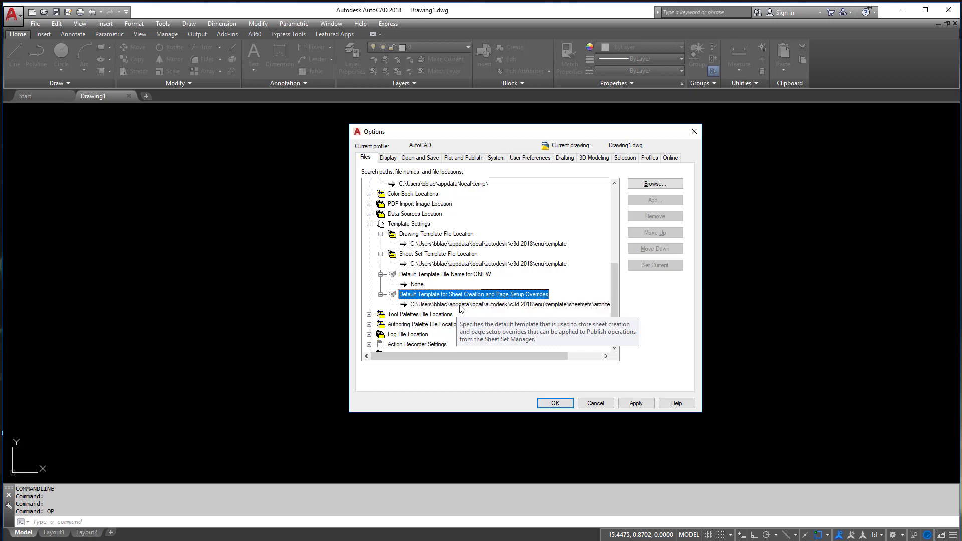
# Scroll the Files list and move Options to the Display settings
pyautogui.scroll(-3)
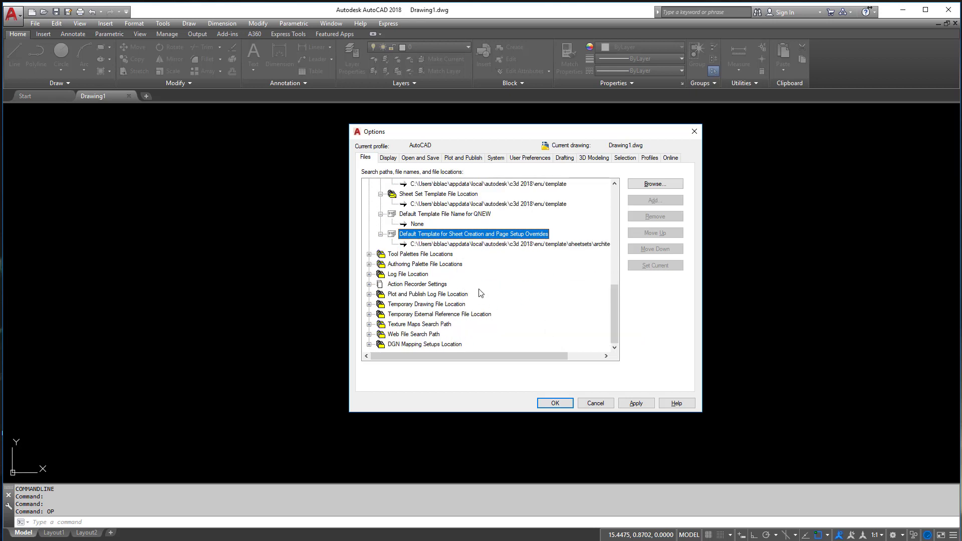
pyautogui.scroll(3)
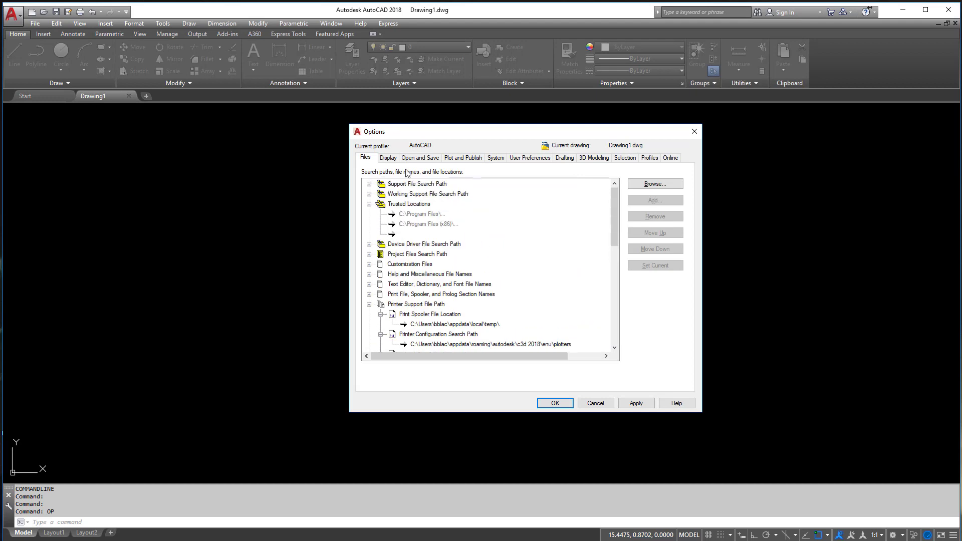
pyautogui.click(388, 158)
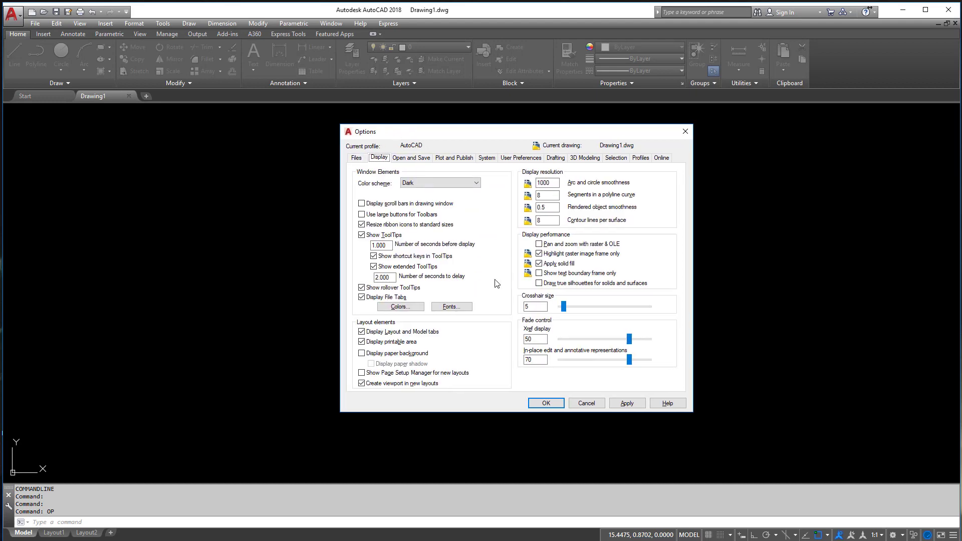
pyautogui.moveTo(388, 342)
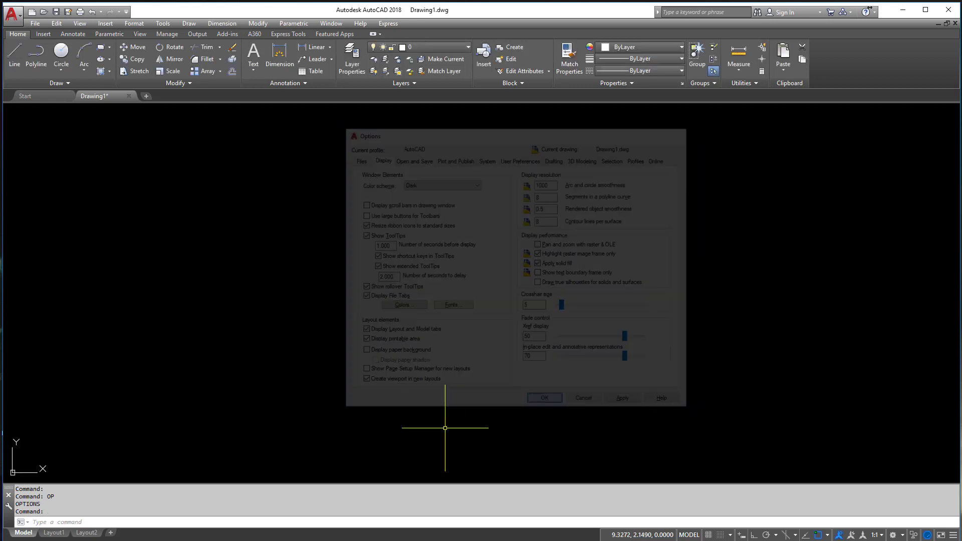
# On Layout1, try the paper background on then off, and toggle showing Layout and Model tabs
pyautogui.click(53, 532)
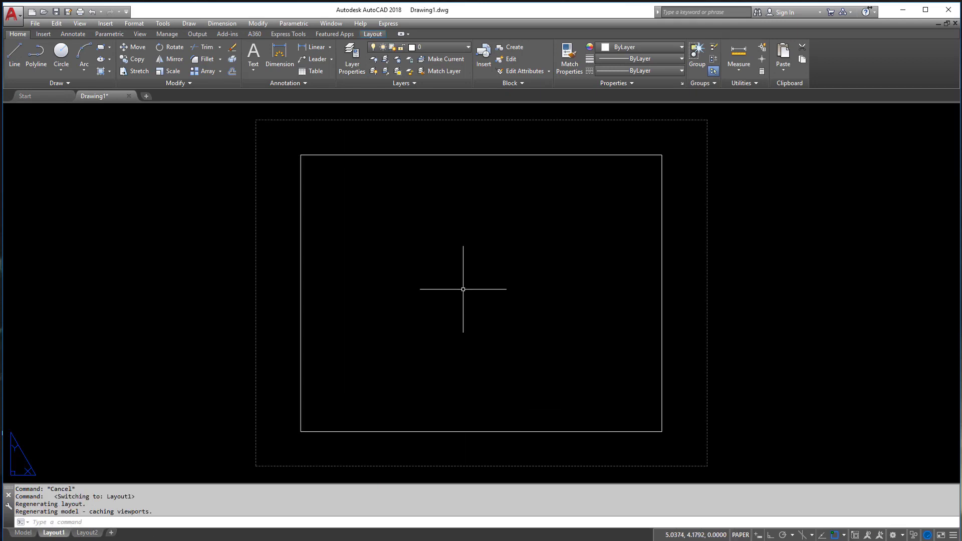
pyautogui.moveTo(439, 303)
pyautogui.write('OP')
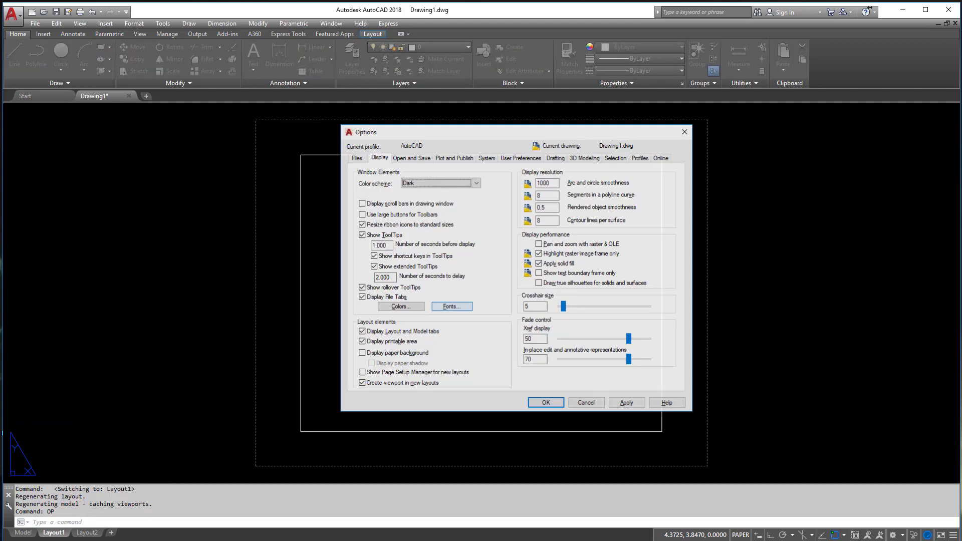
pyautogui.click(362, 352)
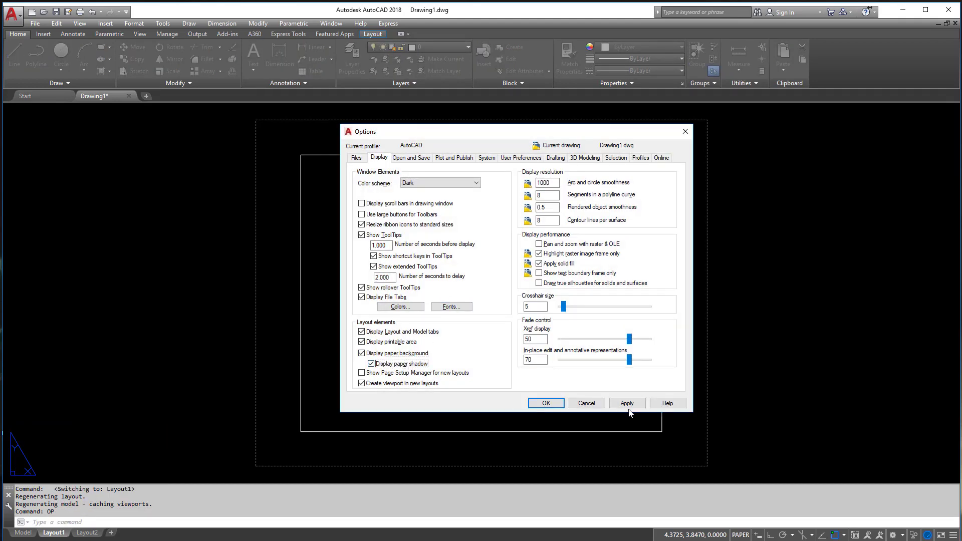
pyautogui.click(626, 402)
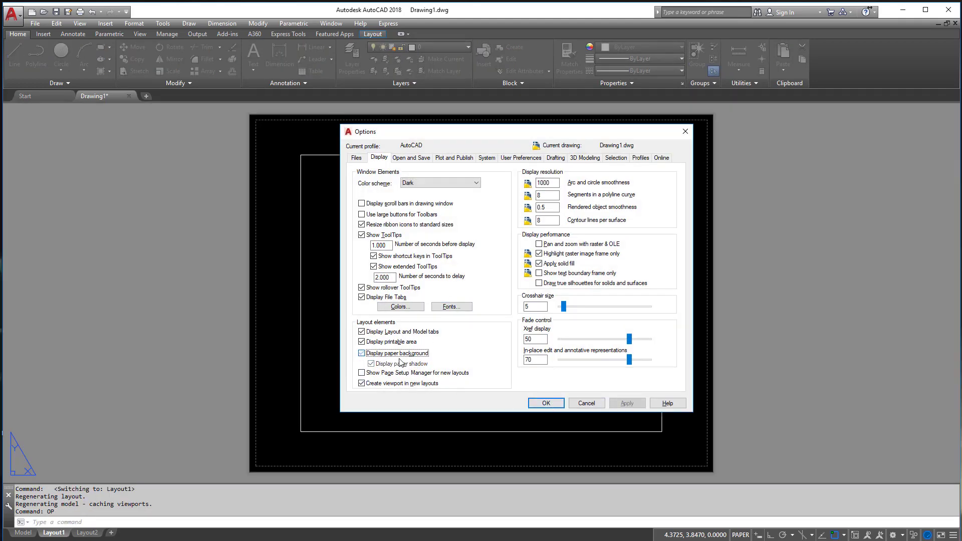
pyautogui.click(362, 352)
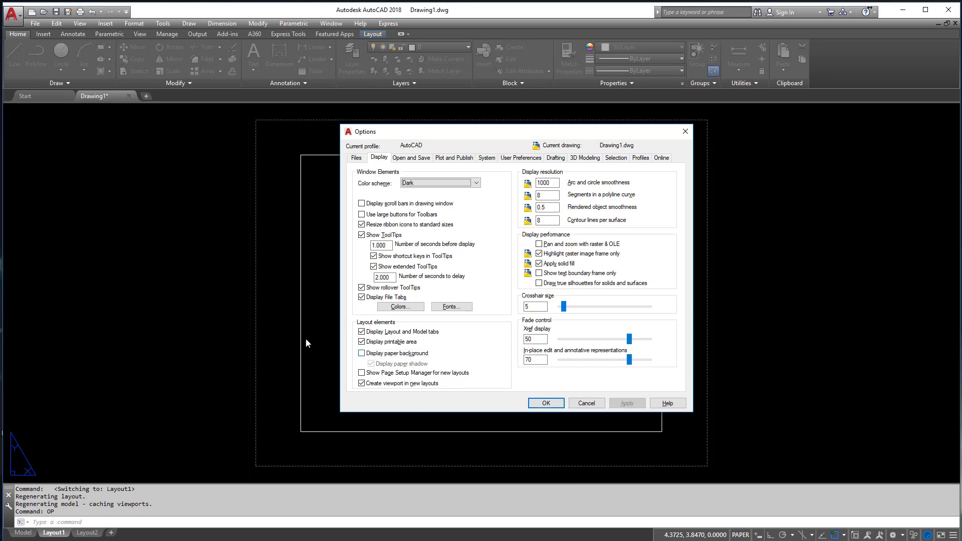
pyautogui.moveTo(262, 252)
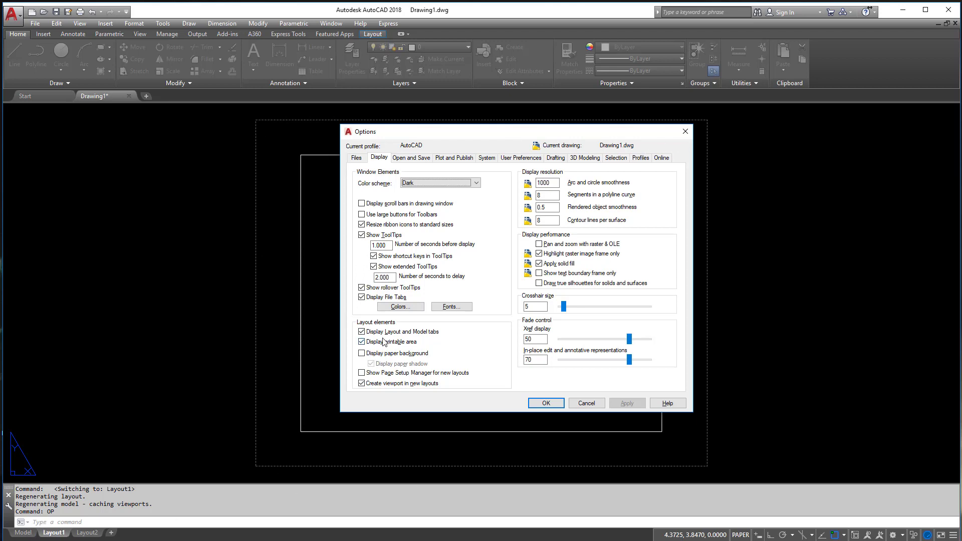
pyautogui.click(362, 332)
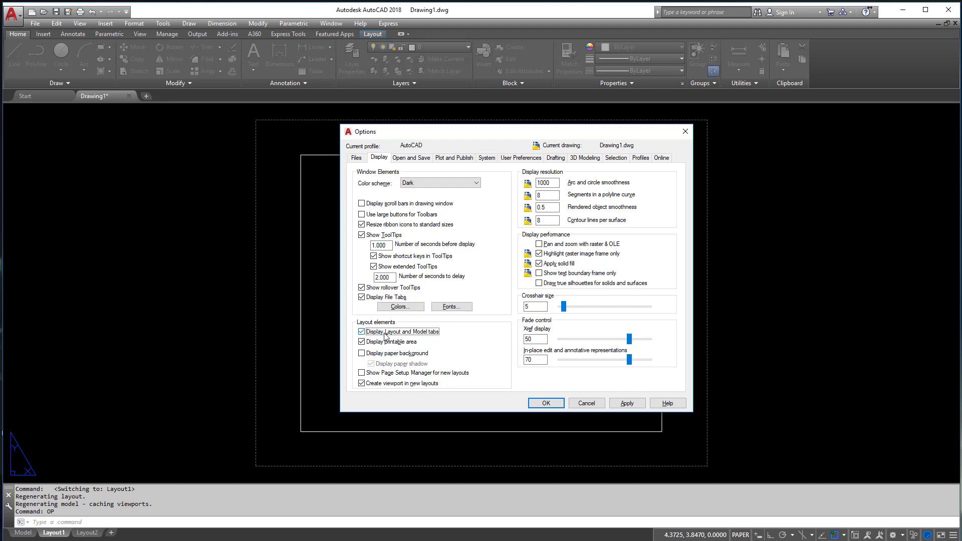
# Set arc and circle smoothness to 1000, try a 100 crosshair, then restore crosshair size 5
pyautogui.tripleClick(545, 183)
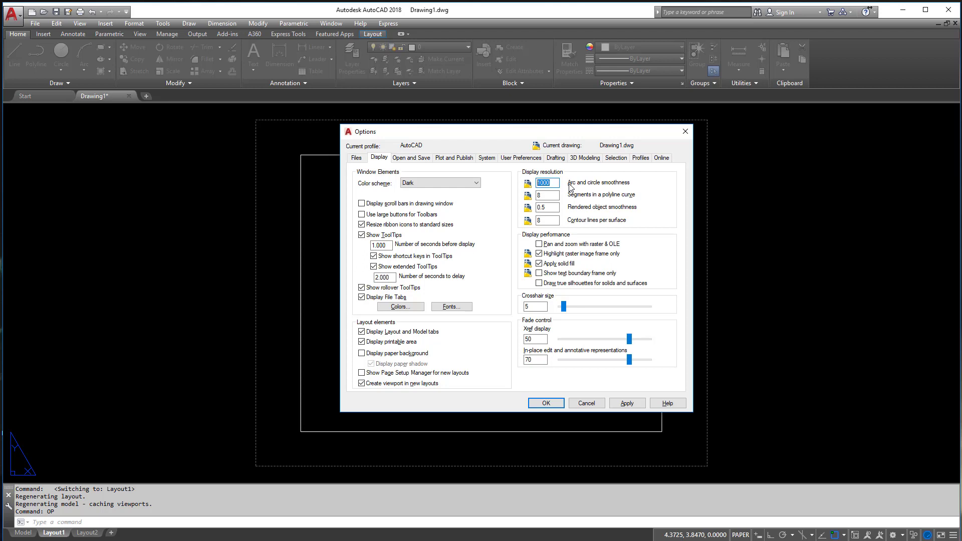
pyautogui.moveTo(633, 182)
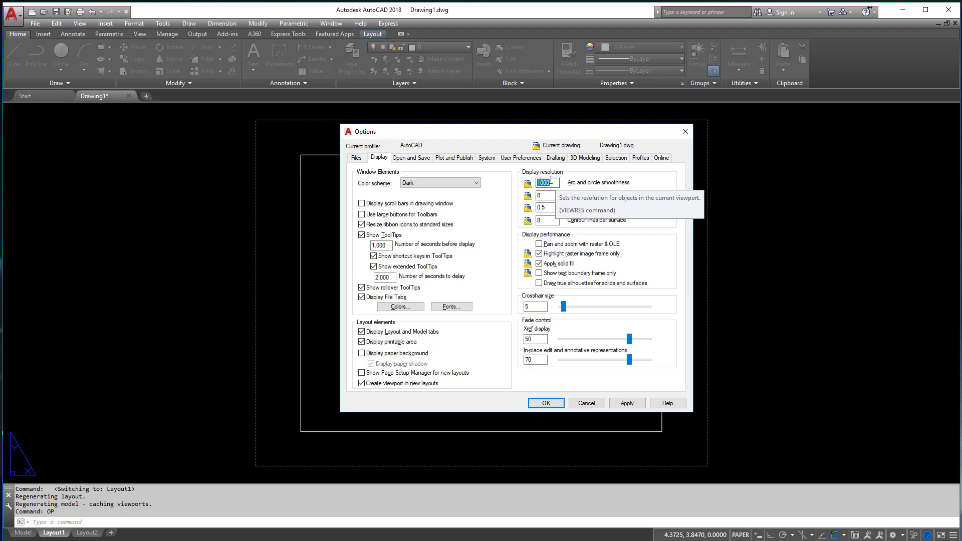
pyautogui.moveTo(685, 352)
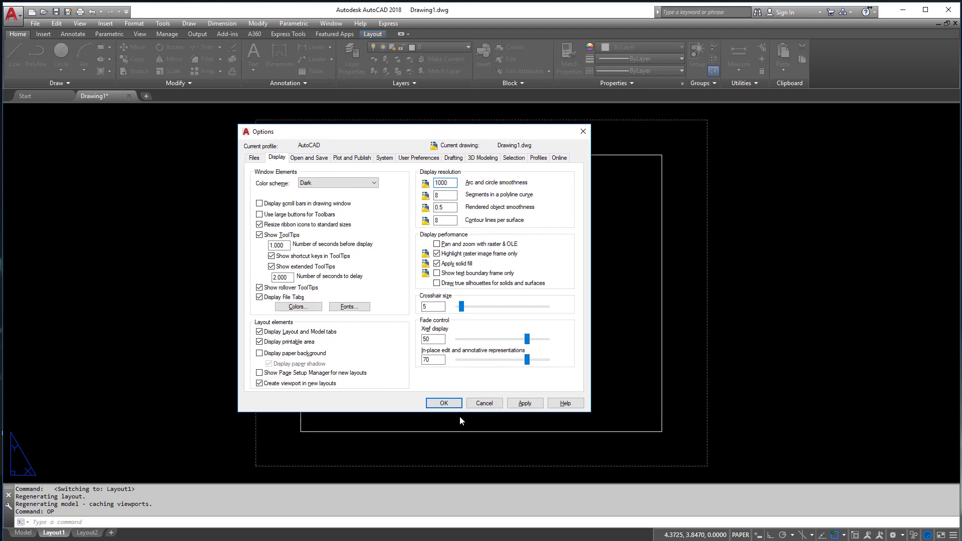
pyautogui.click(444, 403)
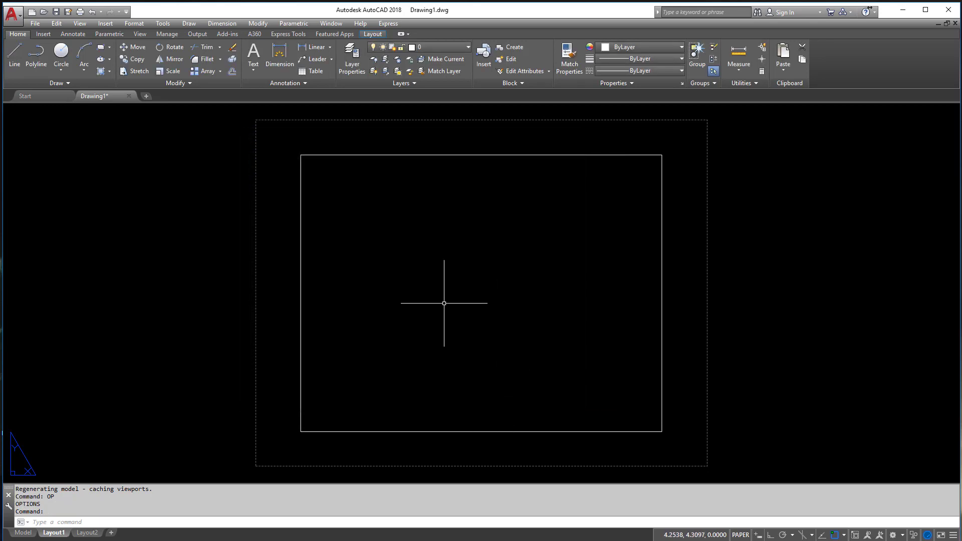
pyautogui.moveTo(505, 308)
pyautogui.write('OP')
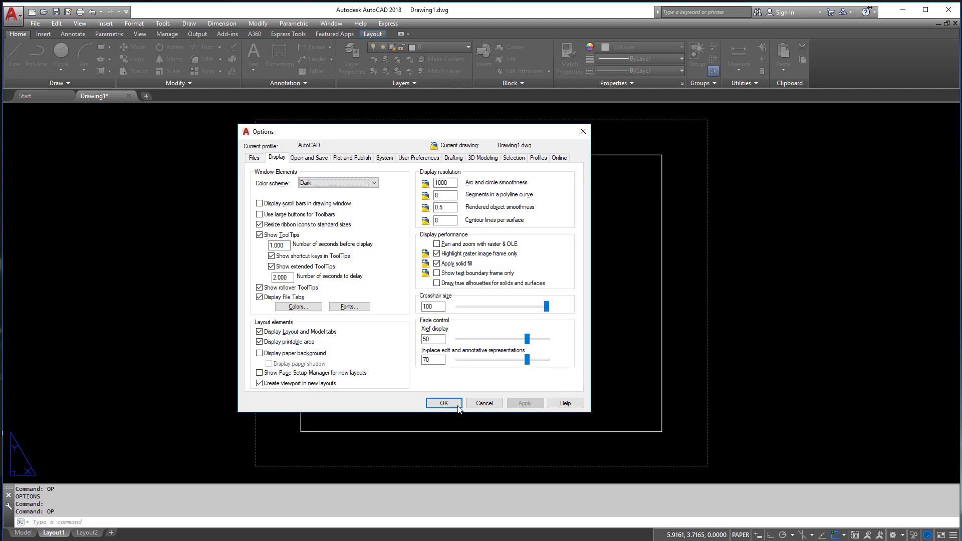
pyautogui.click(443, 403)
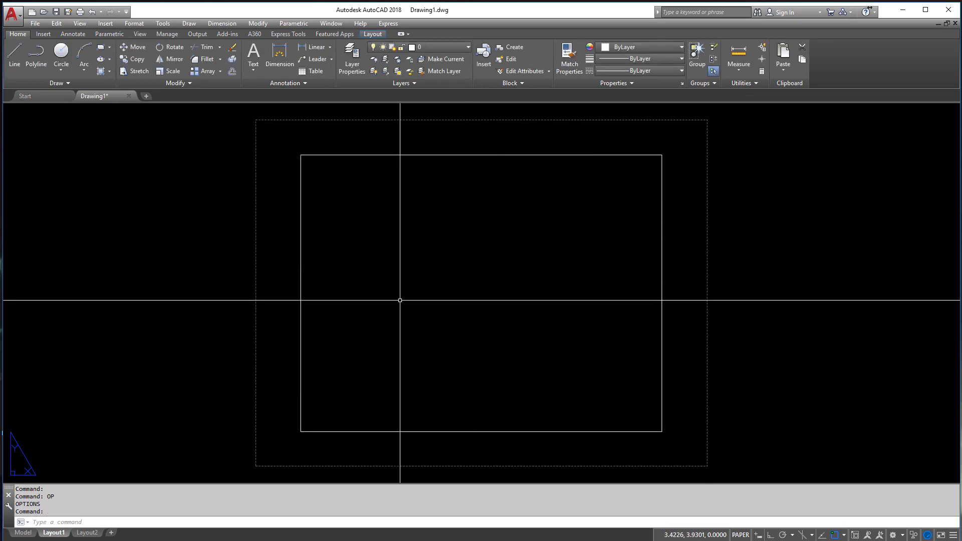
pyautogui.press('Return')
pyautogui.write('5')
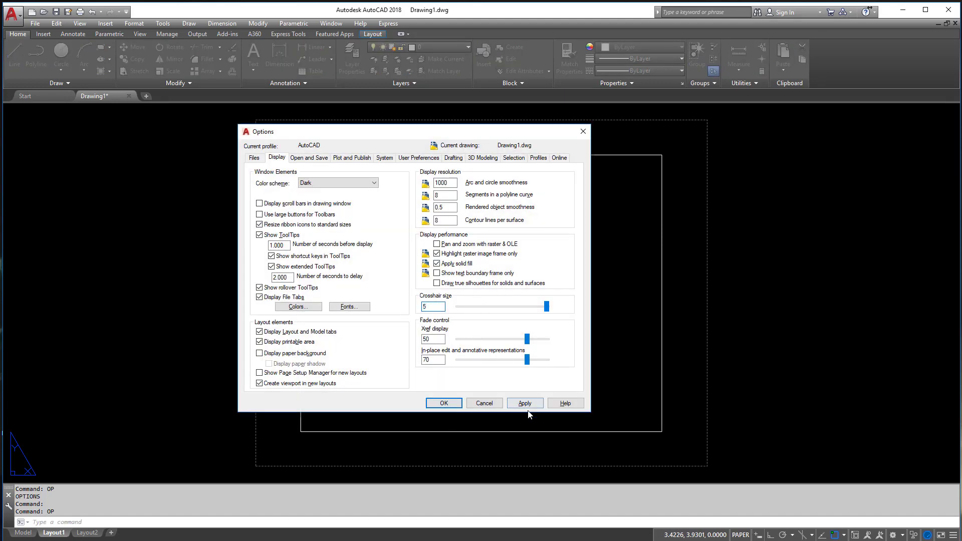
pyautogui.click(443, 402)
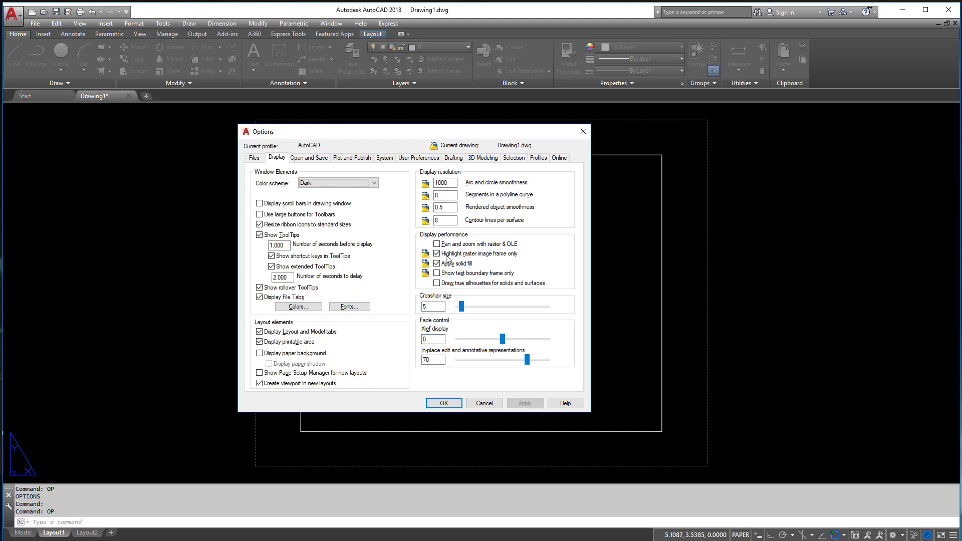
# Change the automatic save interval from 10 to 30 minutes in Open and Save settings
pyautogui.click(310, 158)
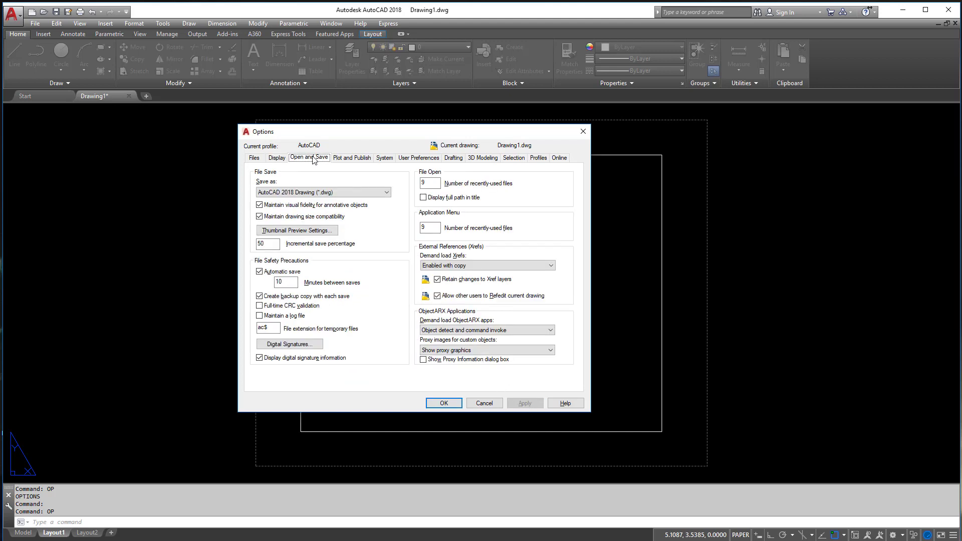
pyautogui.moveTo(493, 488)
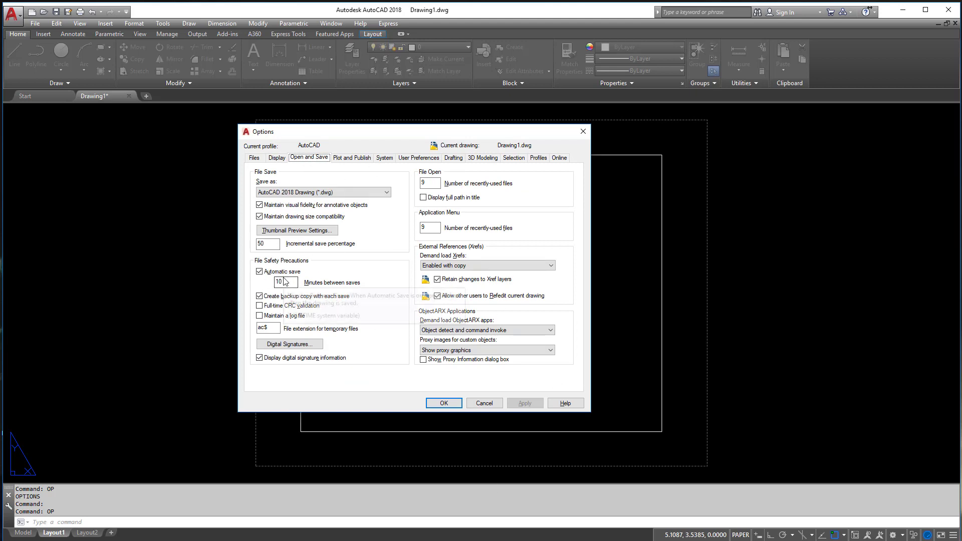
pyautogui.tripleClick(278, 282)
pyautogui.write('30')
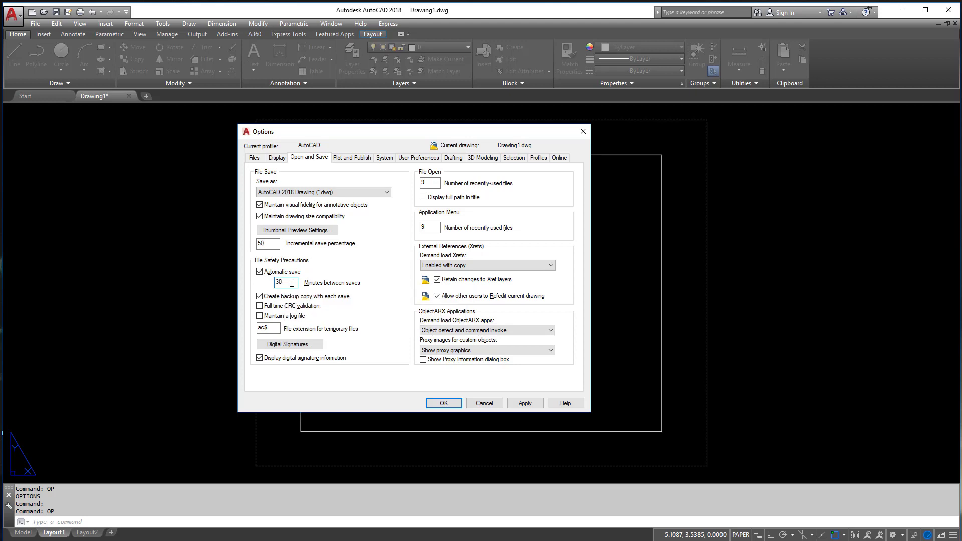
pyautogui.tripleClick(285, 281)
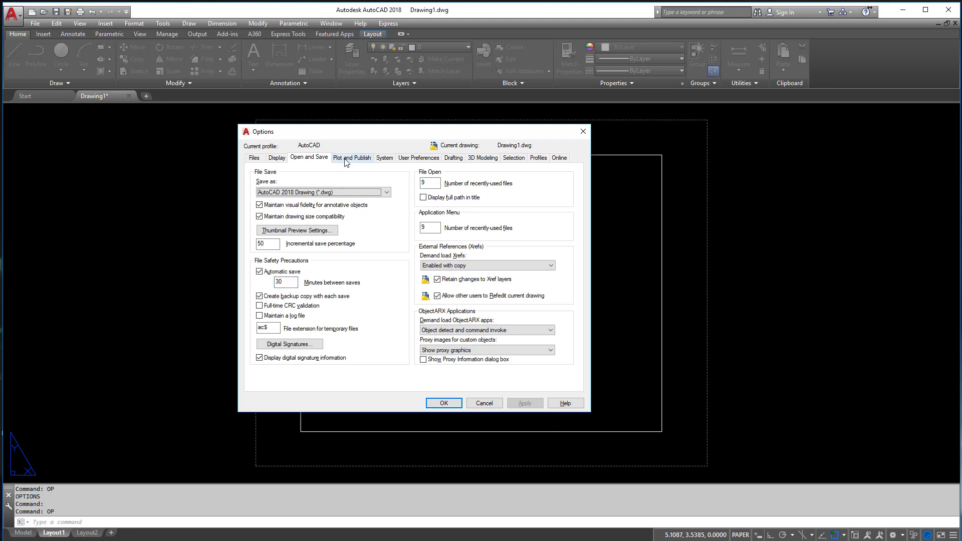
# Review the Plot and Publish defaults, then move to the System settings
pyautogui.click(352, 158)
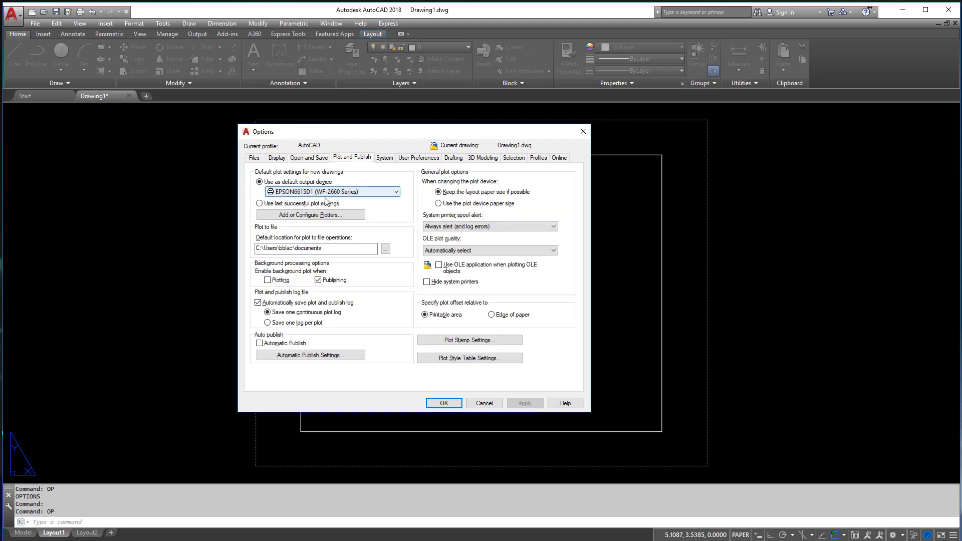
pyautogui.moveTo(318, 194)
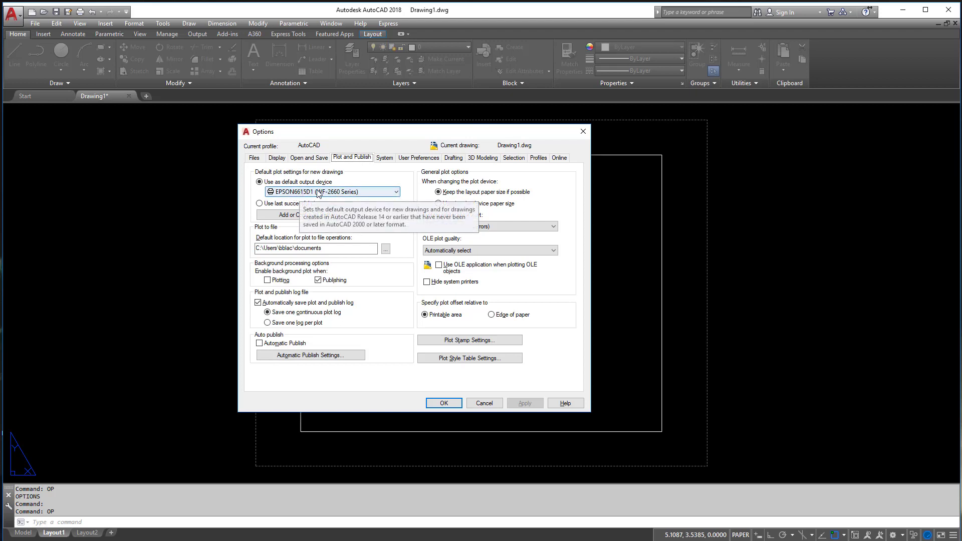
pyautogui.moveTo(378, 200)
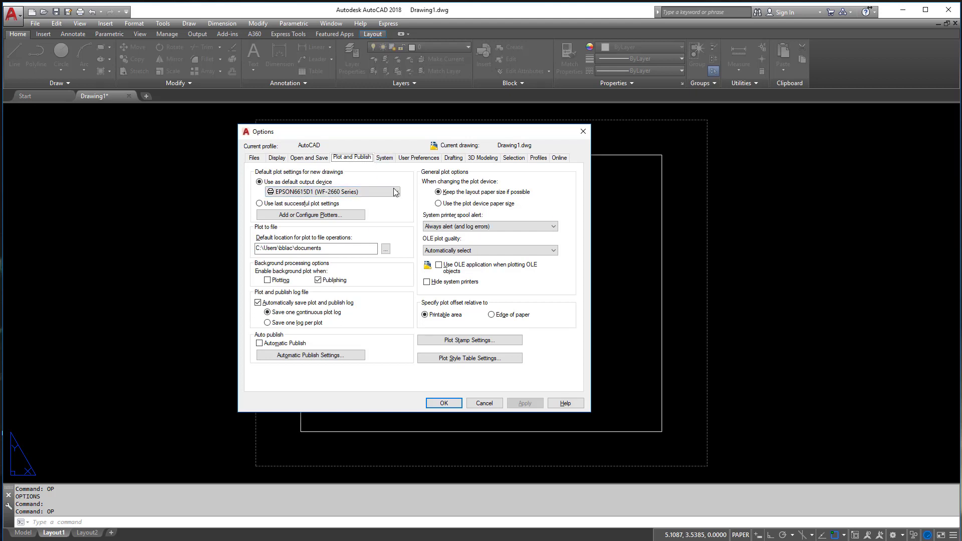
pyautogui.click(384, 158)
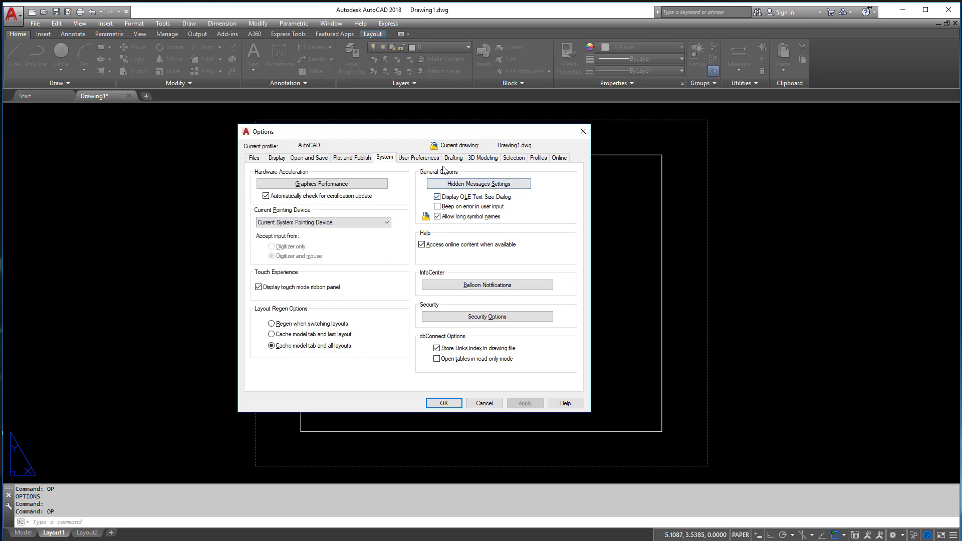
# Show User Preferences and review the right-click customization options without changes
pyautogui.click(419, 157)
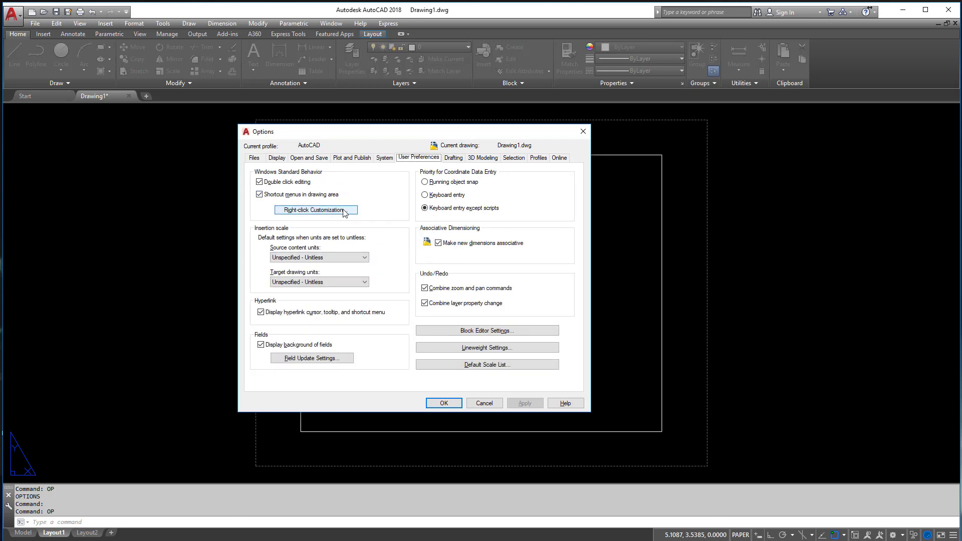
pyautogui.click(316, 210)
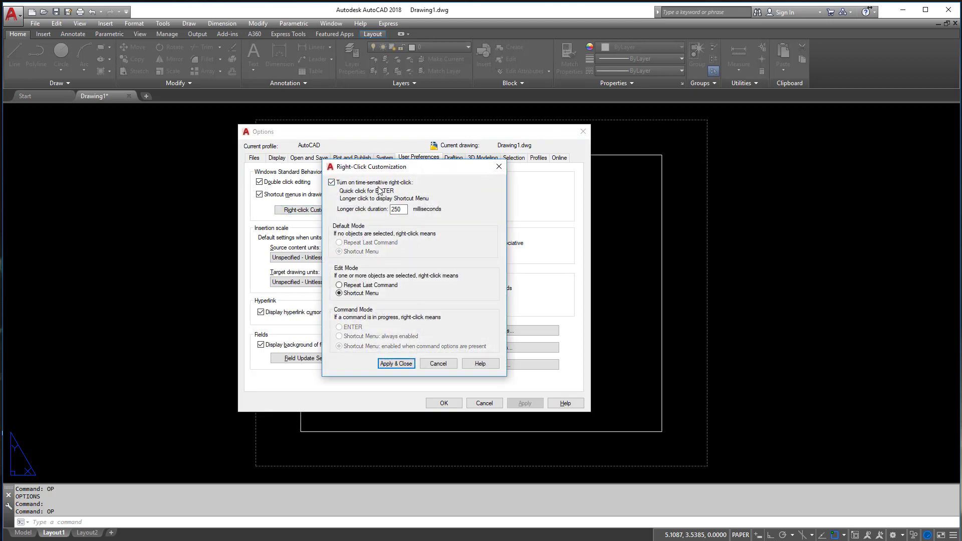
pyautogui.moveTo(350, 184)
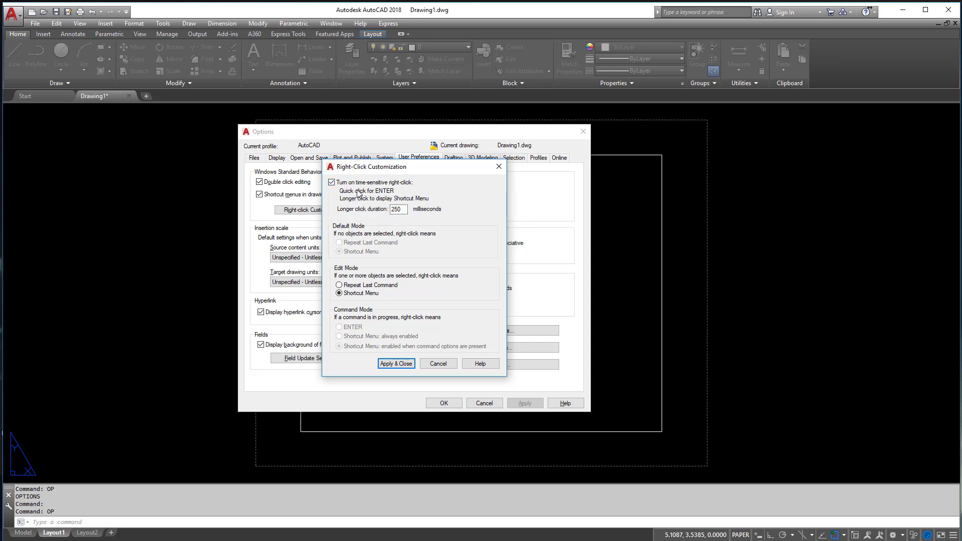
pyautogui.moveTo(455, 282)
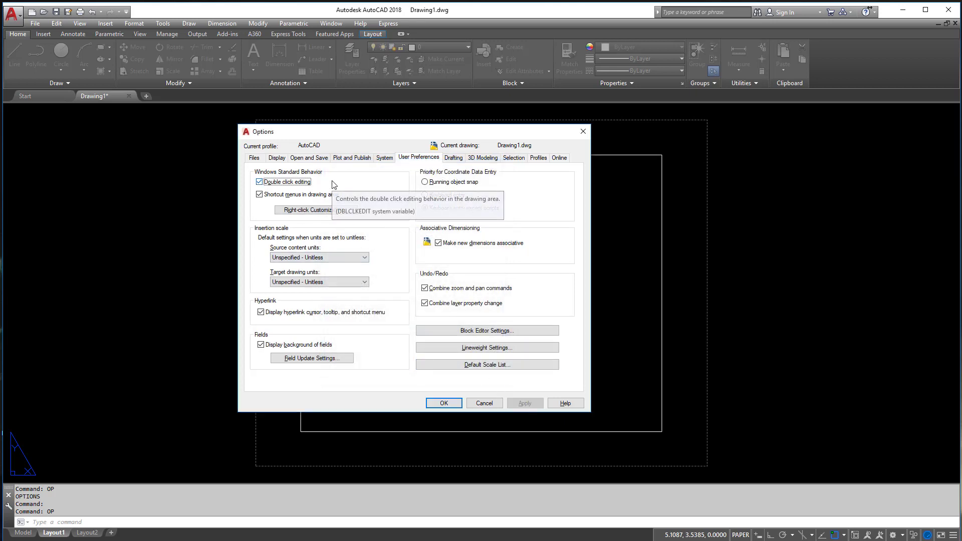
pyautogui.click(425, 208)
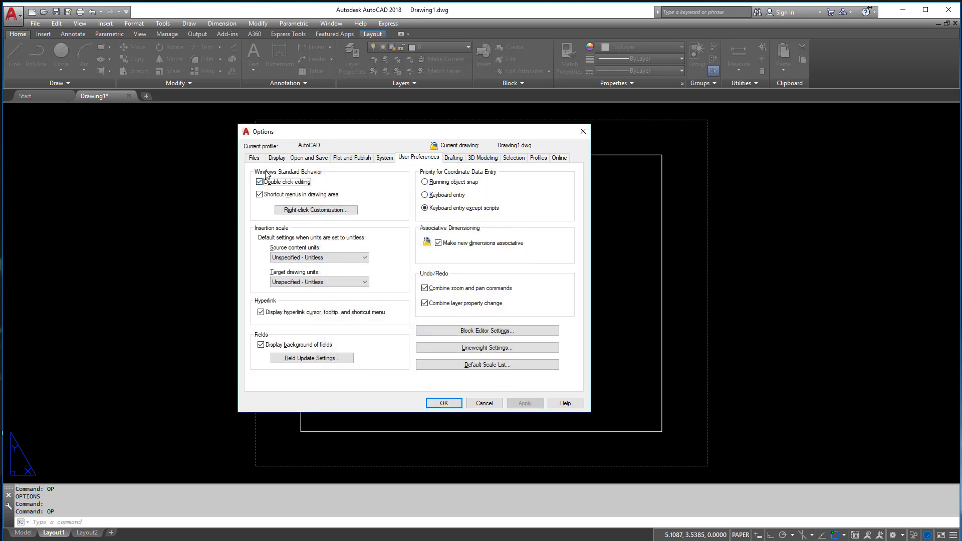
pyautogui.moveTo(357, 231)
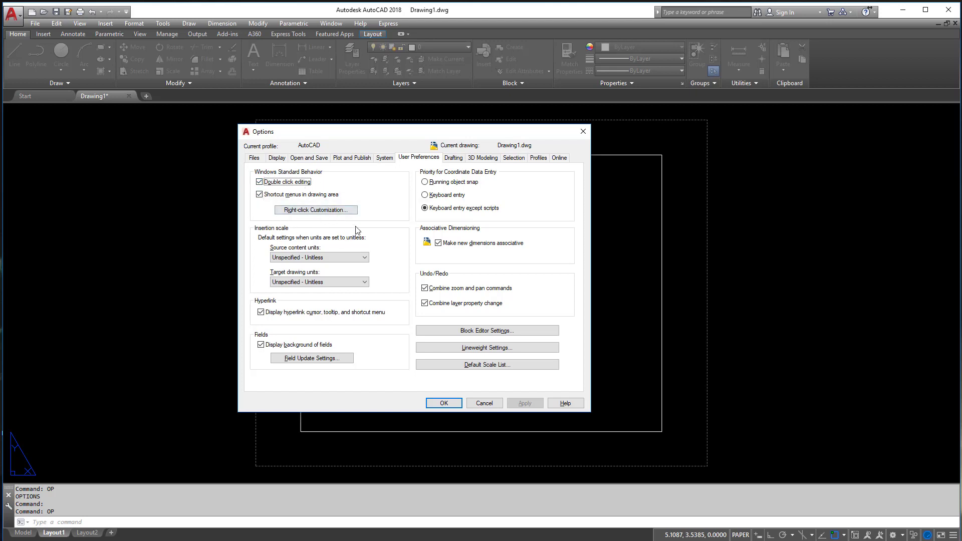
pyautogui.moveTo(389, 195)
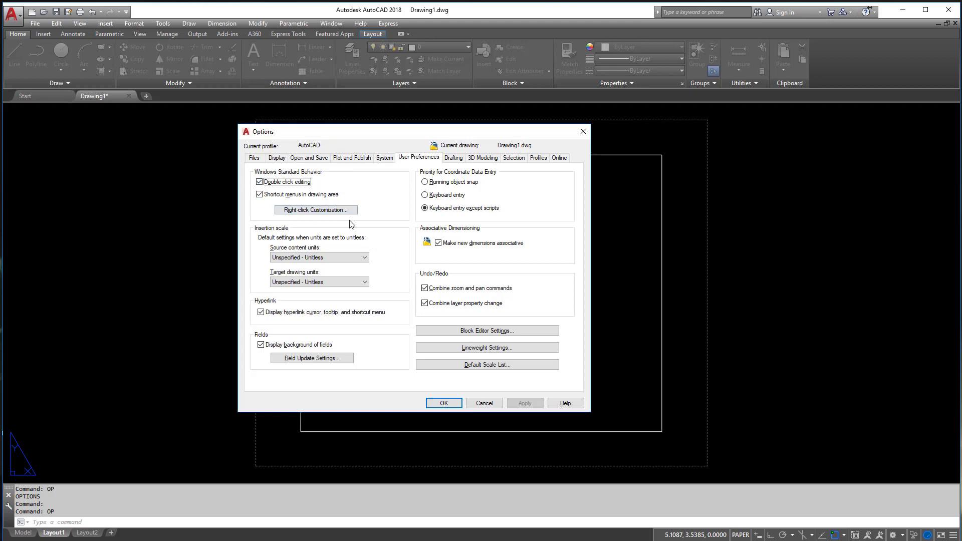
# View 3D Modeling and Selection settings, close Options, reopen it on the Selection settings
pyautogui.click(483, 158)
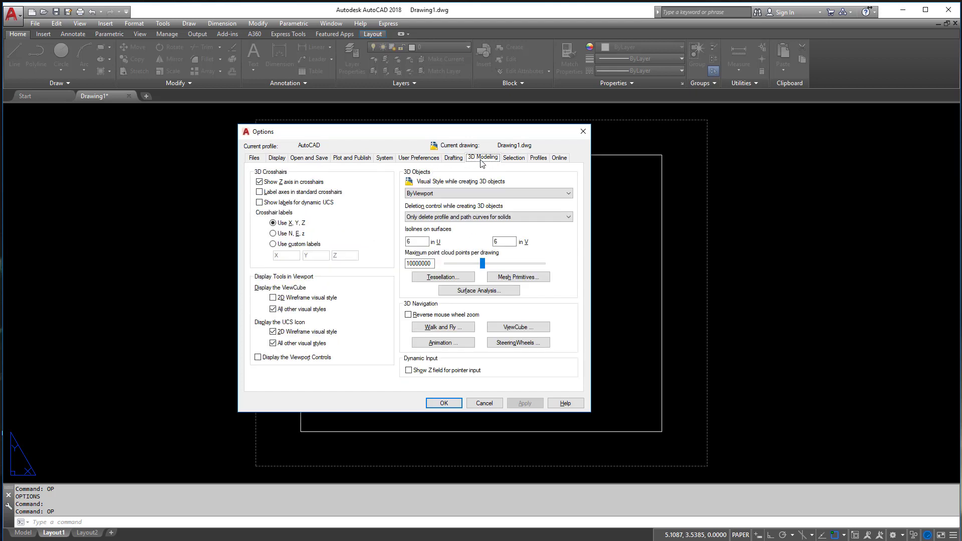
pyautogui.click(513, 157)
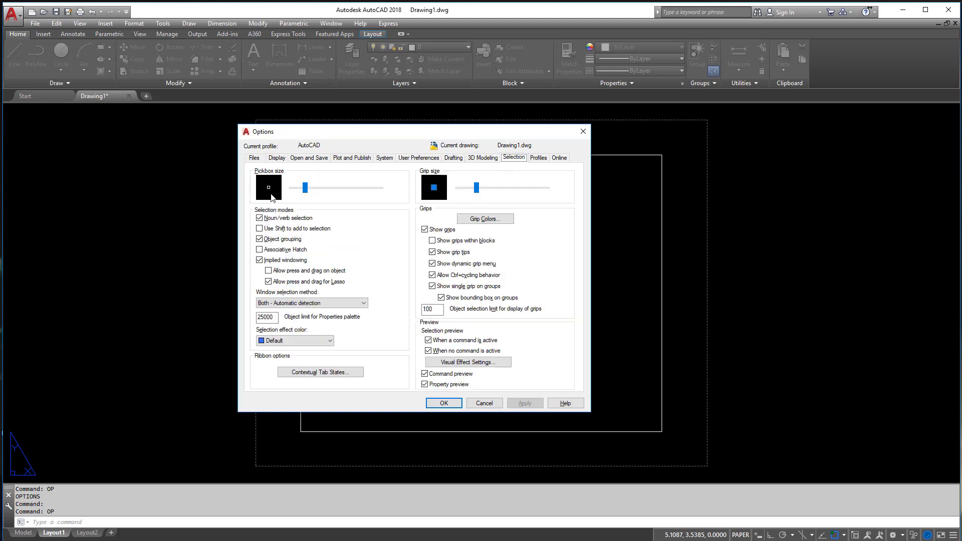
pyautogui.click(443, 403)
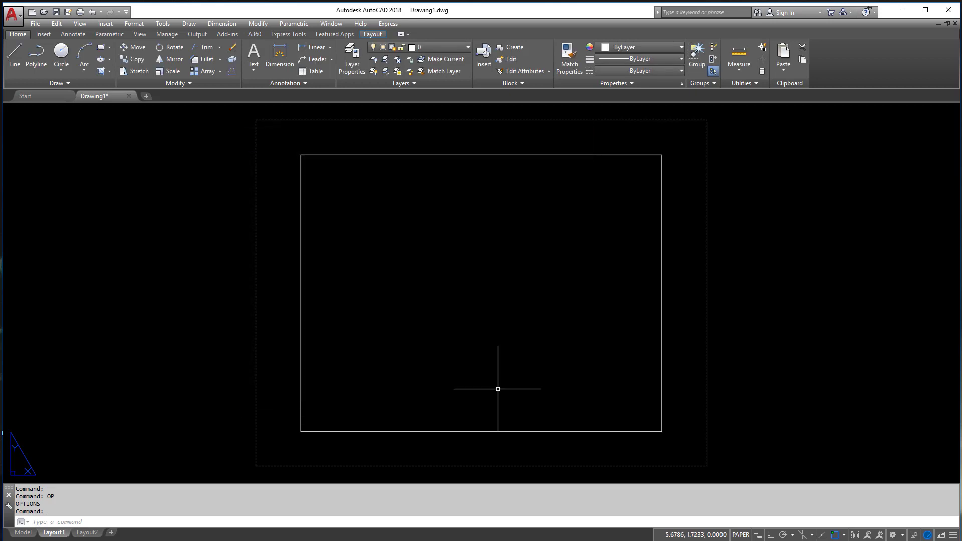
pyautogui.moveTo(500, 291)
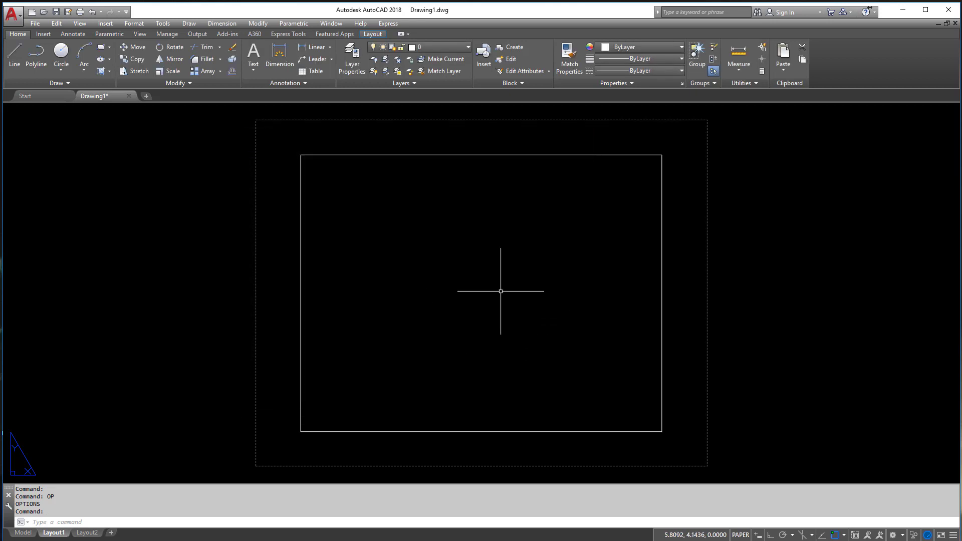
pyautogui.moveTo(645, 431)
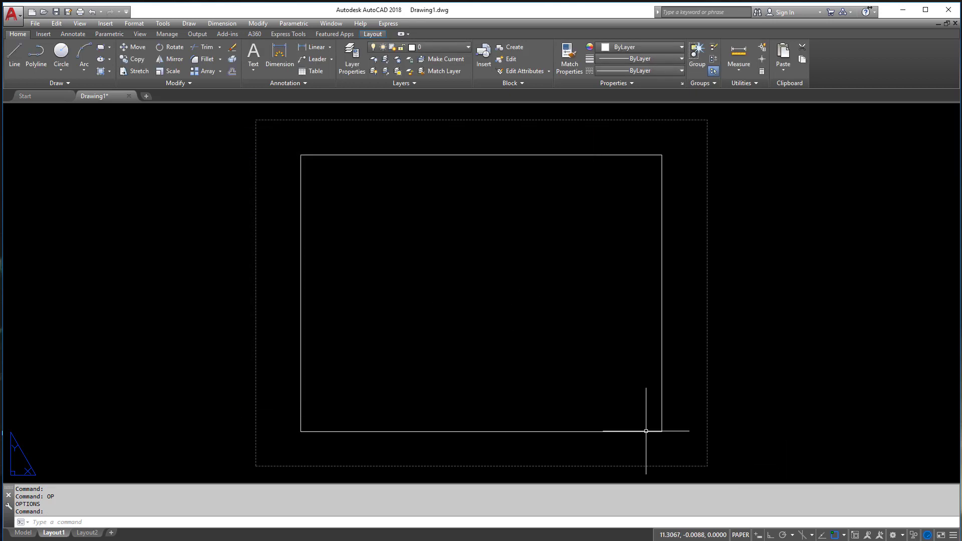
pyautogui.press('Return')
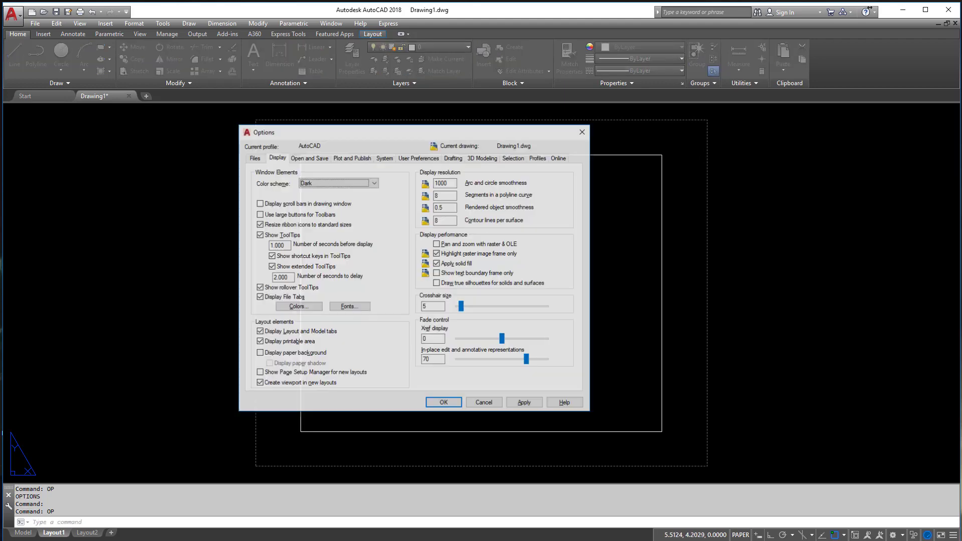
pyautogui.click(513, 158)
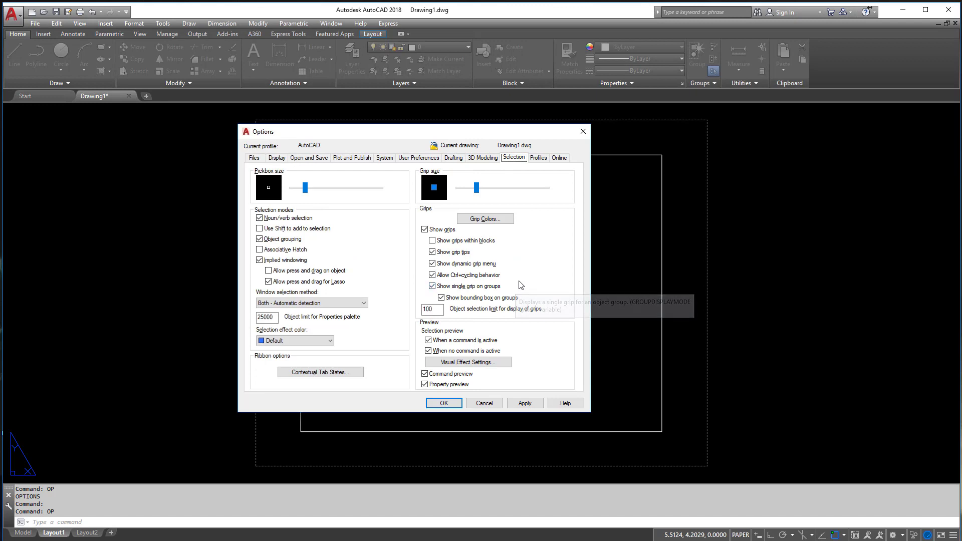
pyautogui.moveTo(467, 253)
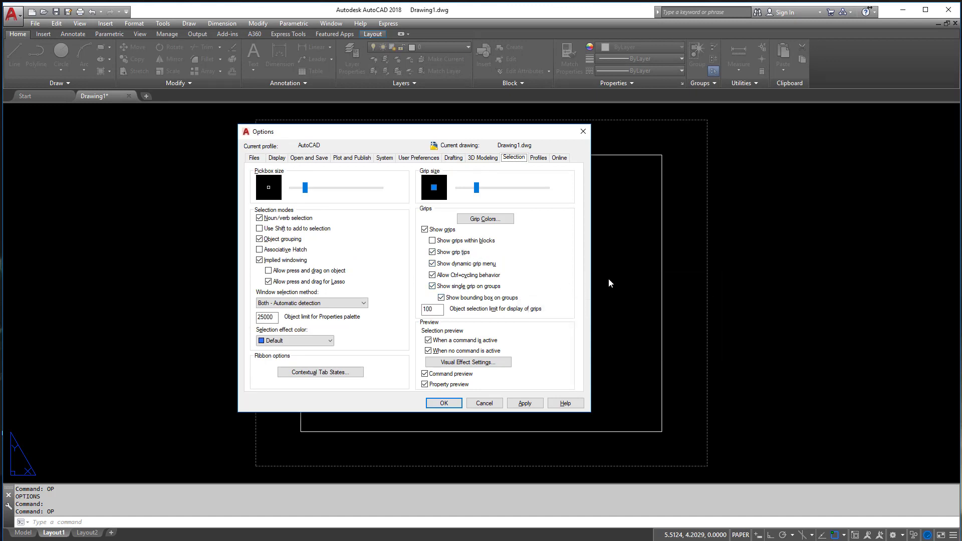
pyautogui.moveTo(618, 298)
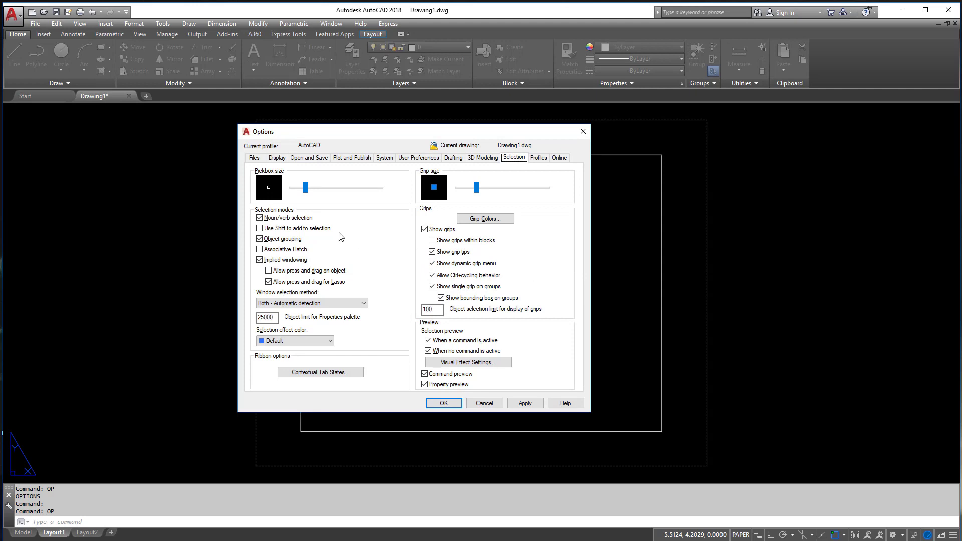
pyautogui.moveTo(459, 191)
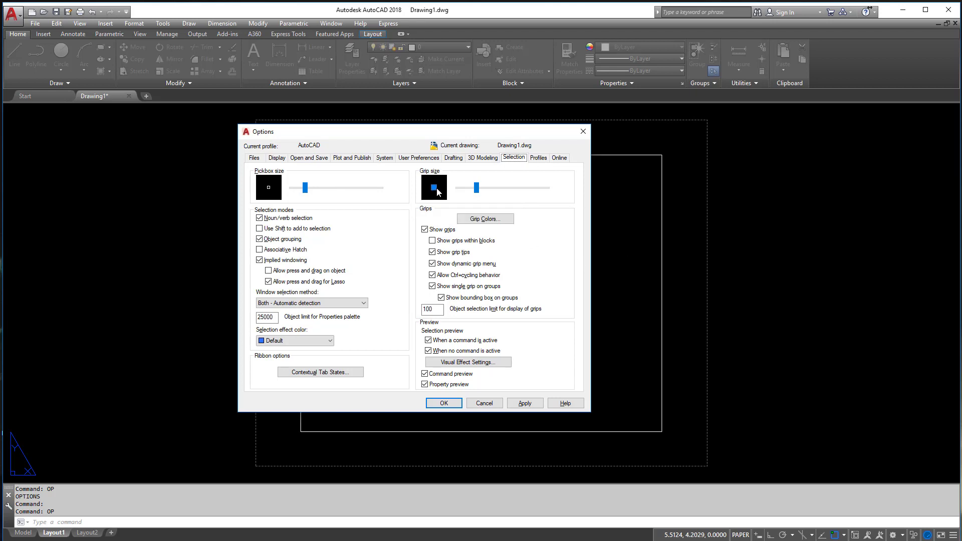
pyautogui.moveTo(528, 167)
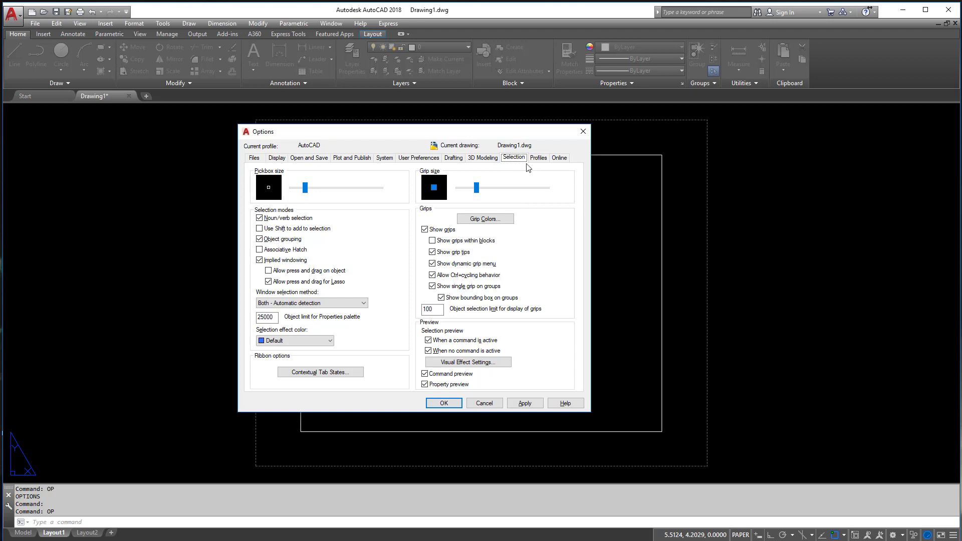
# On Profiles, pick C3D_Imperial then AutoCAD, start an export and cancel it
pyautogui.click(538, 158)
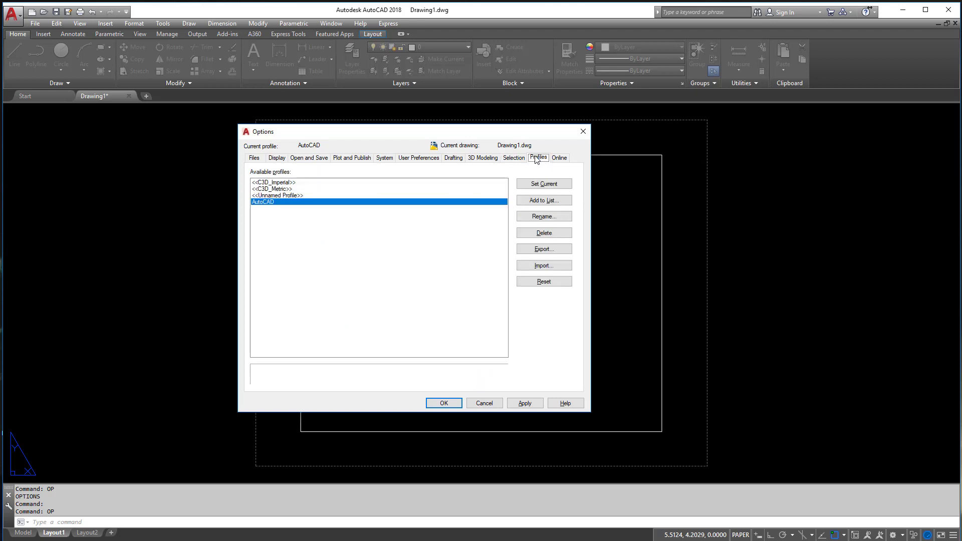
pyautogui.moveTo(301, 182)
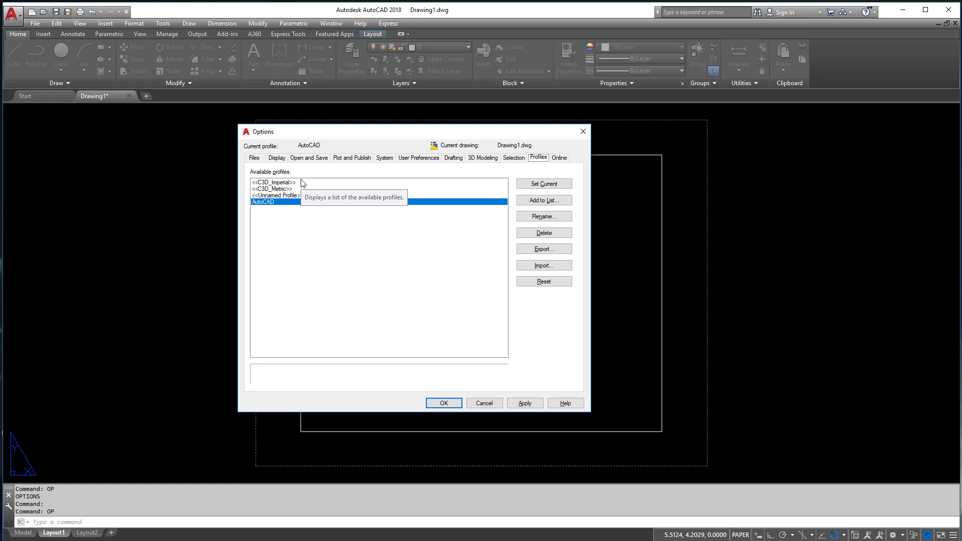
pyautogui.click(273, 183)
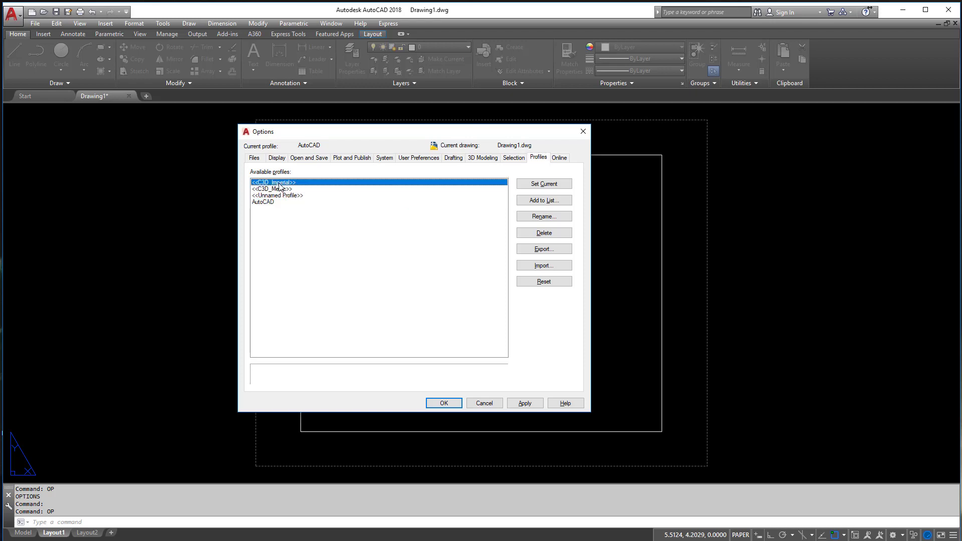
pyautogui.moveTo(267, 207)
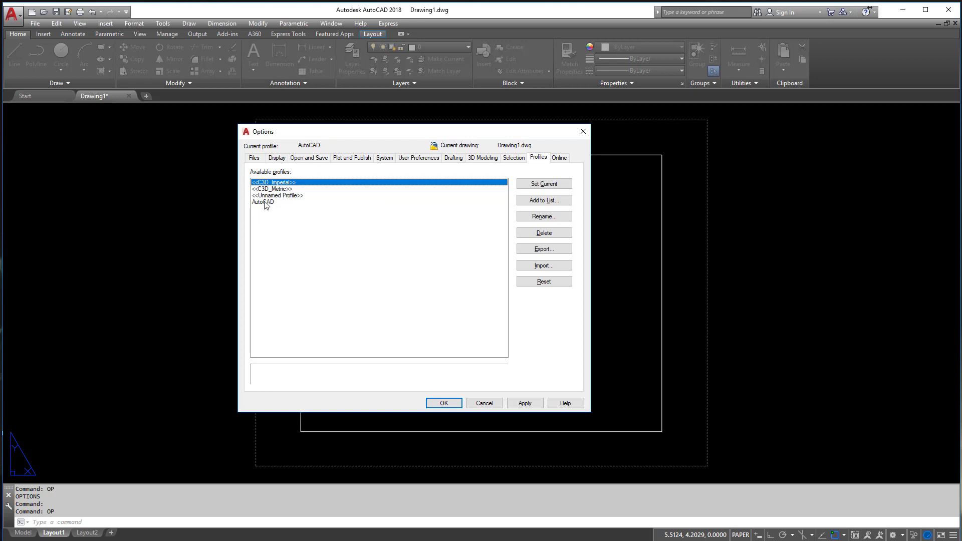
pyautogui.click(262, 202)
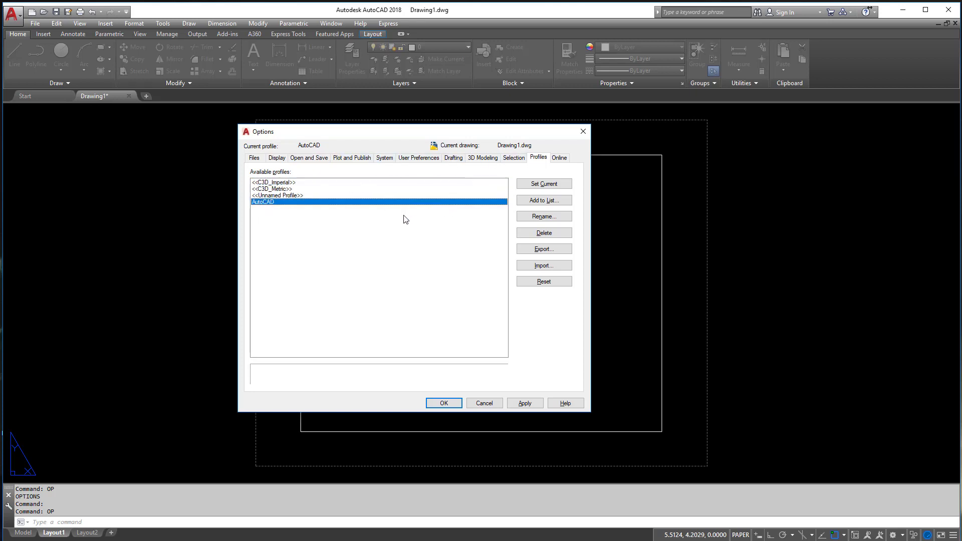
pyautogui.moveTo(520, 247)
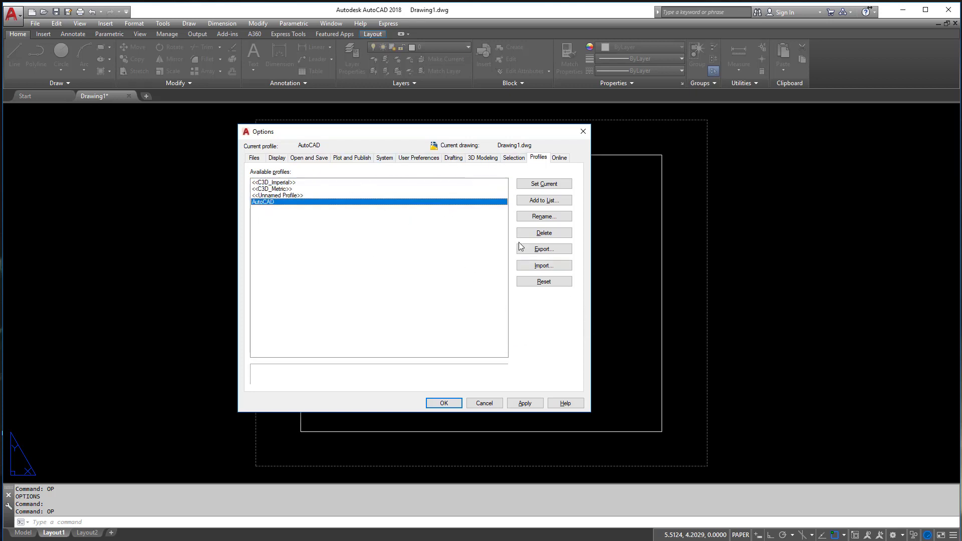
pyautogui.moveTo(314, 232)
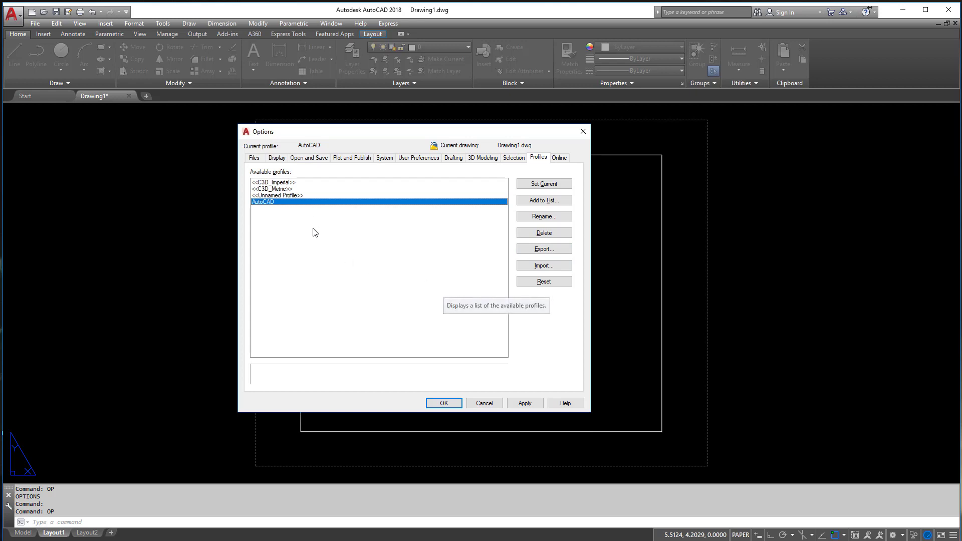
pyautogui.moveTo(542, 248)
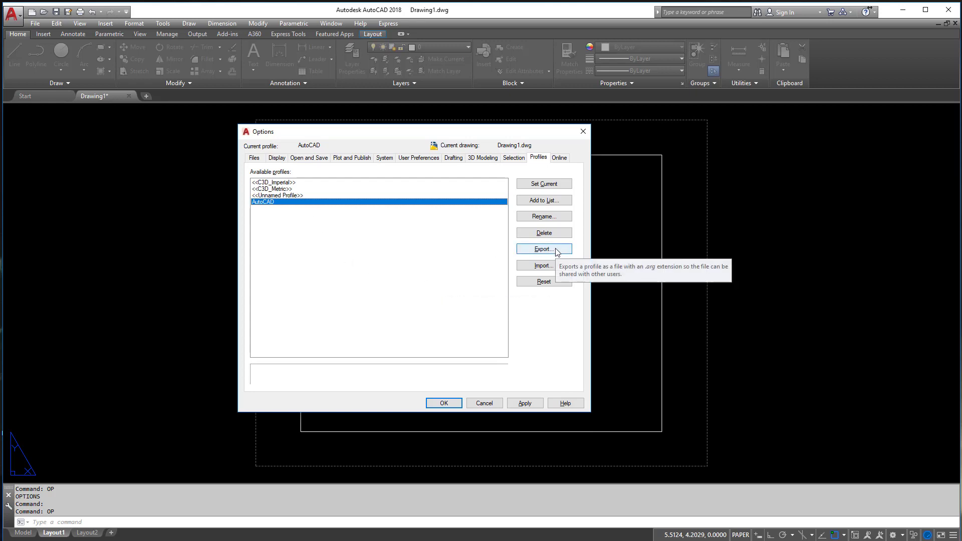
pyautogui.click(542, 248)
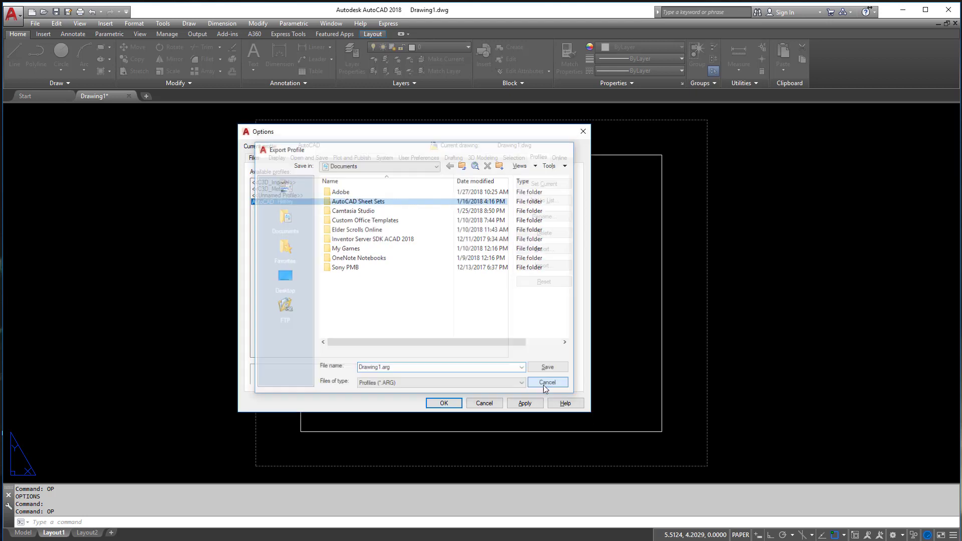
pyautogui.click(545, 381)
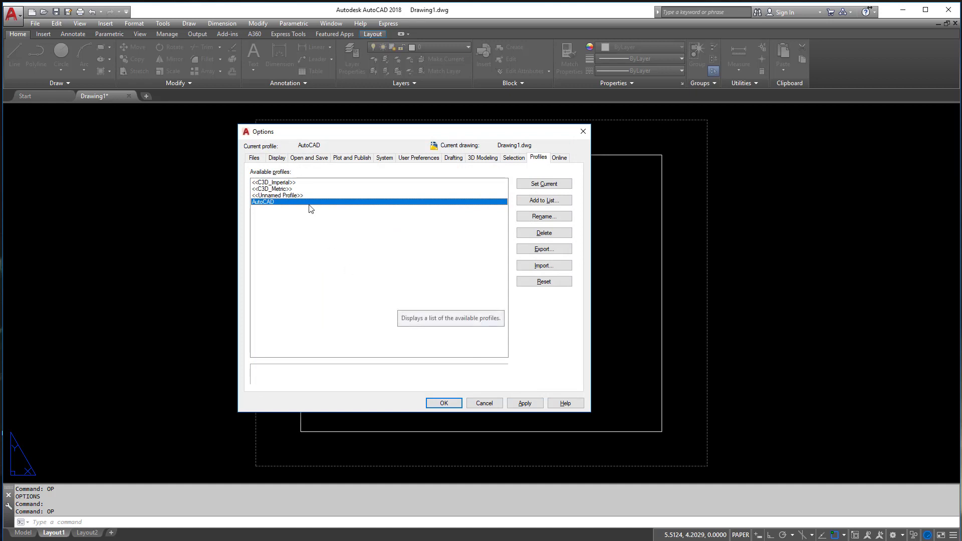
pyautogui.moveTo(318, 244)
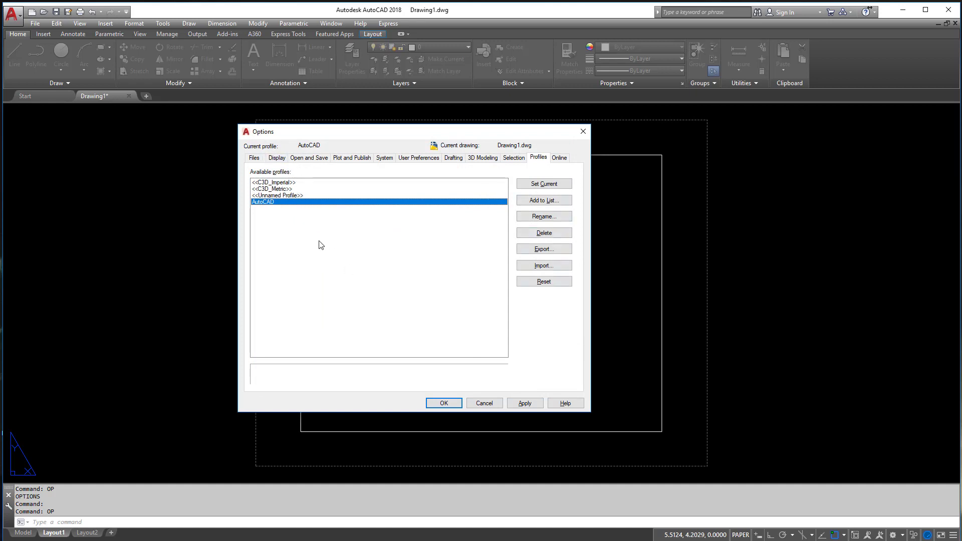
pyautogui.moveTo(362, 255)
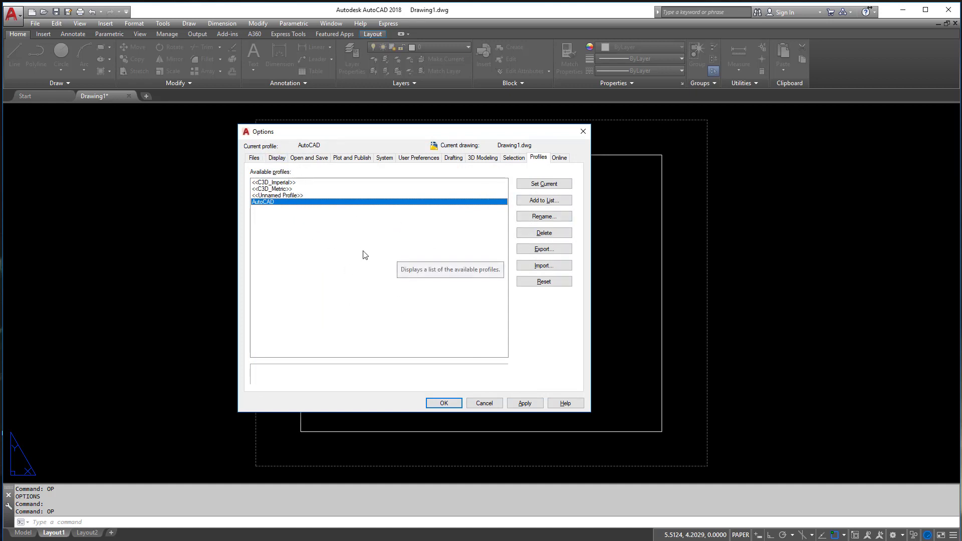
pyautogui.moveTo(293, 196)
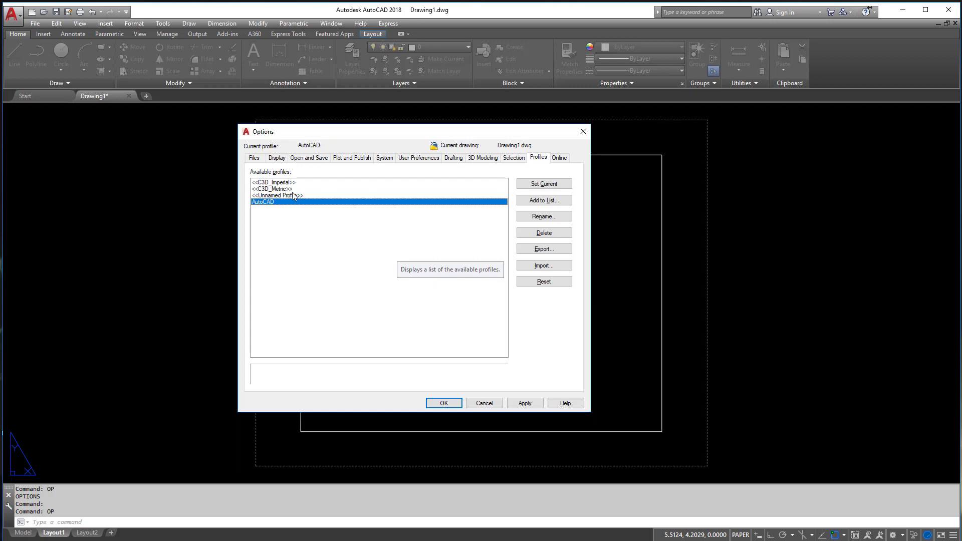
pyautogui.moveTo(539, 277)
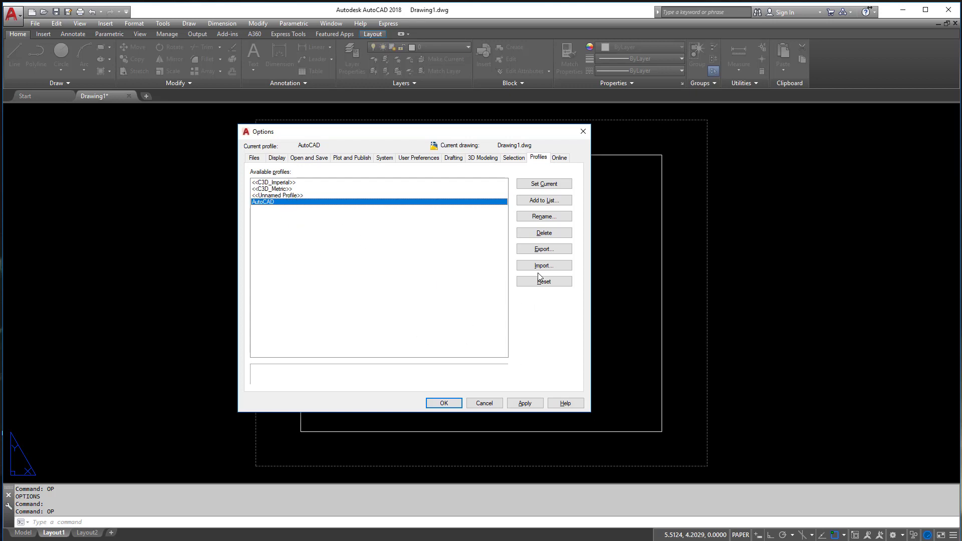
pyautogui.moveTo(274, 223)
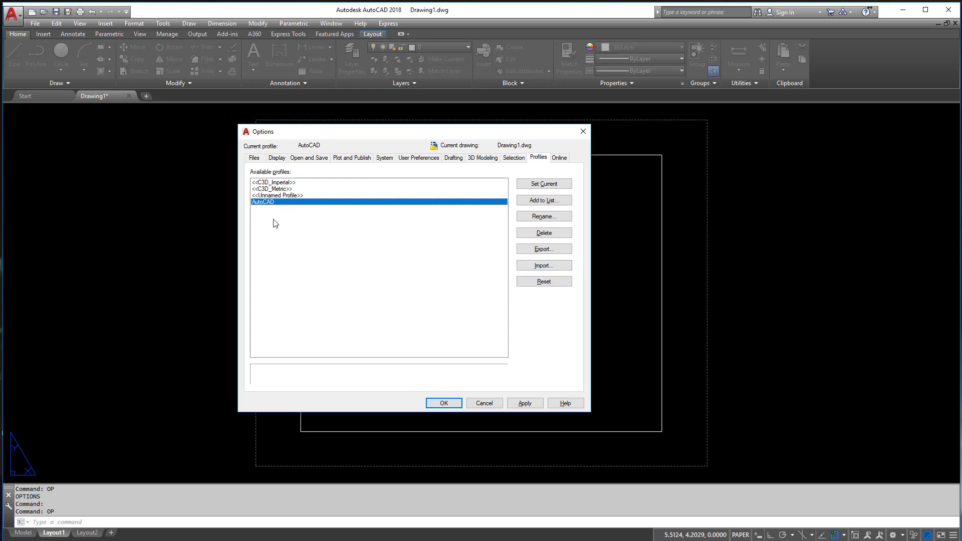
pyautogui.moveTo(263, 207)
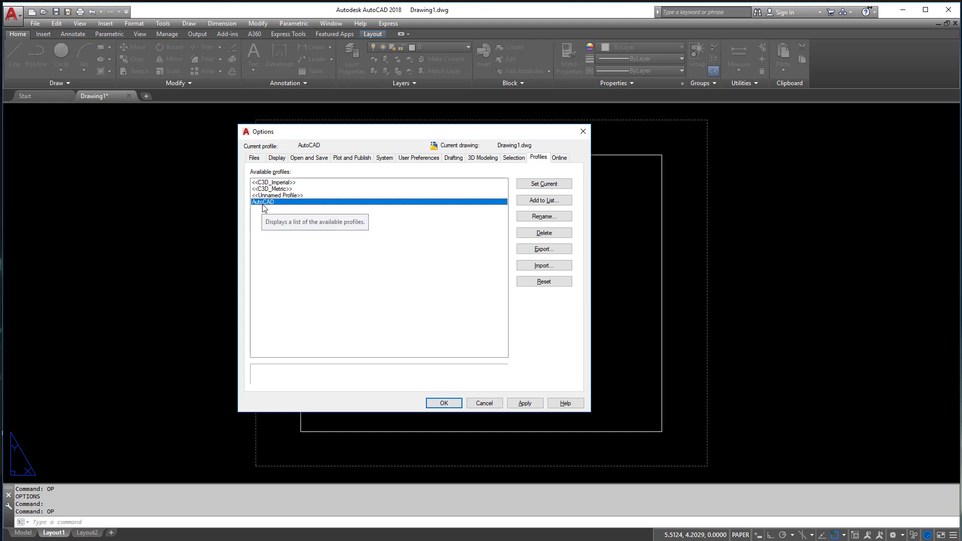
pyautogui.moveTo(279, 209)
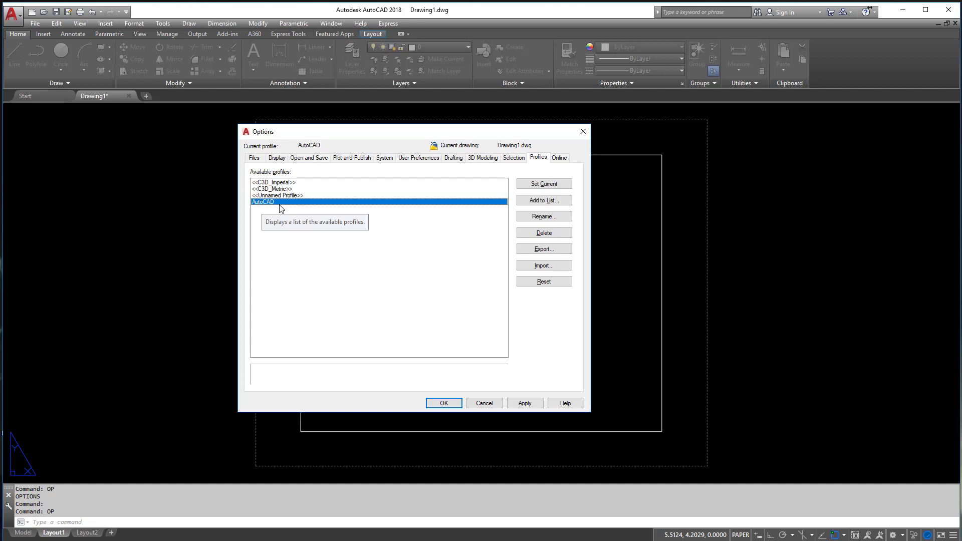
pyautogui.moveTo(272, 211)
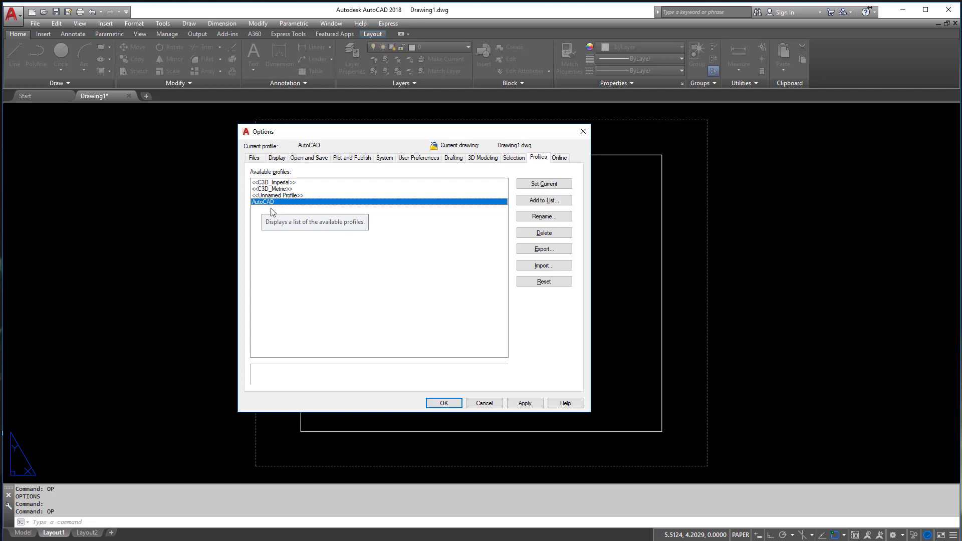
pyautogui.moveTo(394, 344)
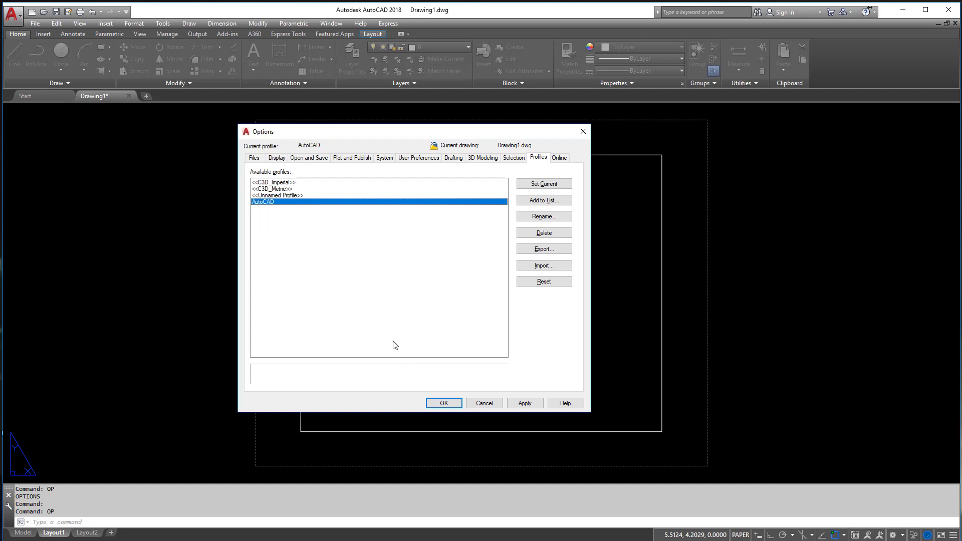
pyautogui.moveTo(266, 206)
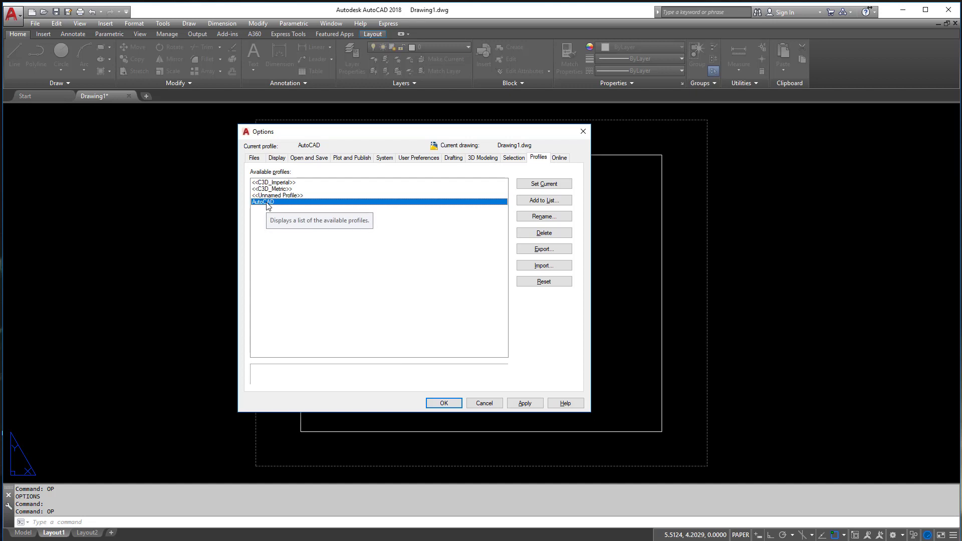
pyautogui.moveTo(270, 206)
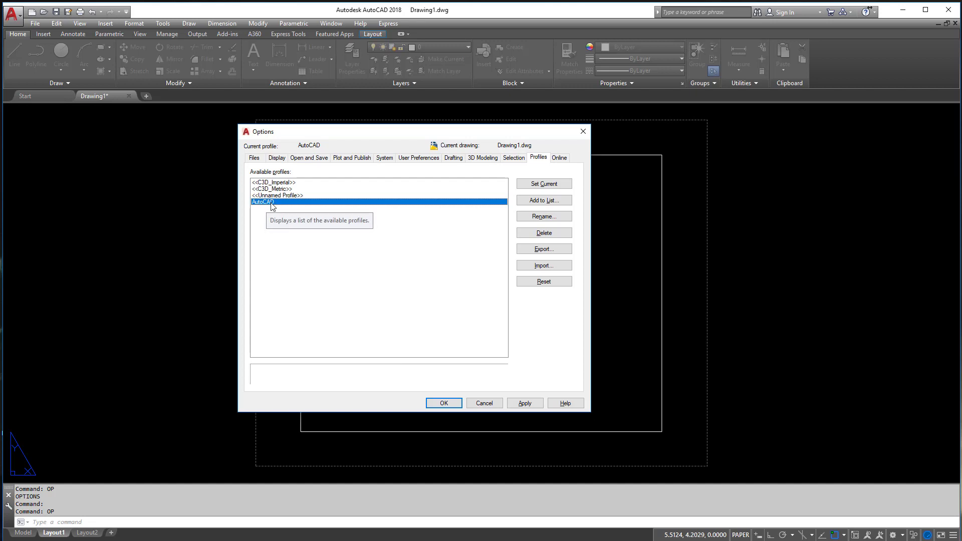
pyautogui.moveTo(541, 410)
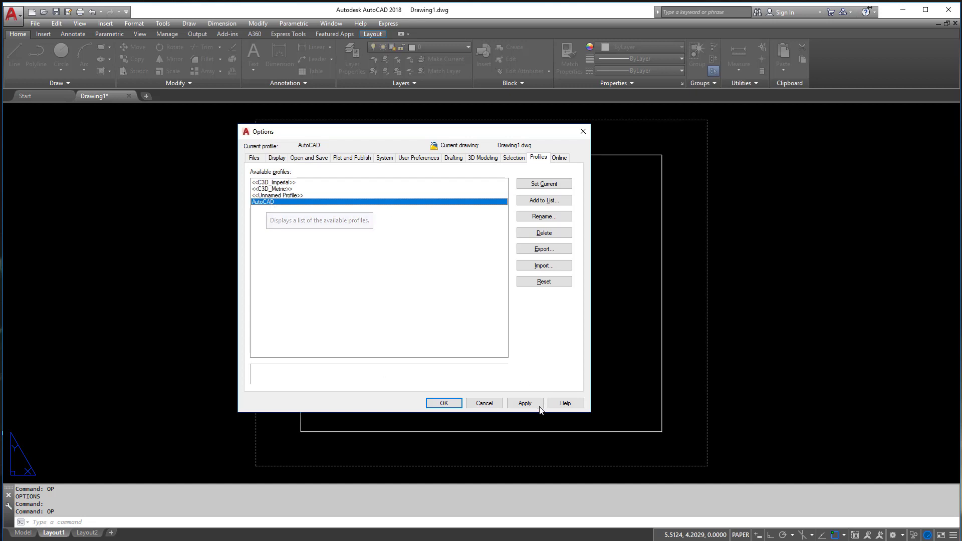
pyautogui.moveTo(253, 122)
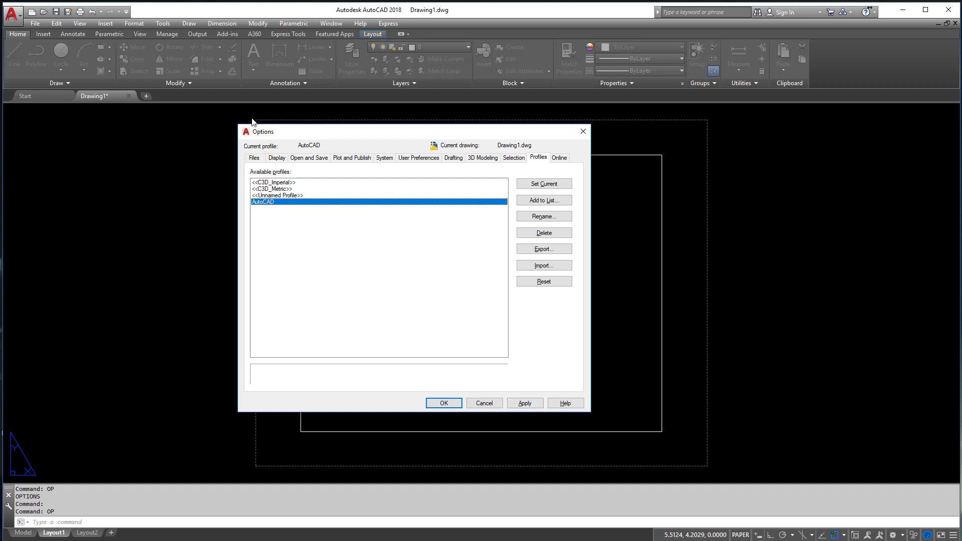
pyautogui.moveTo(443, 403)
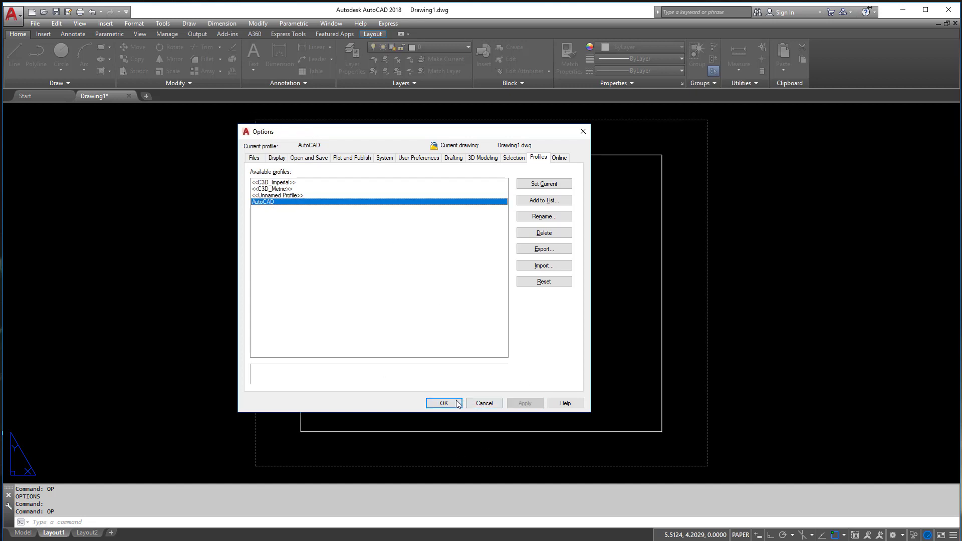
# Accept the settings with OK, returning to the Layout1 drawing
pyautogui.click(444, 403)
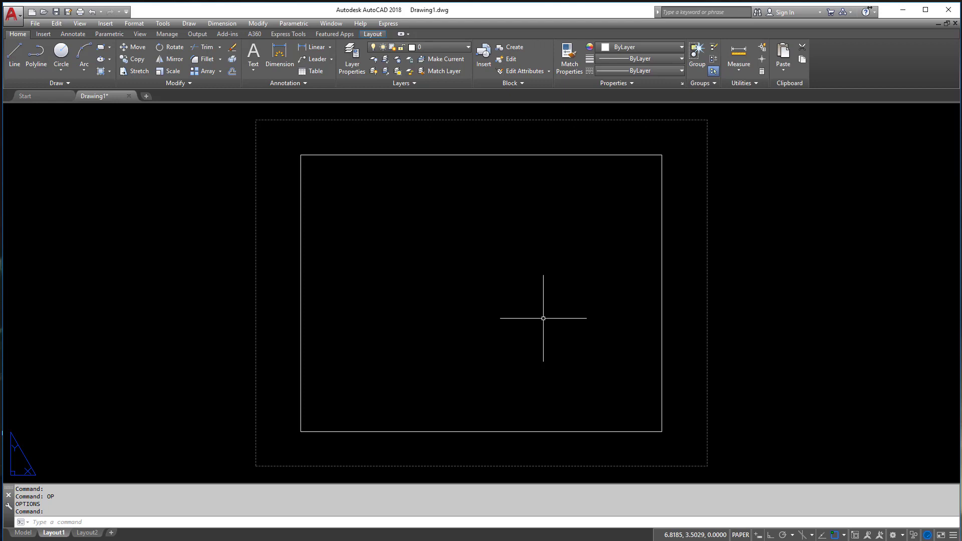
pyautogui.moveTo(460, 209)
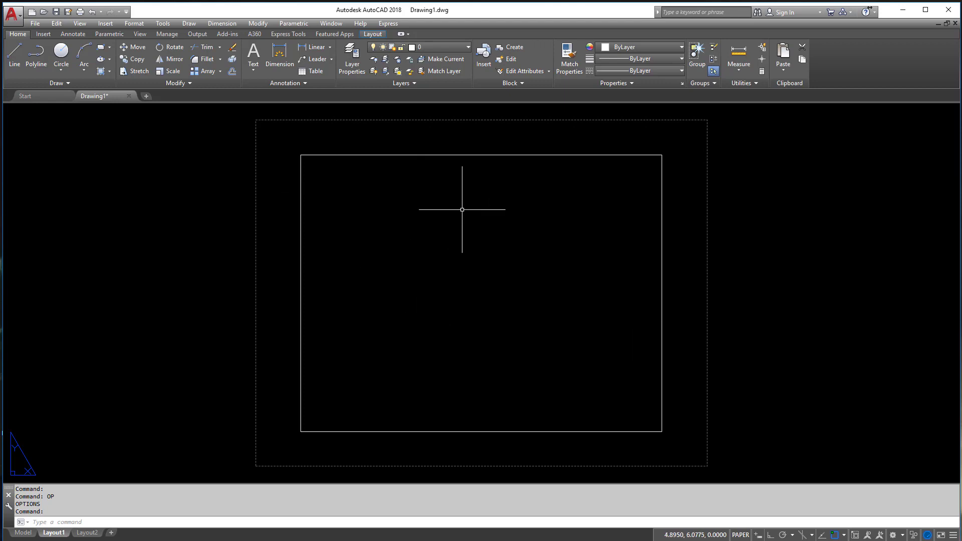
pyautogui.moveTo(872, 480)
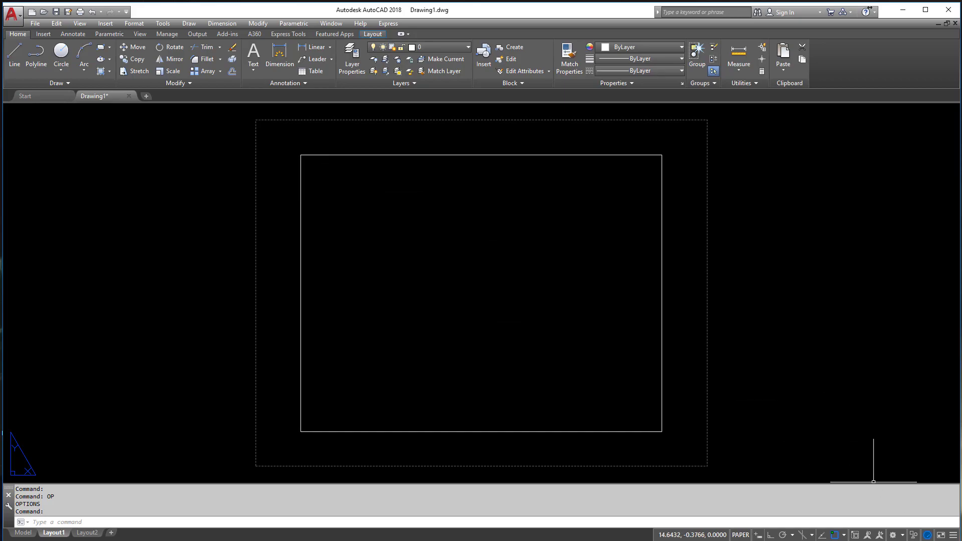